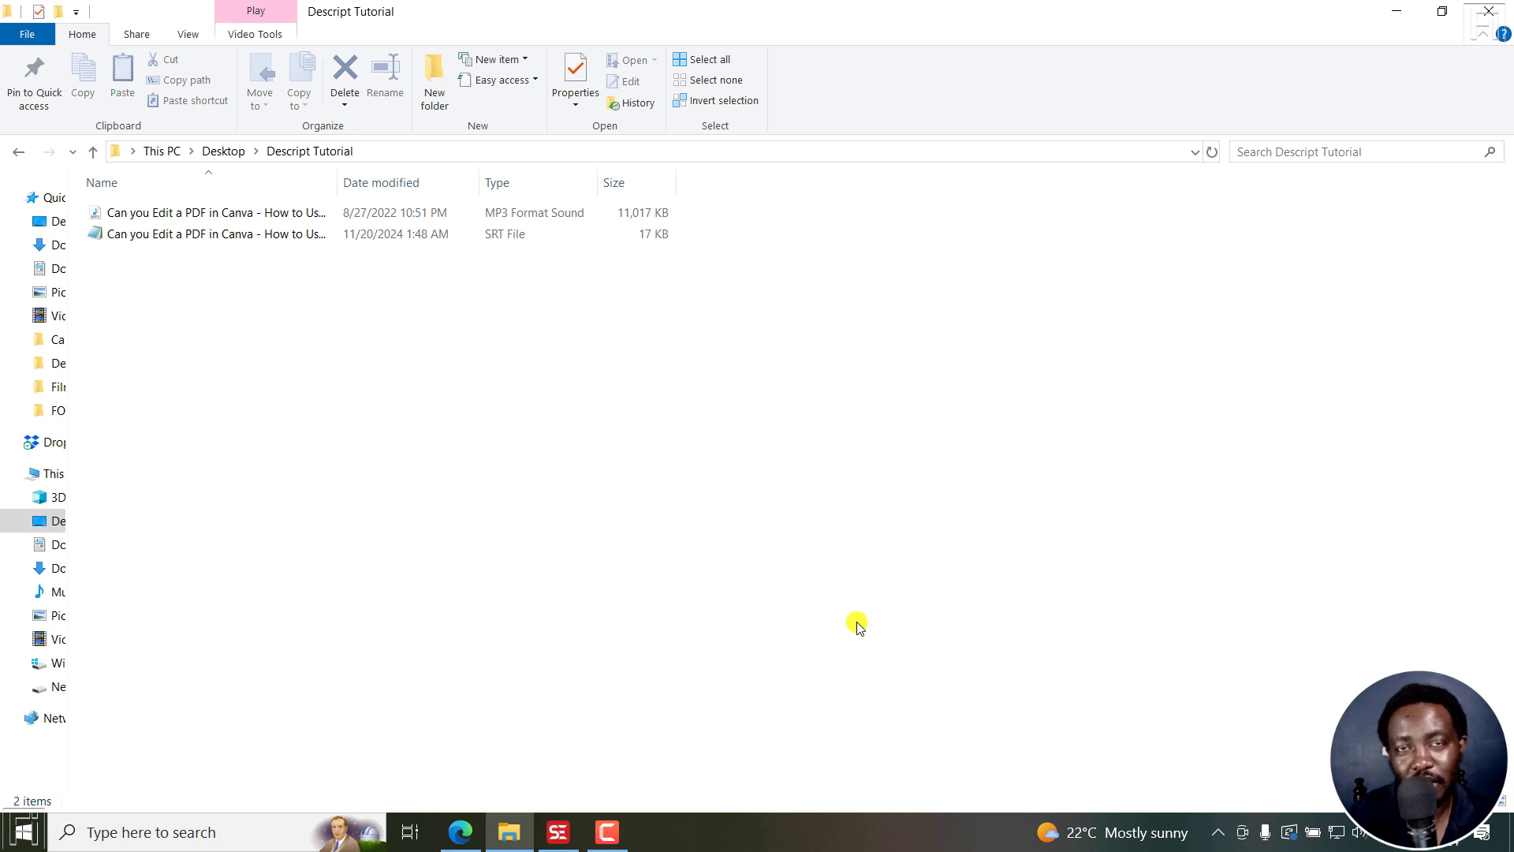
mouse_move(68, 562)
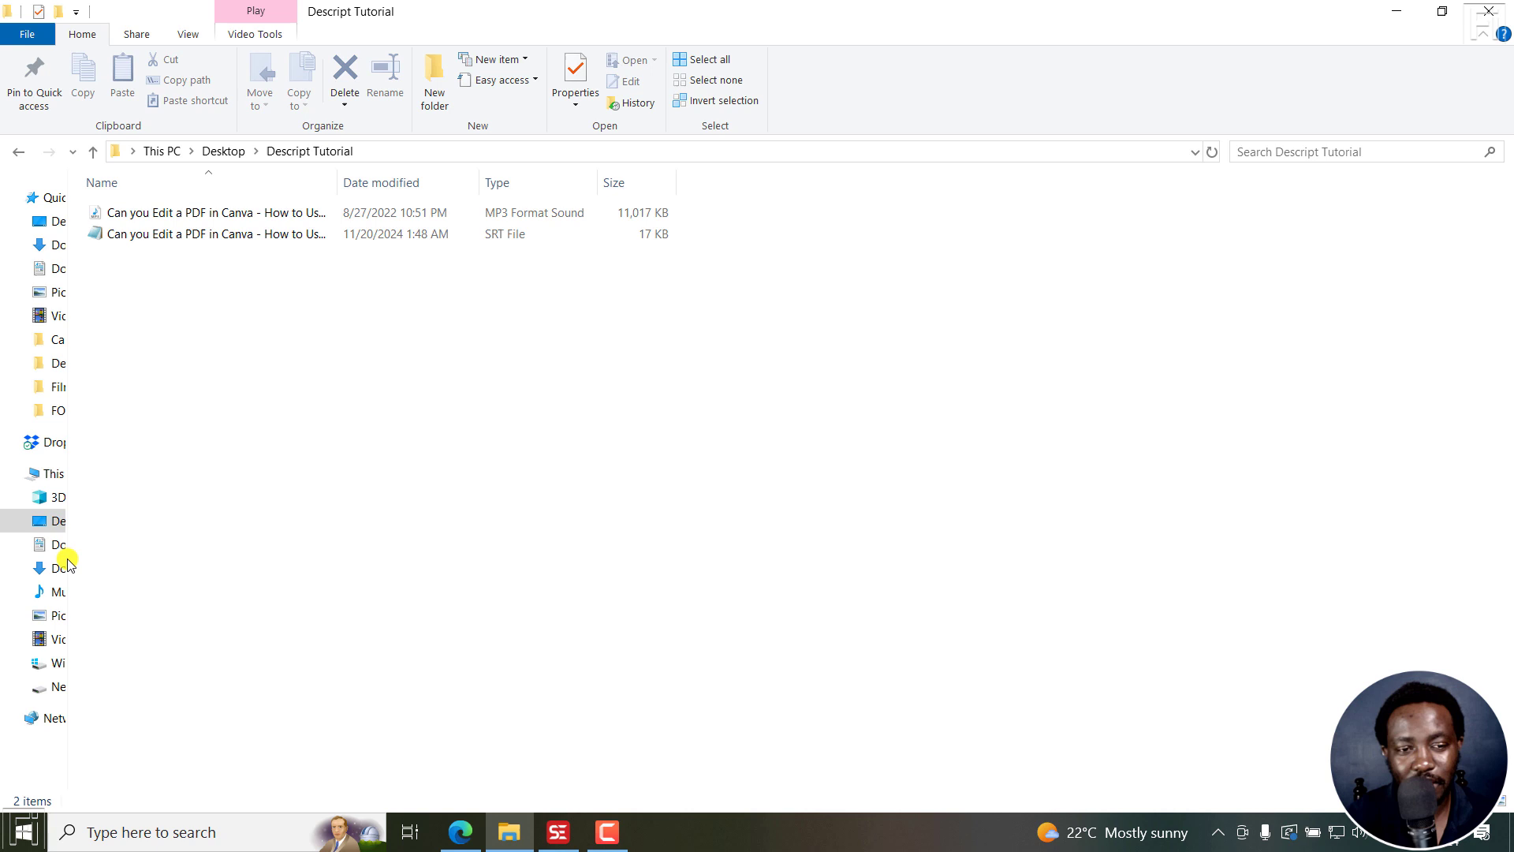
mouse_move(166, 234)
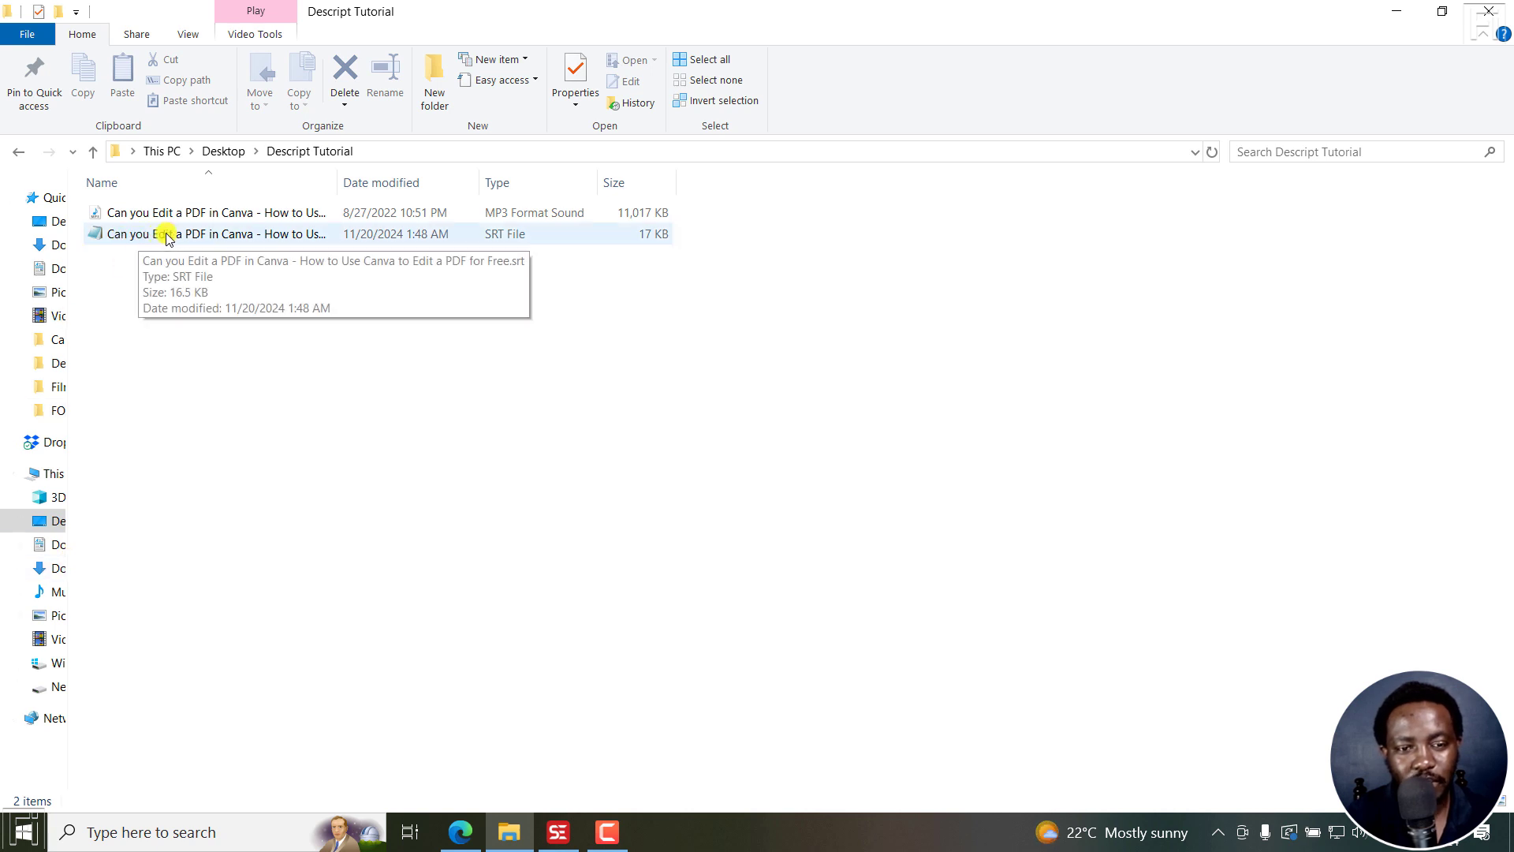
- Select the .srt subtitle file in the Descript Tutorial folder
click(216, 234)
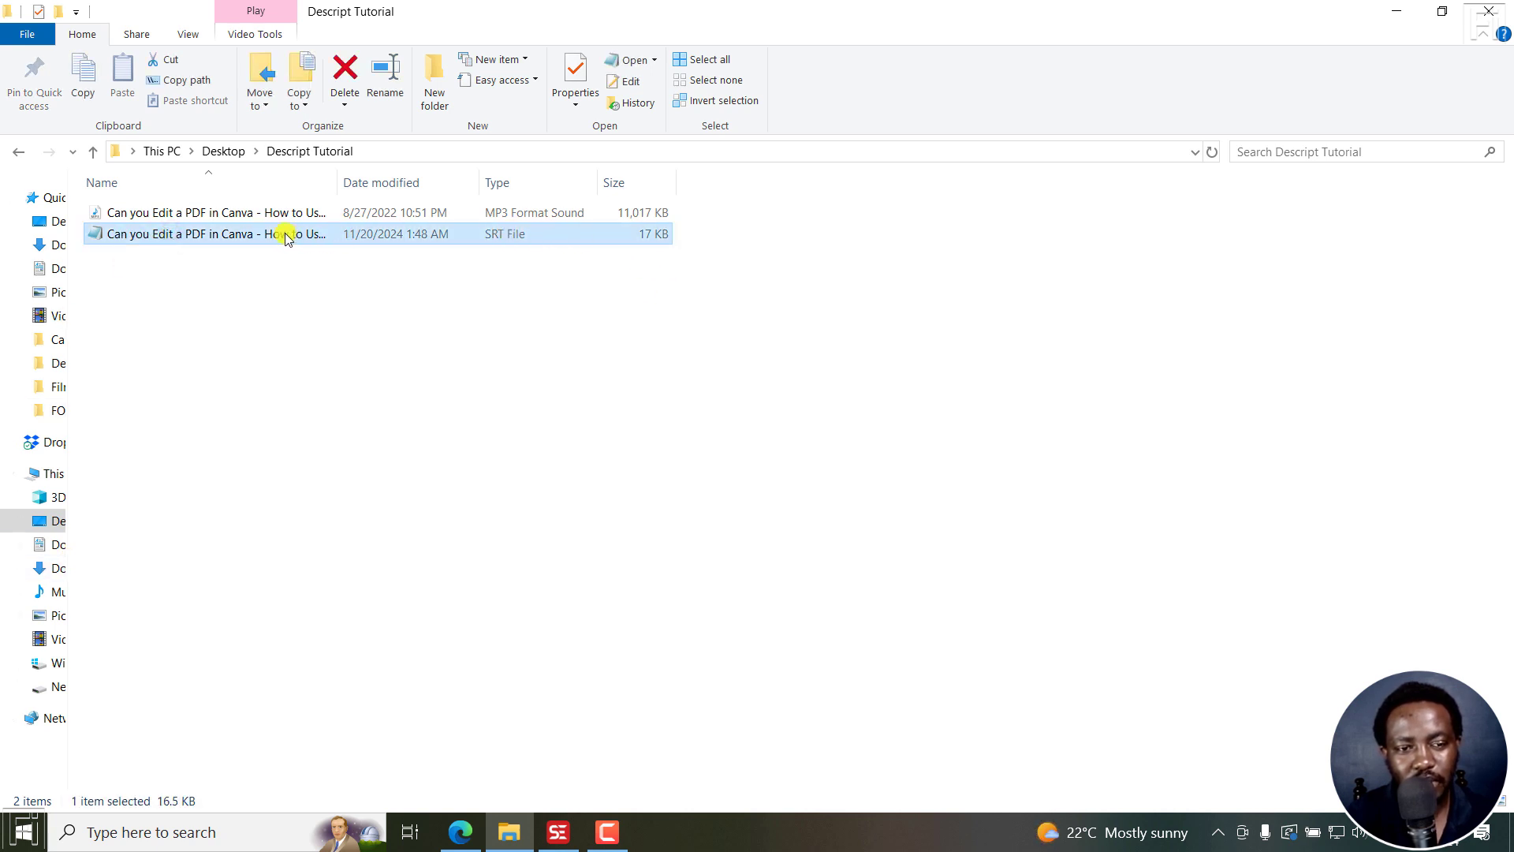
- Open the .srt file in Notepad and review its numbered, timestamped captions
double_click(203, 234)
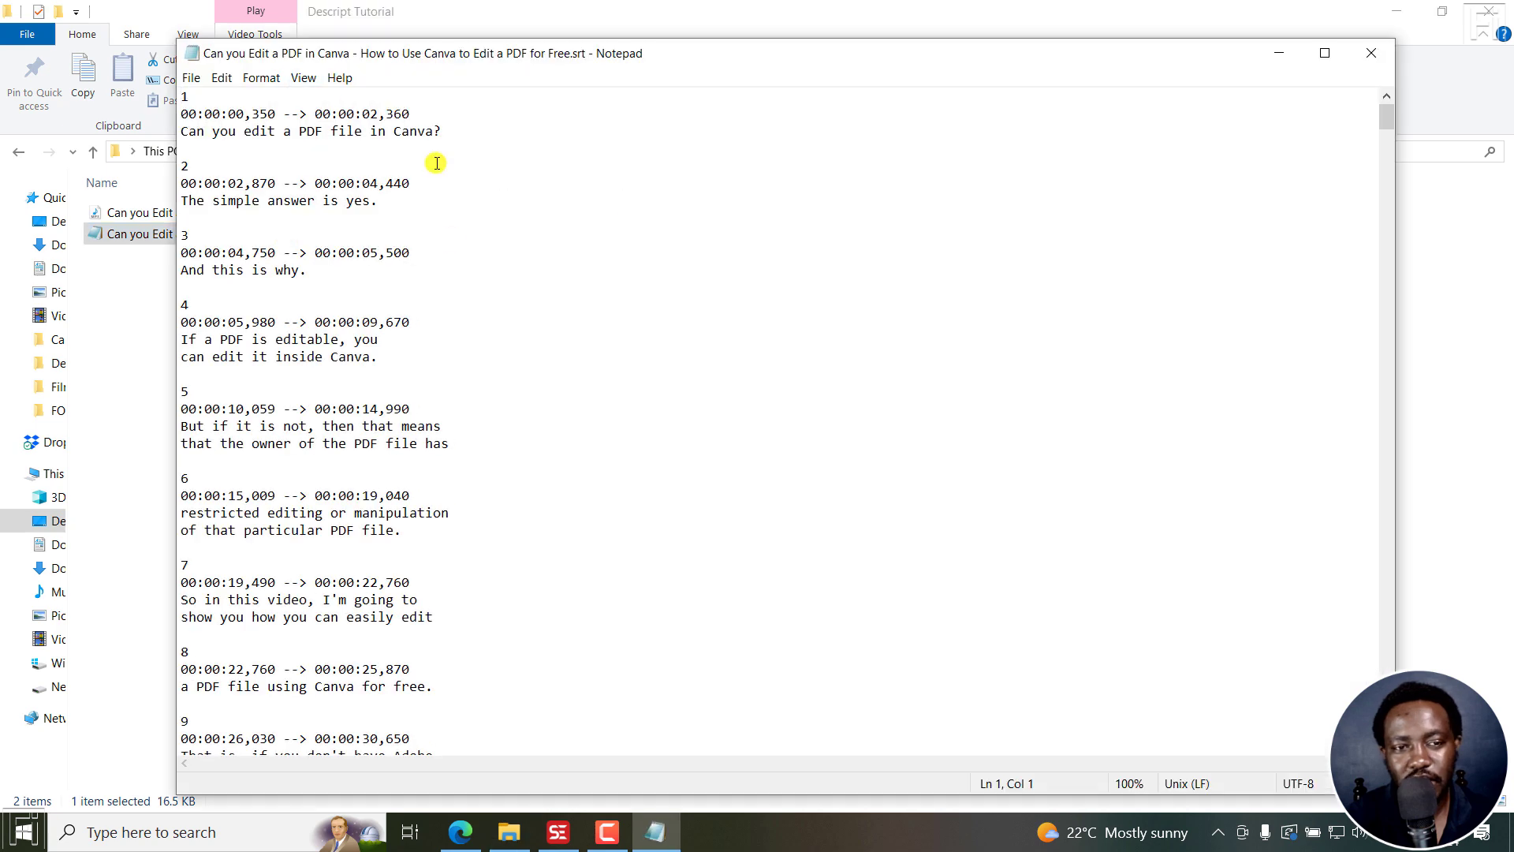
click(194, 97)
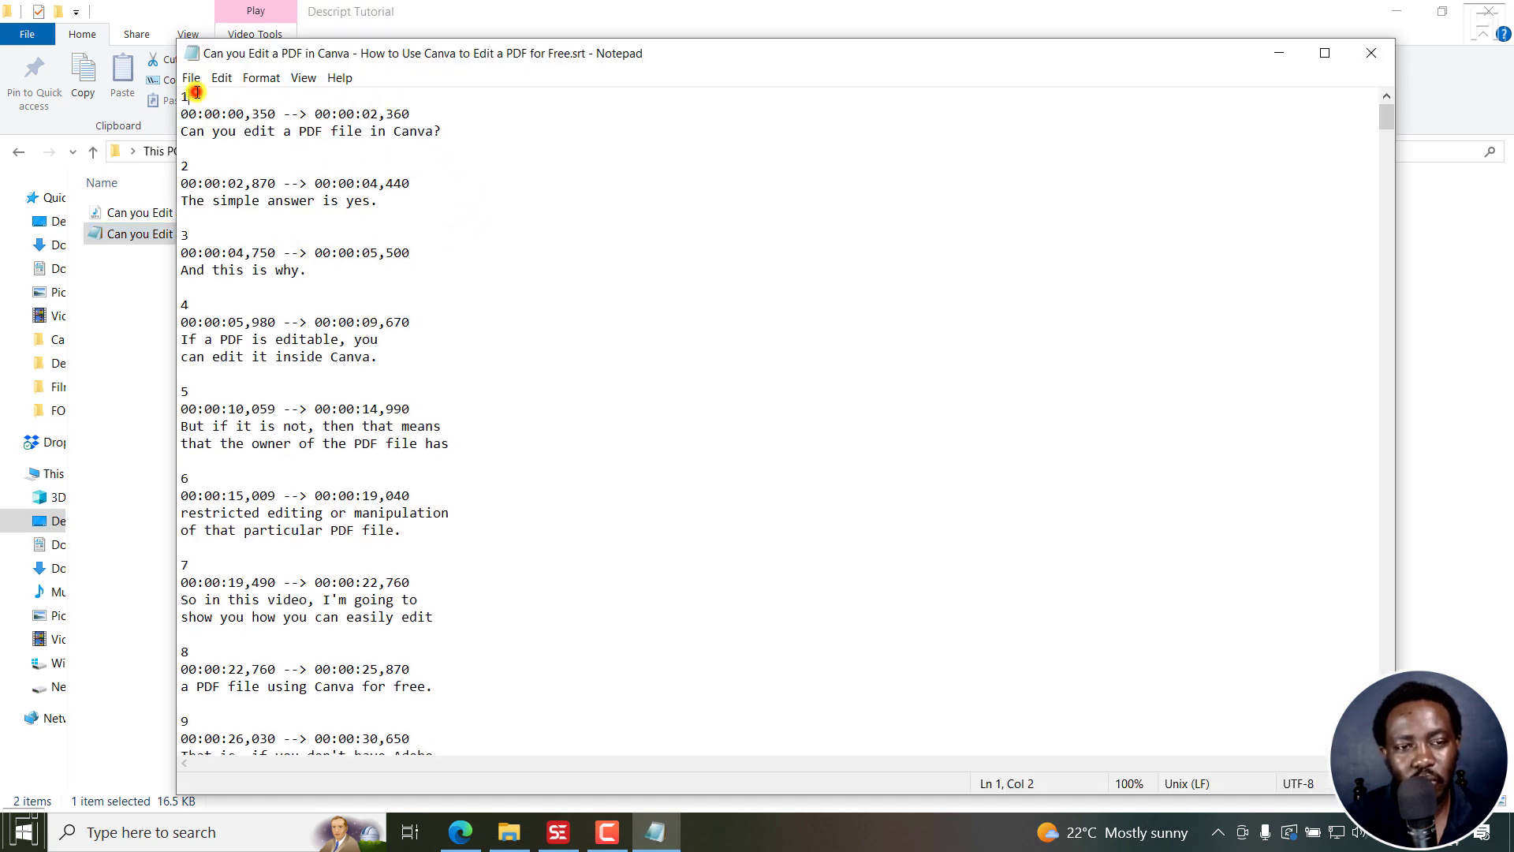
mouse_move(465, 183)
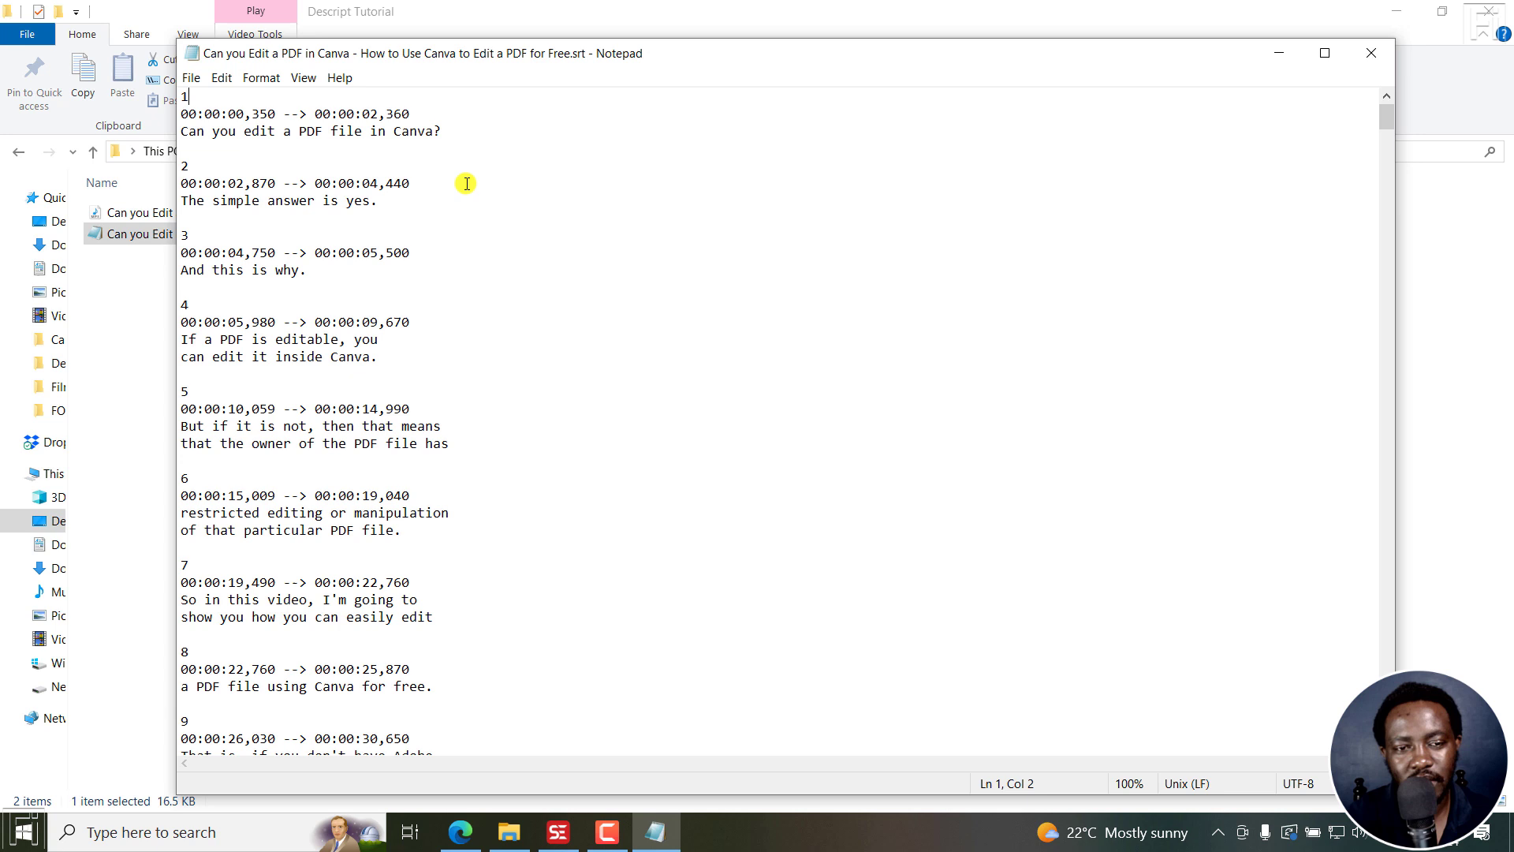
mouse_move(391, 467)
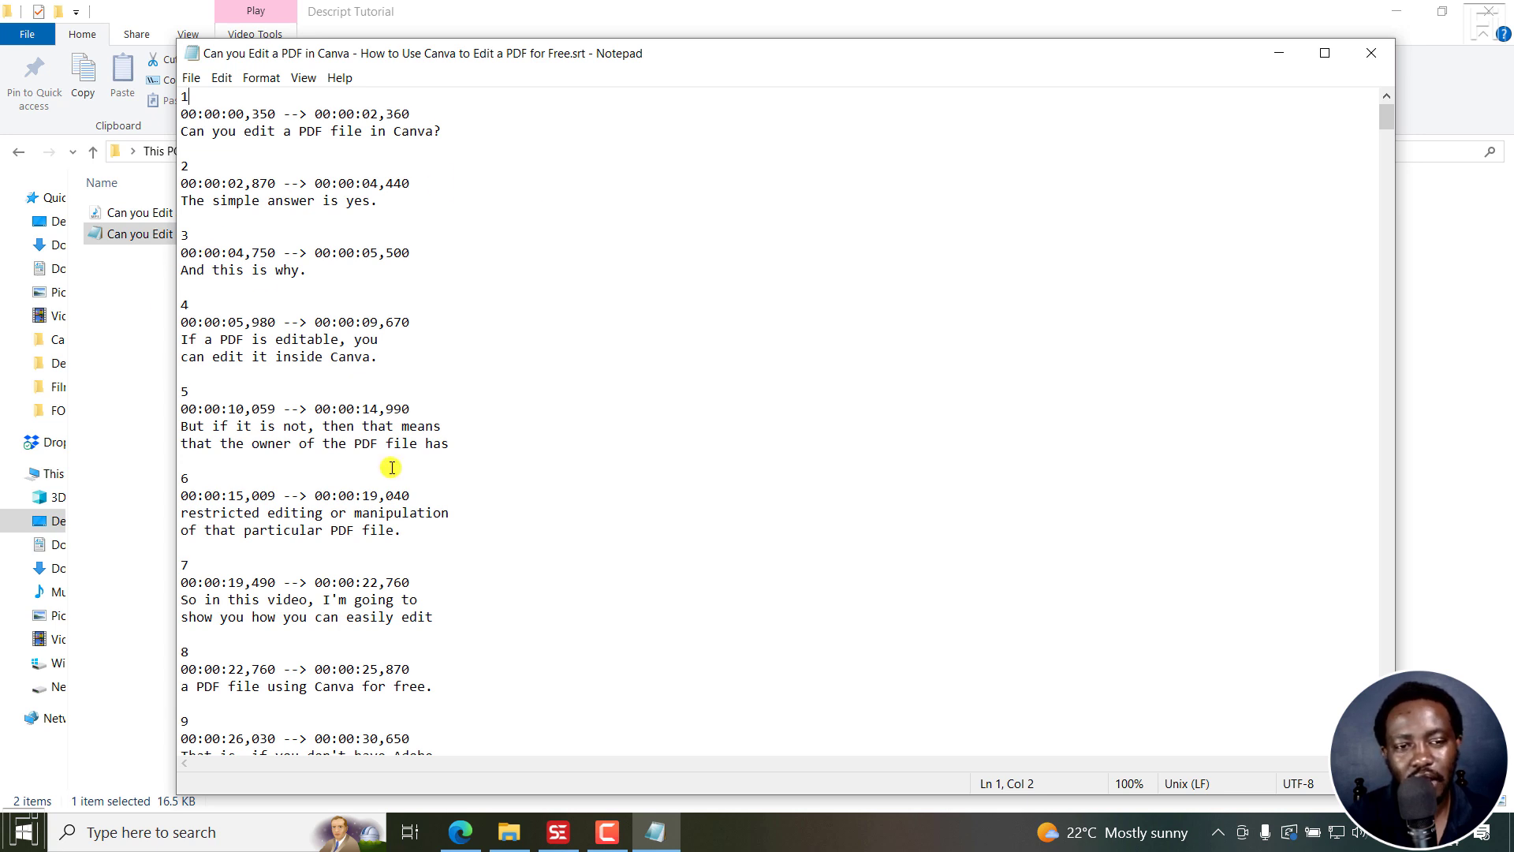
mouse_move(558, 437)
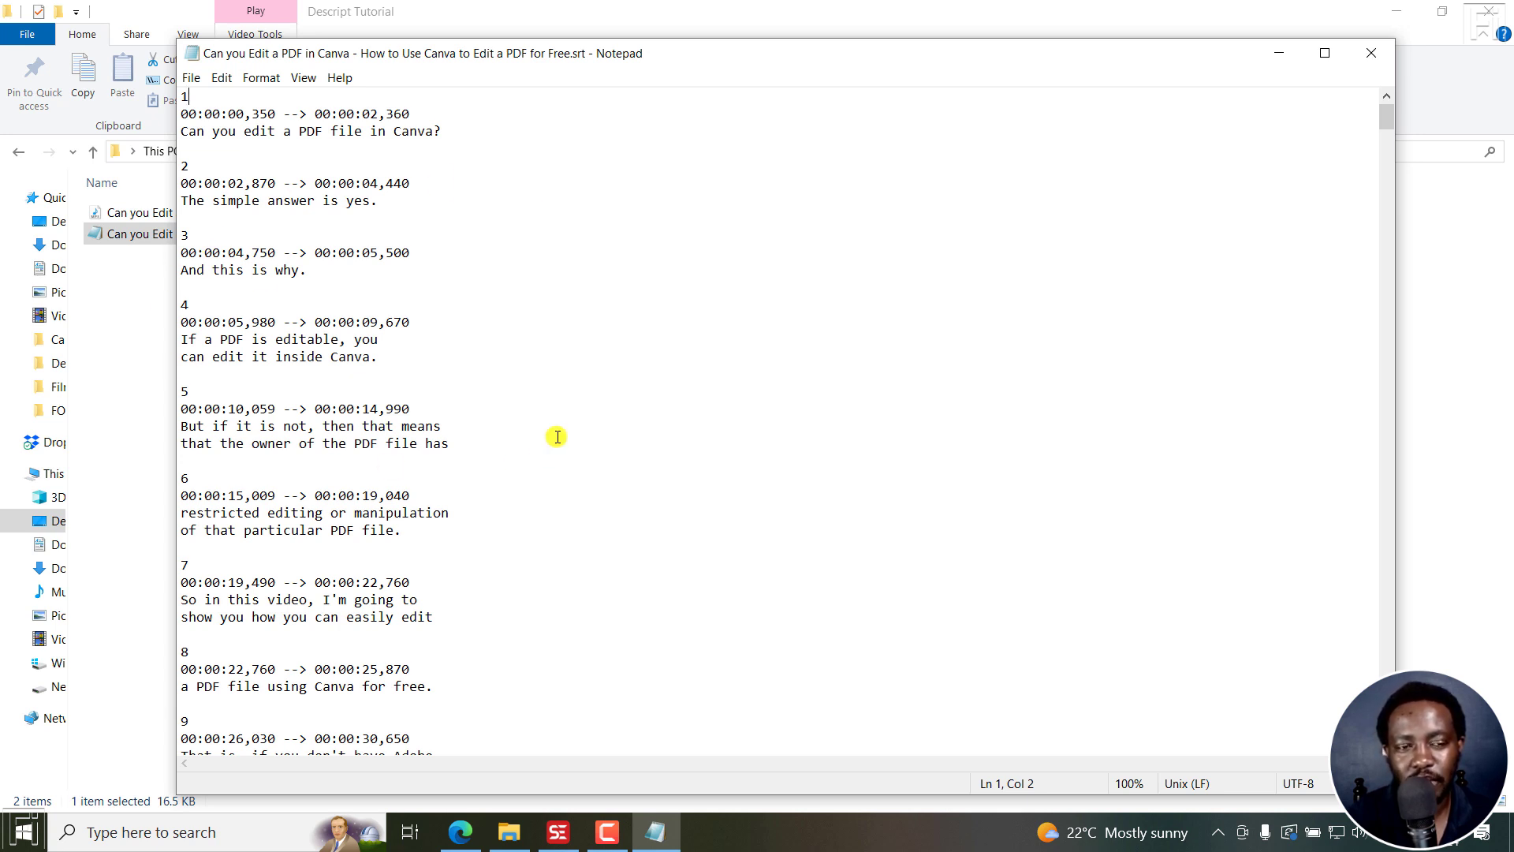
mouse_move(355, 116)
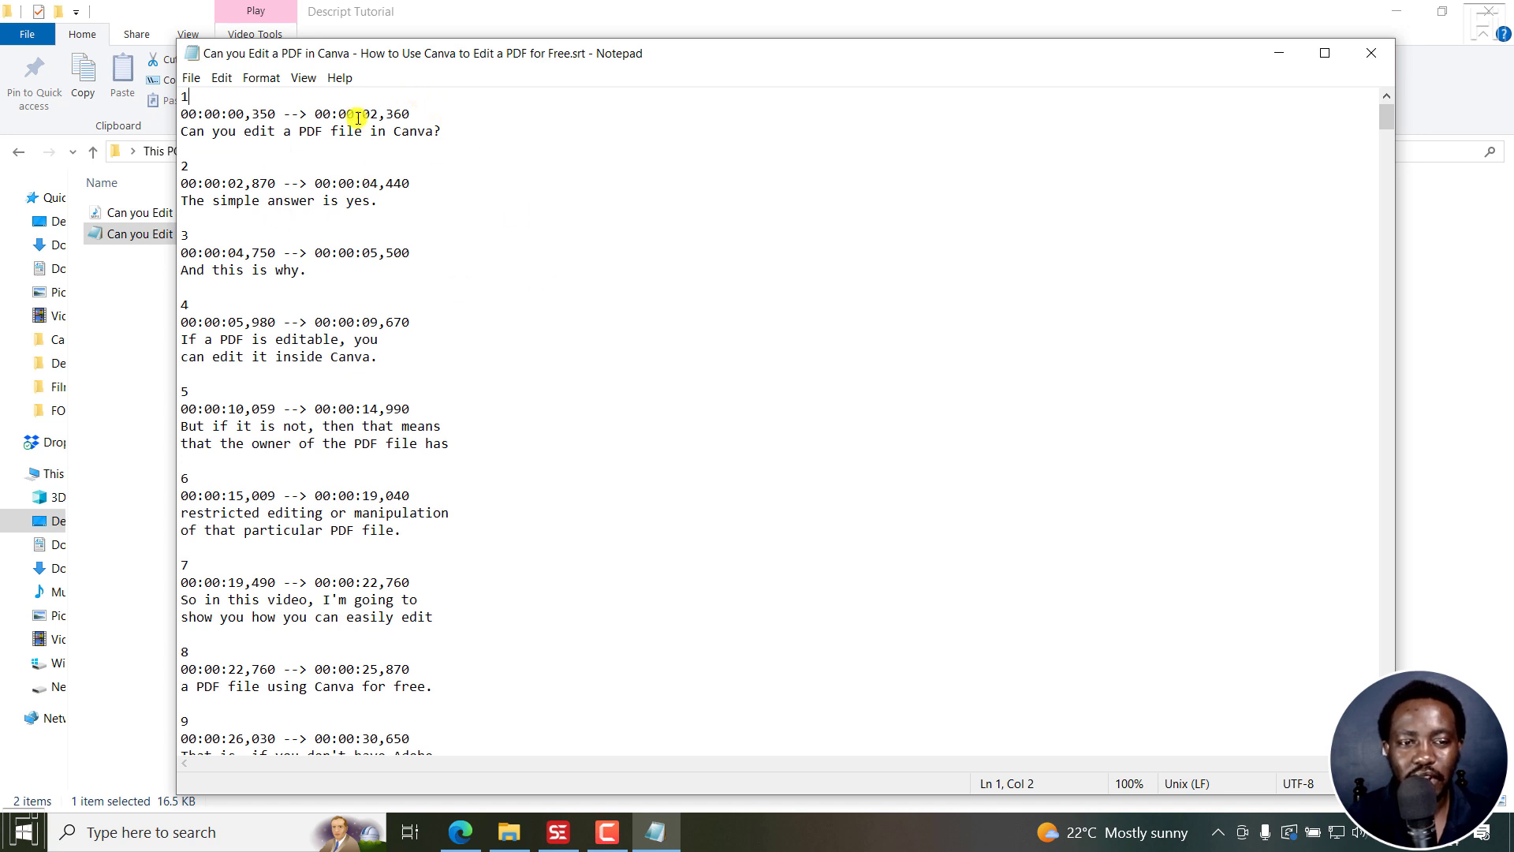
mouse_move(511, 240)
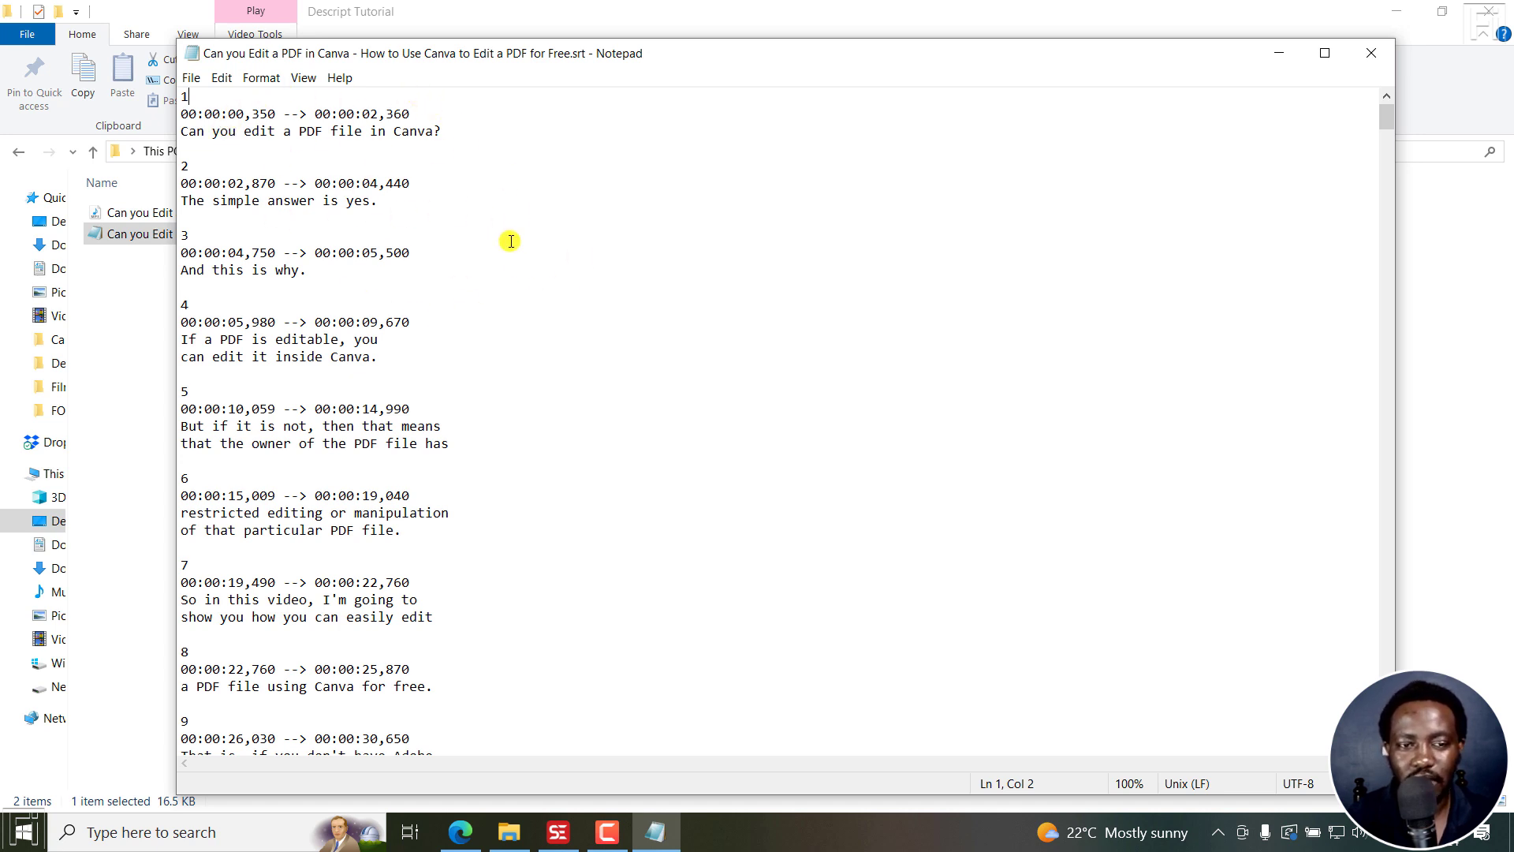
mouse_move(346, 141)
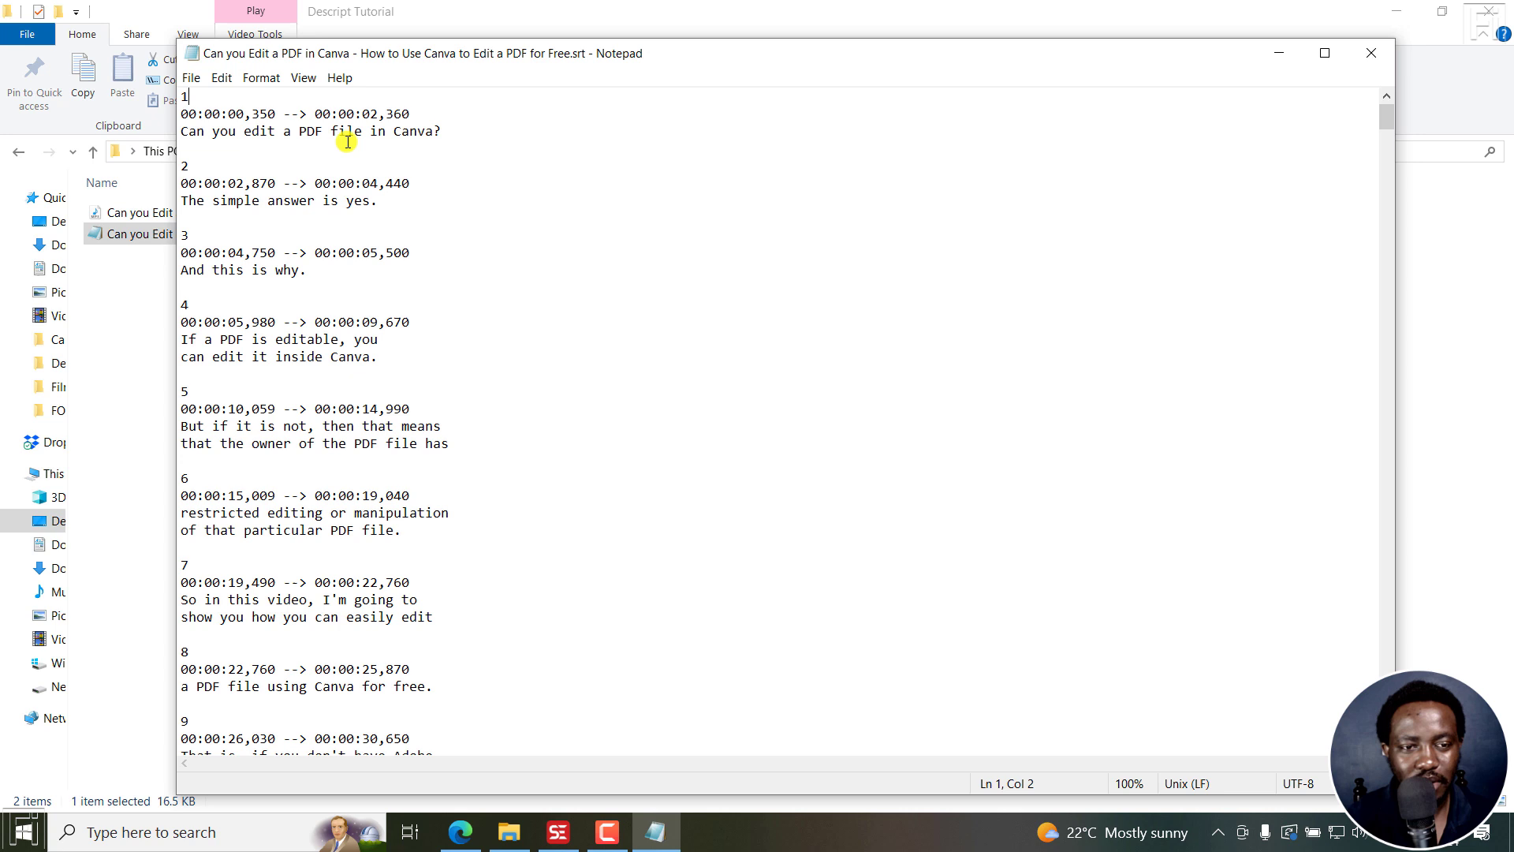
mouse_move(658, 723)
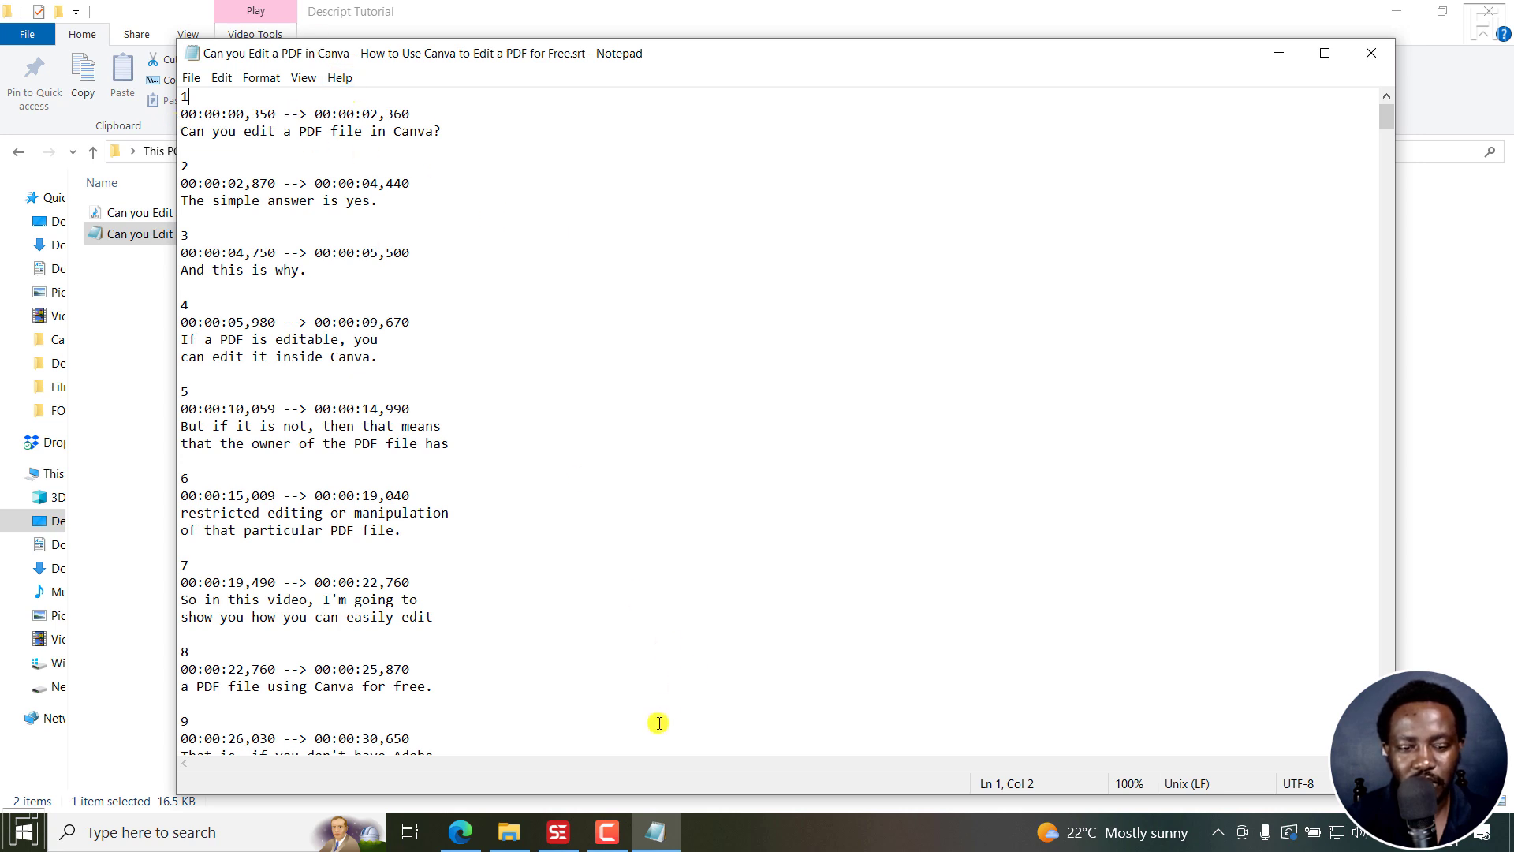
mouse_move(667, 748)
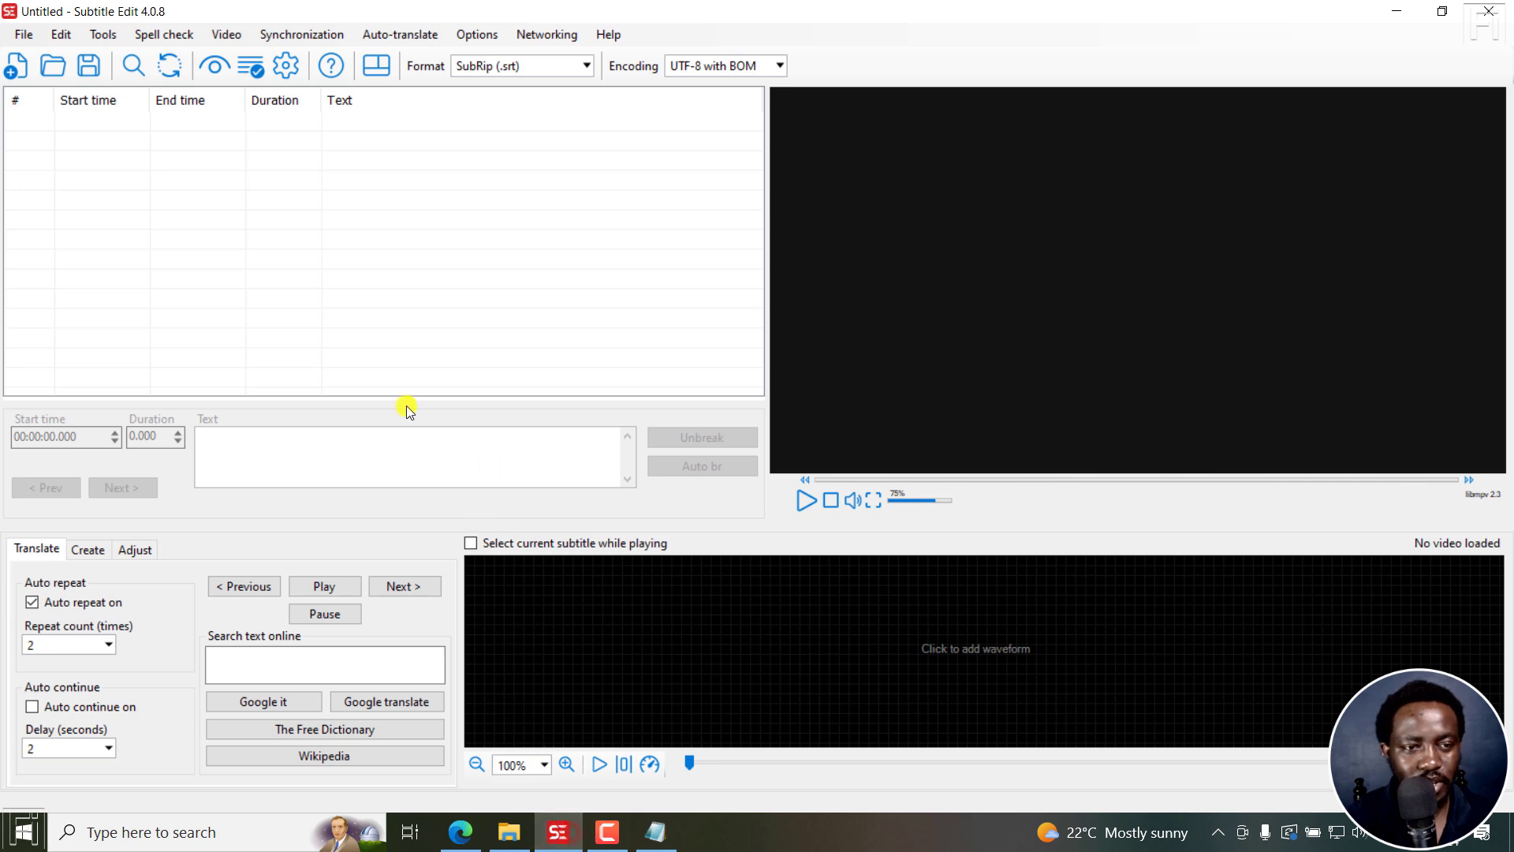
- Load the Canva PDF .srt file from Descript Tutorial through File > Open
click(23, 34)
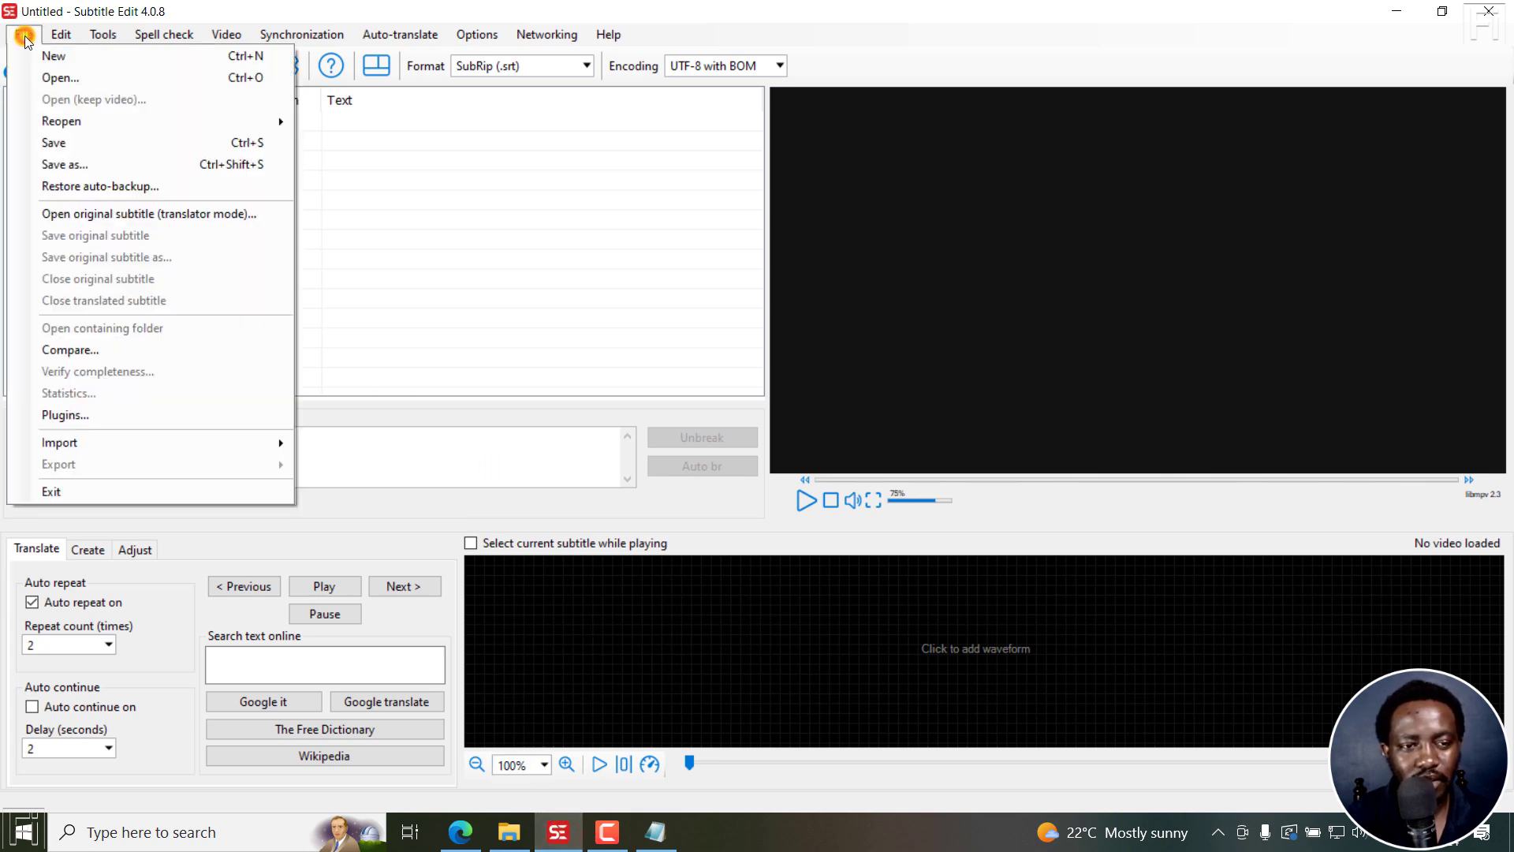
click(60, 77)
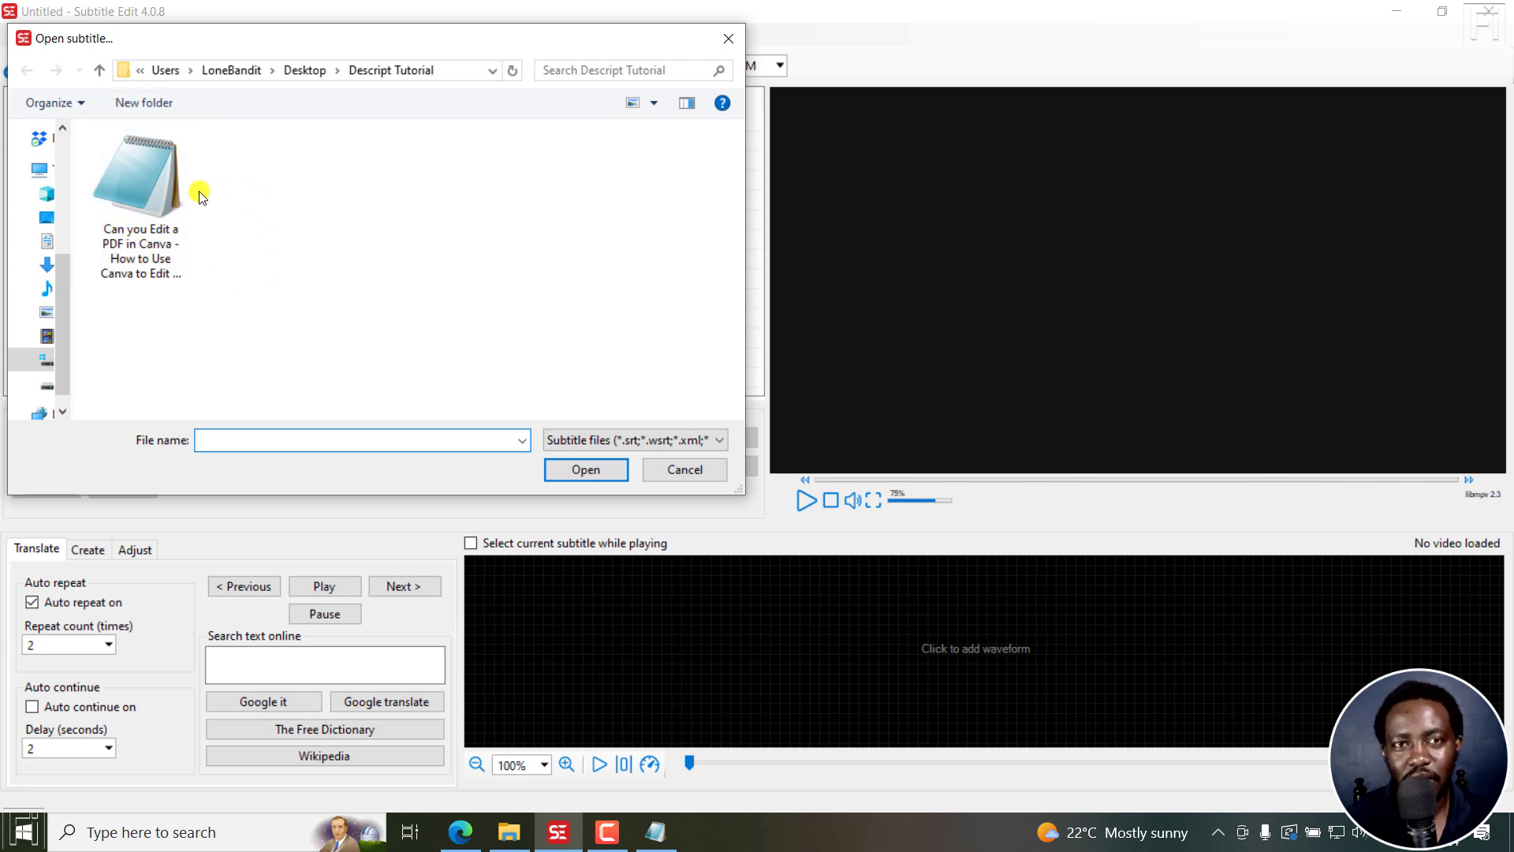
click(140, 179)
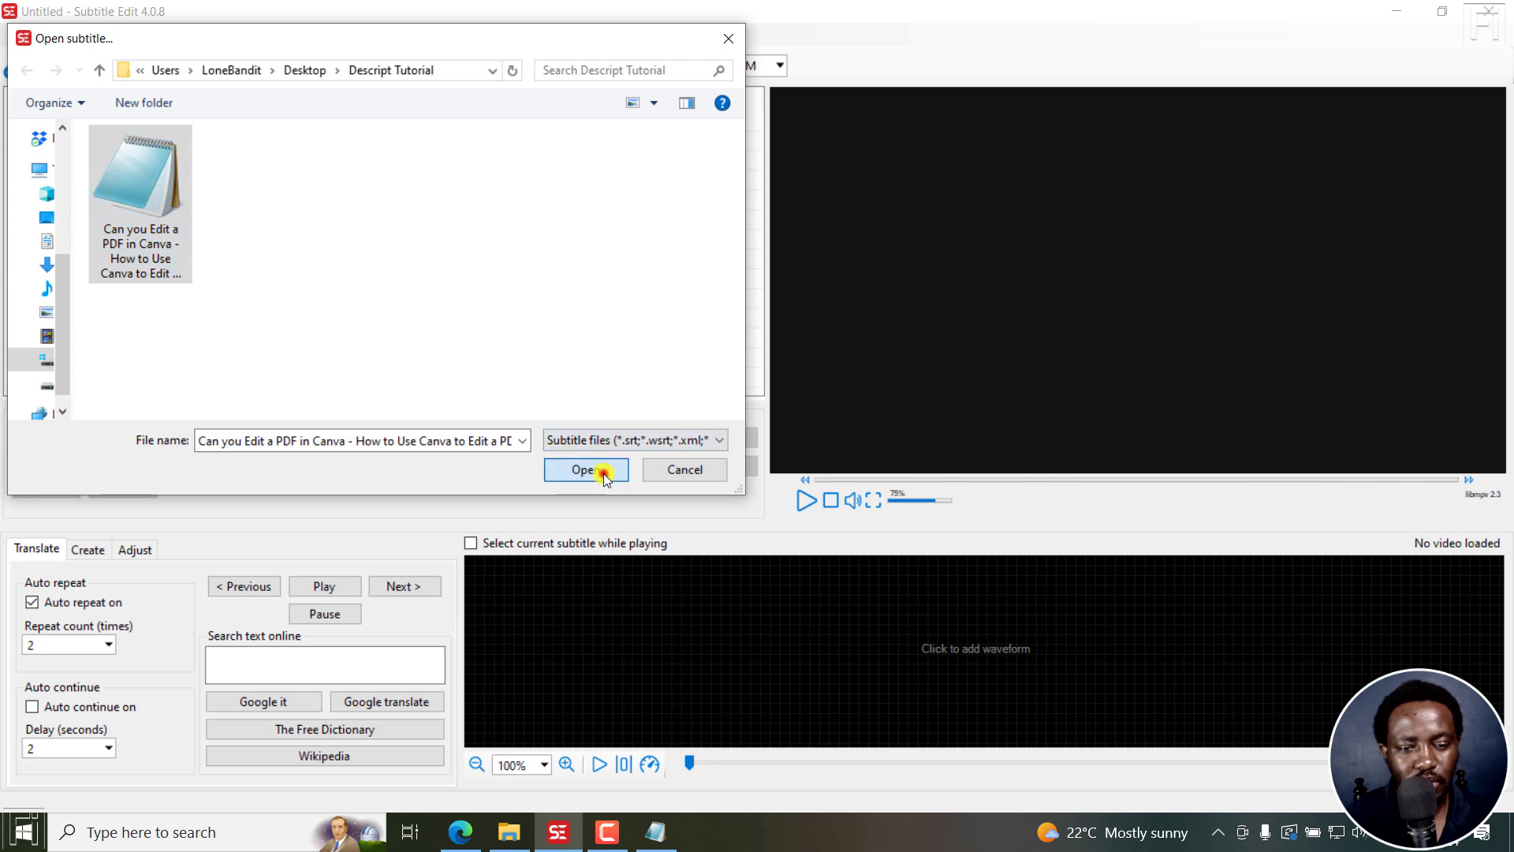
click(585, 469)
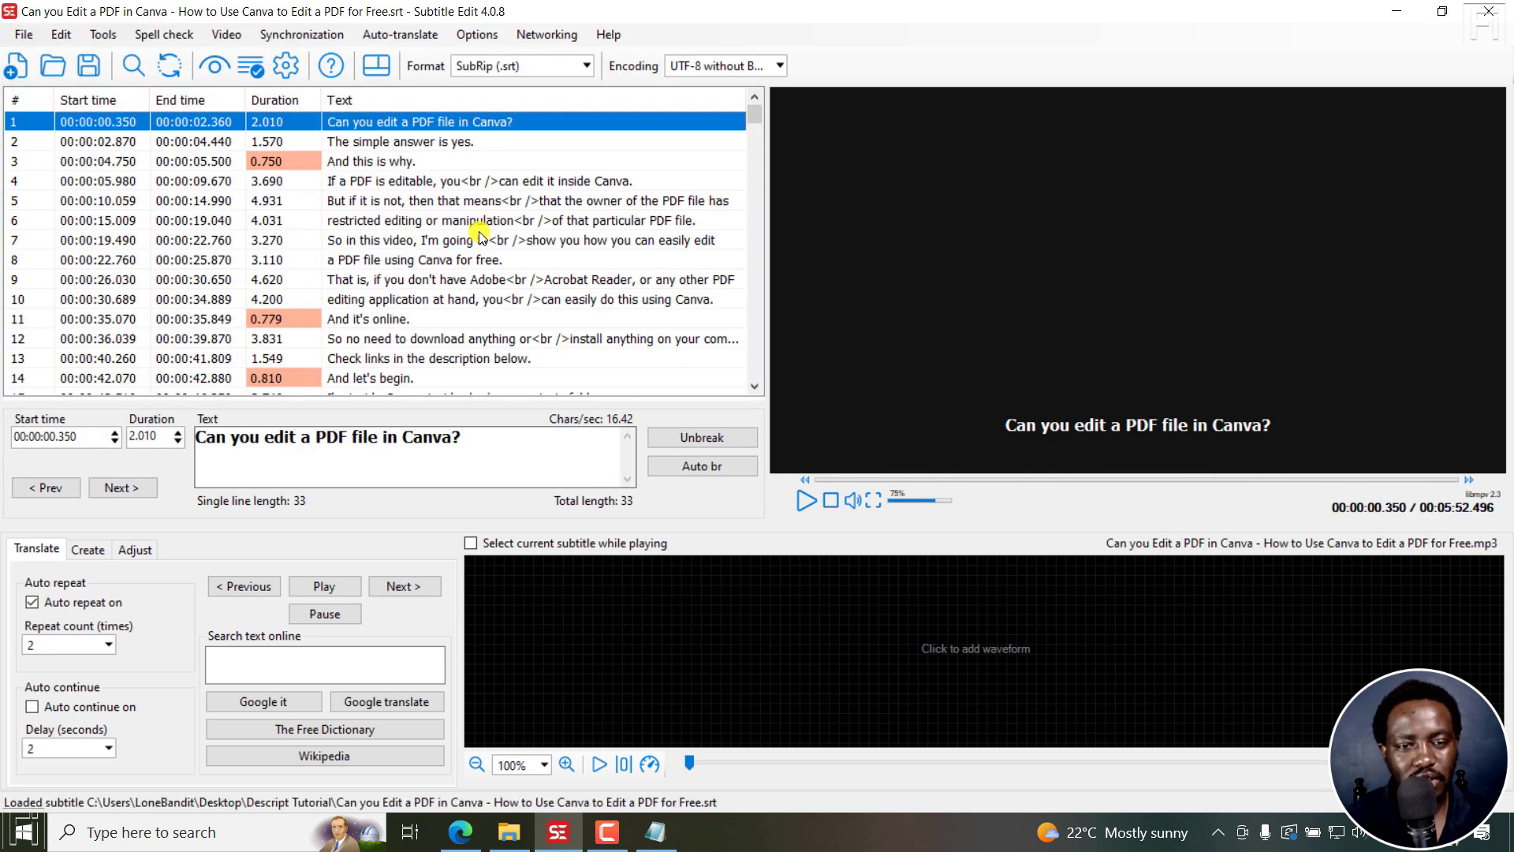
- Open the File menu's plain text export to preview the captions as one text
click(23, 34)
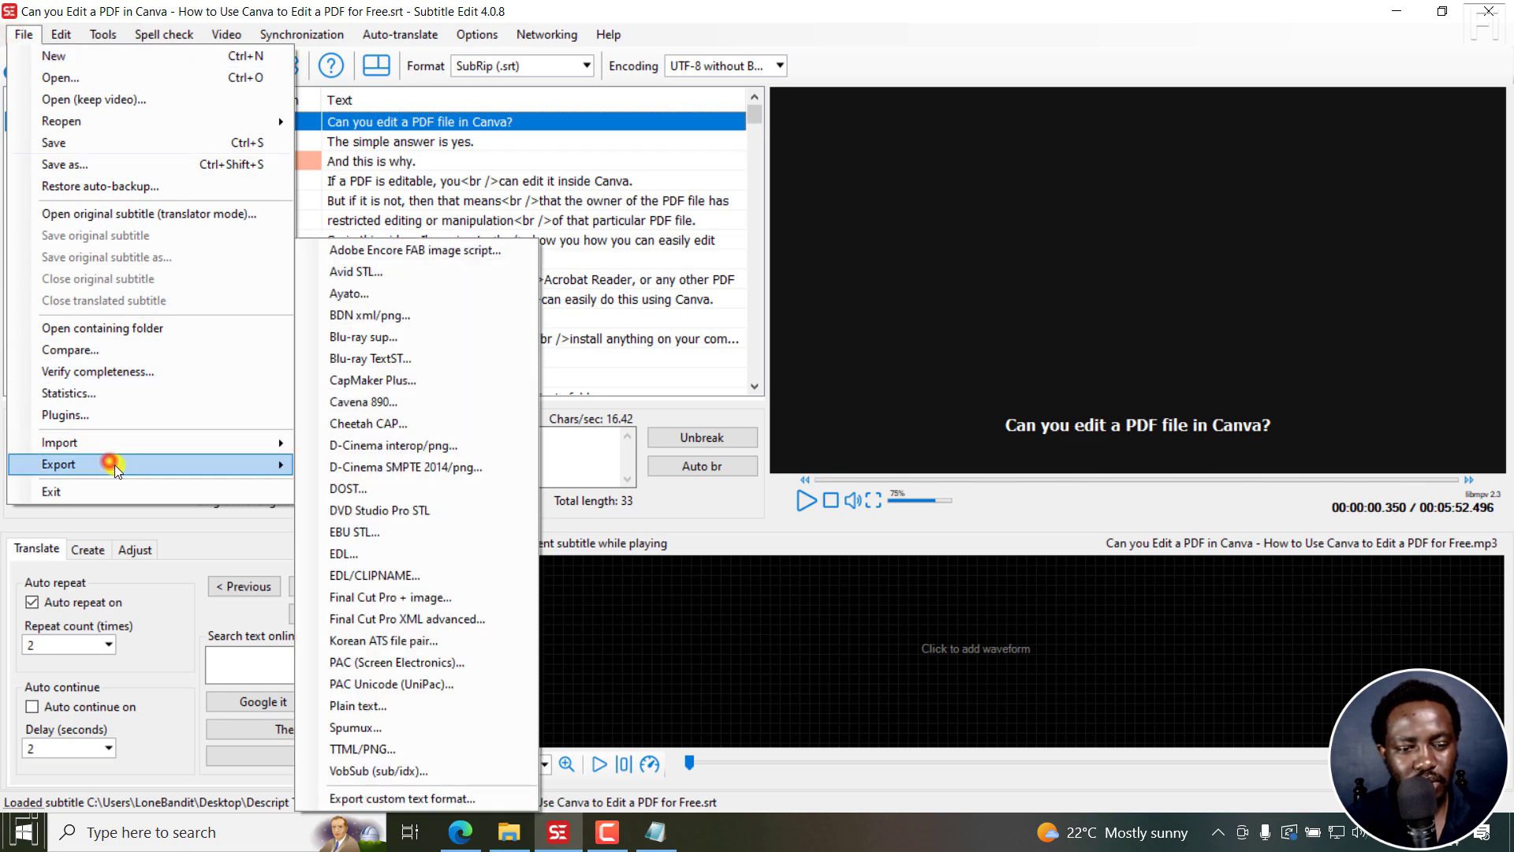
click(358, 706)
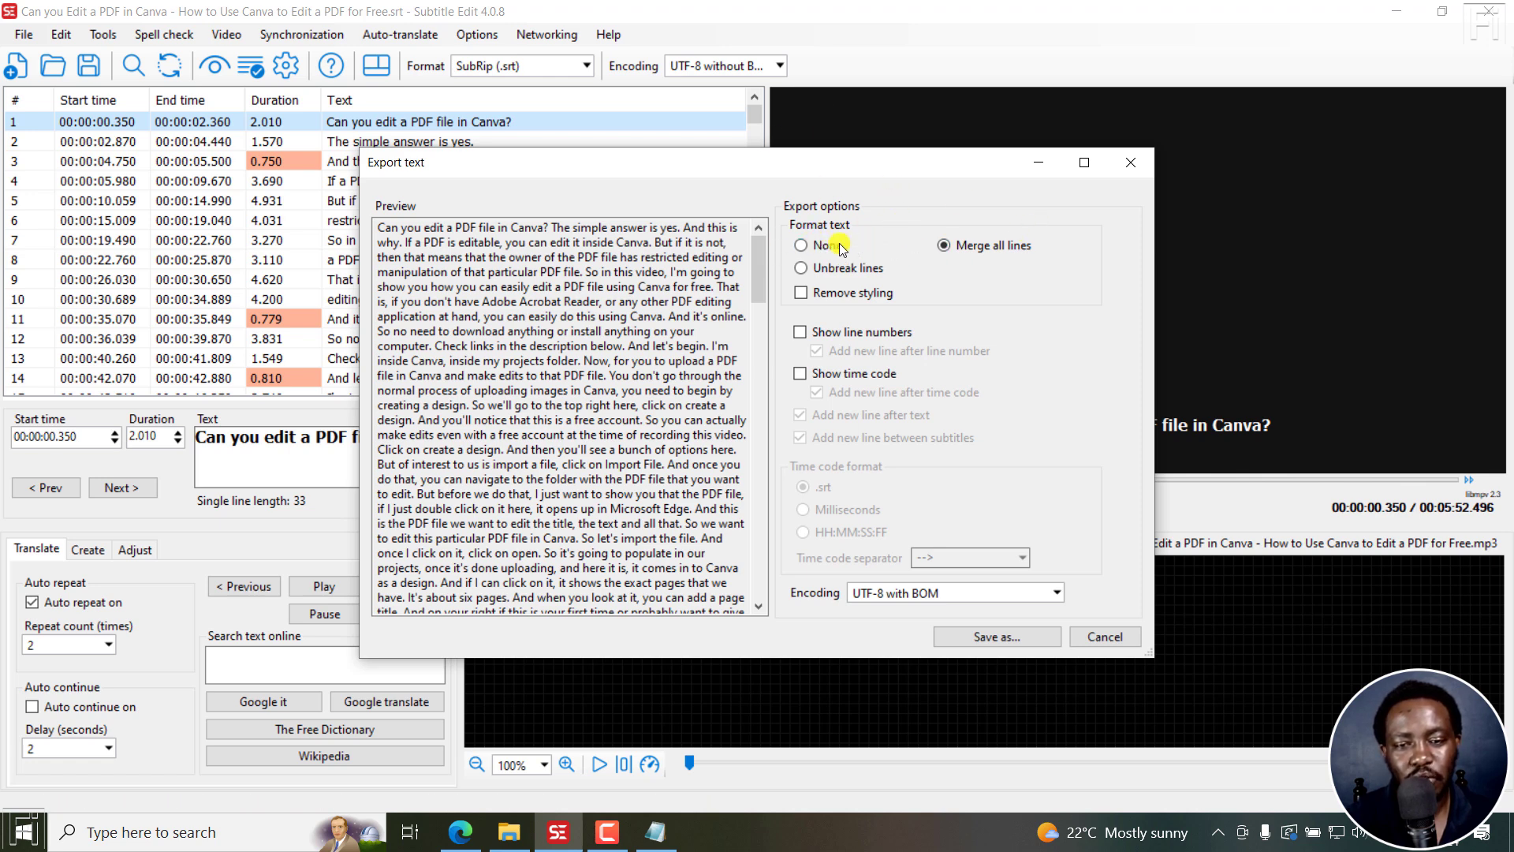
- Set the export to merge all subtitle lines into one paragraph
click(802, 244)
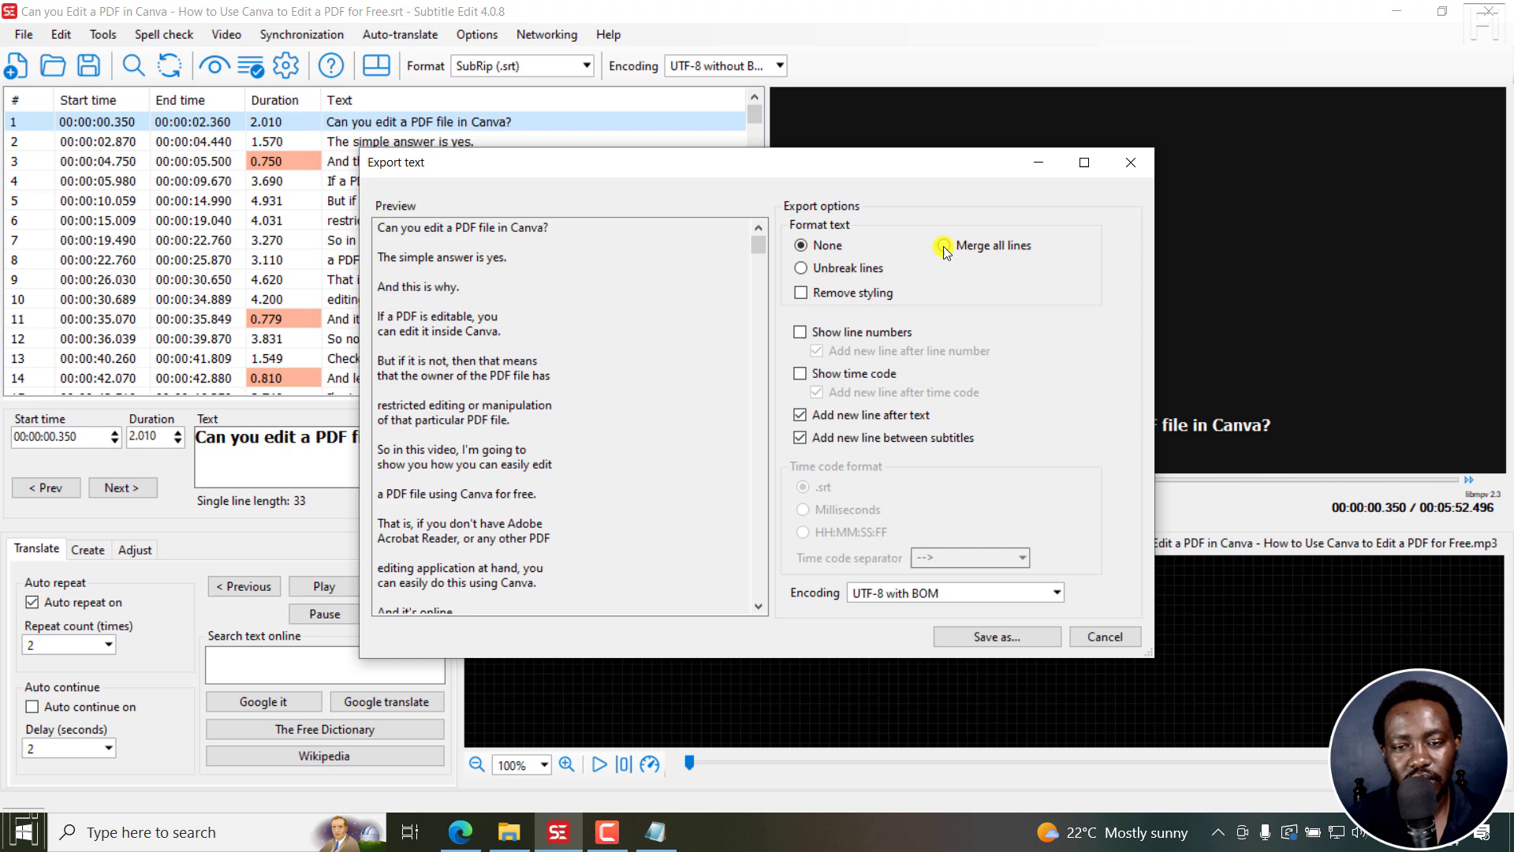
click(947, 244)
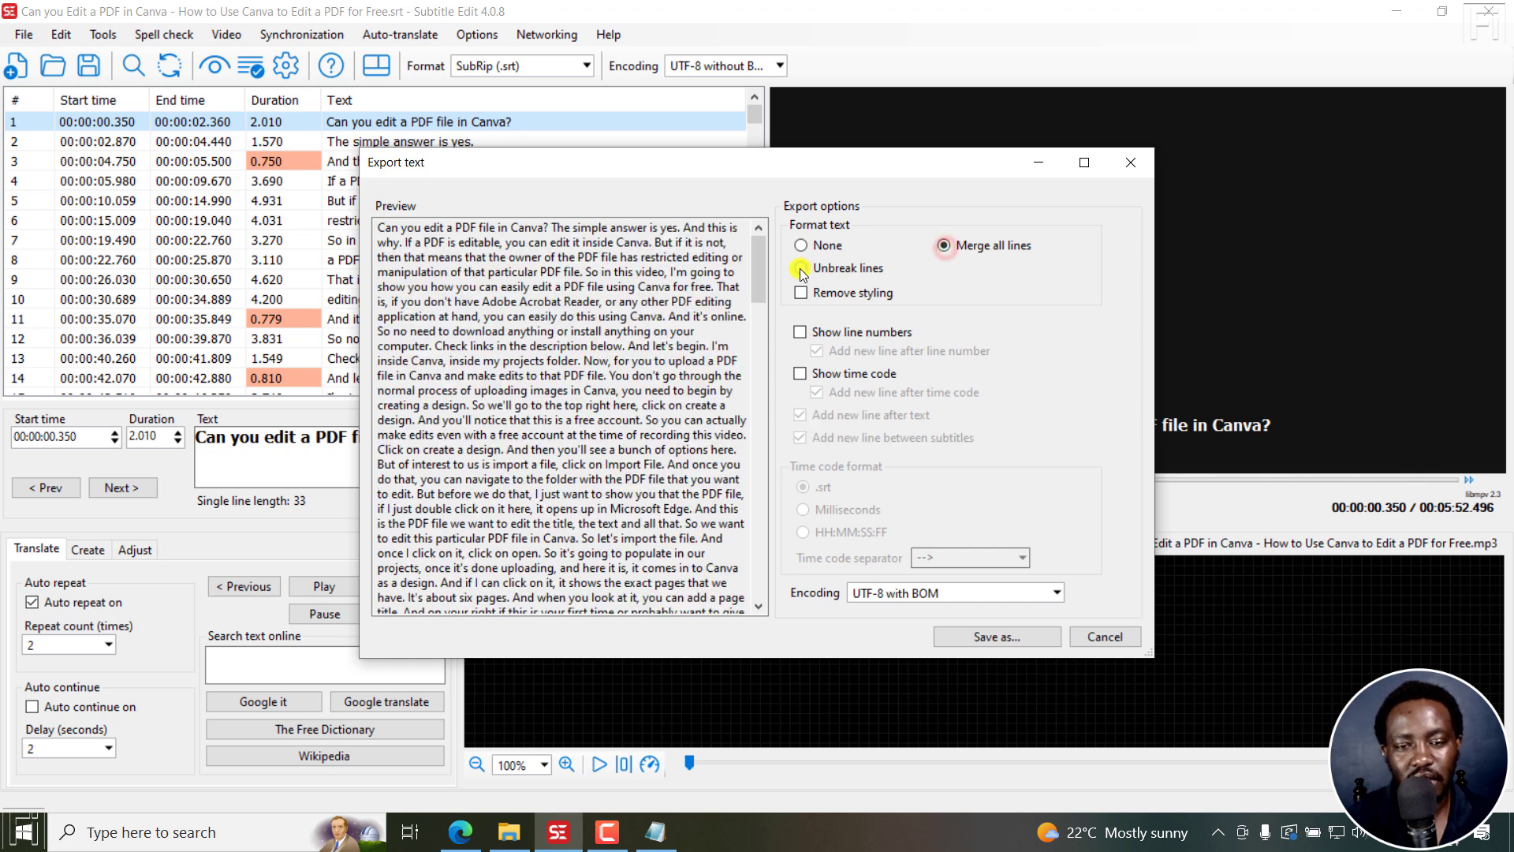
click(801, 268)
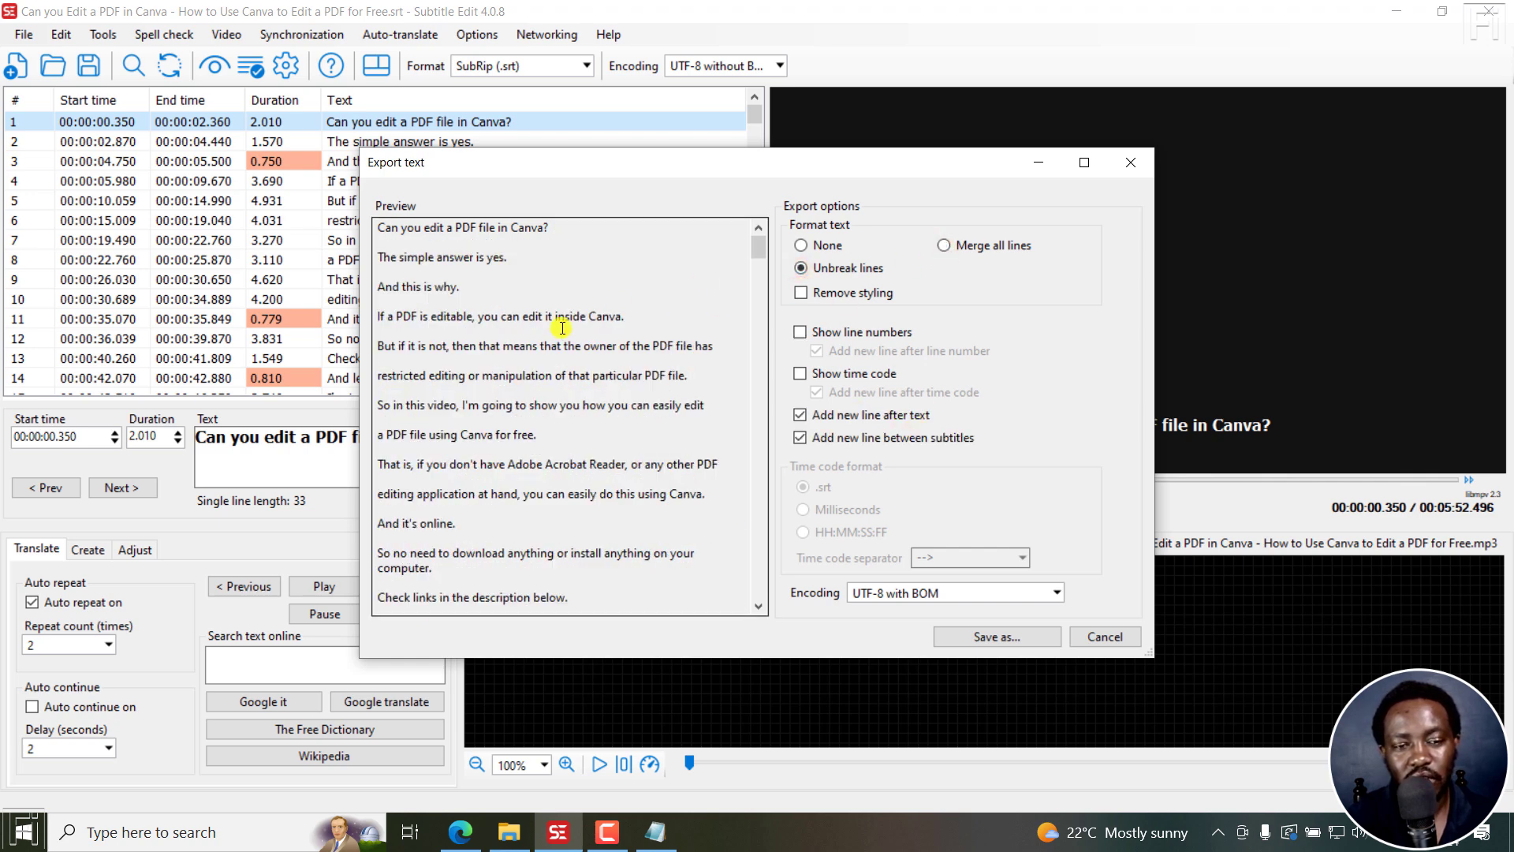
mouse_move(694, 317)
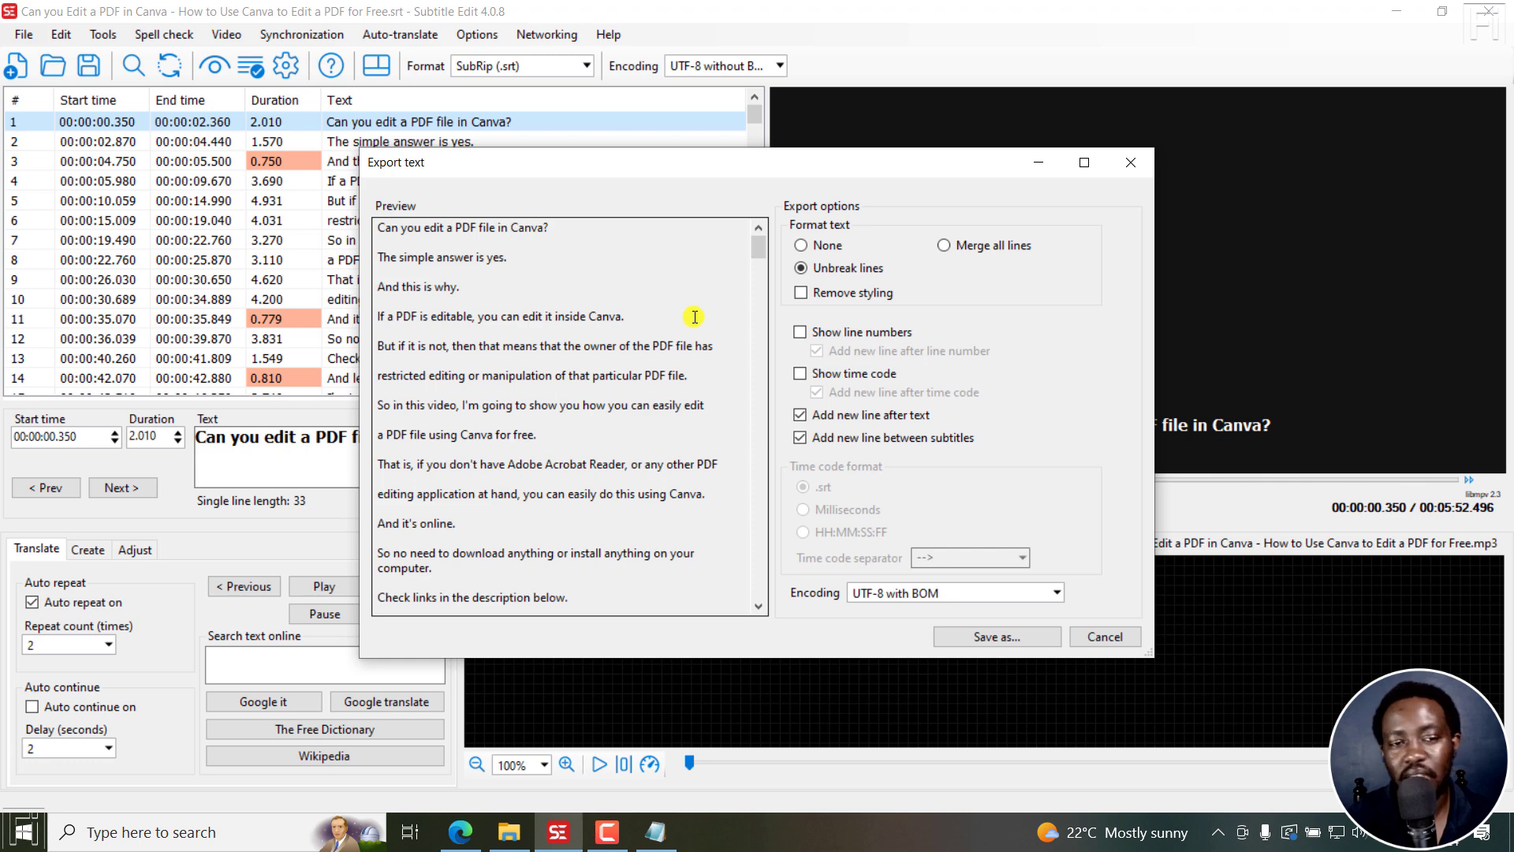
mouse_move(914, 237)
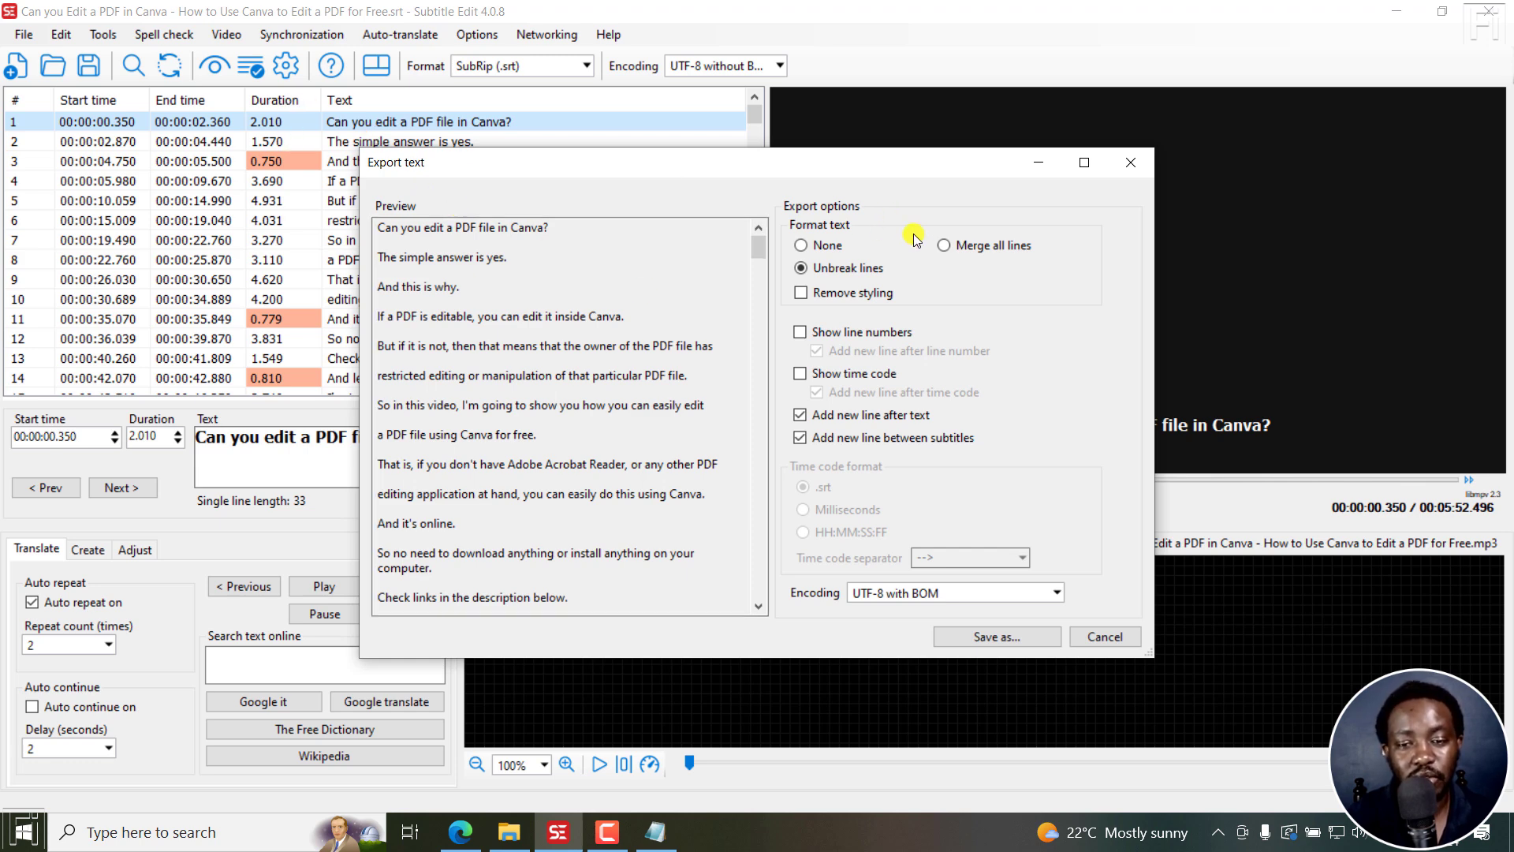
click(944, 245)
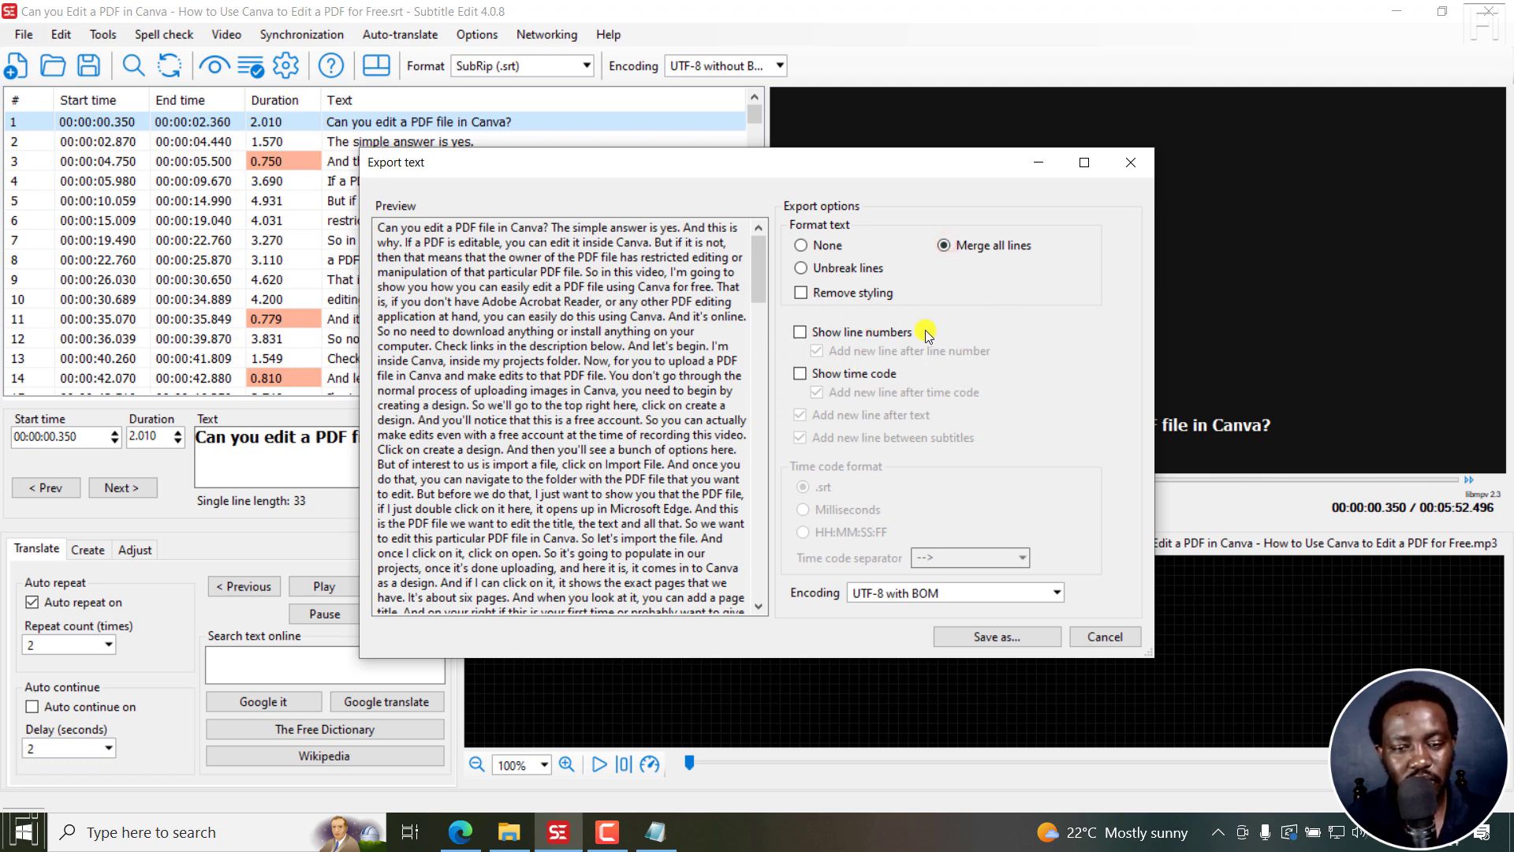
mouse_move(802, 328)
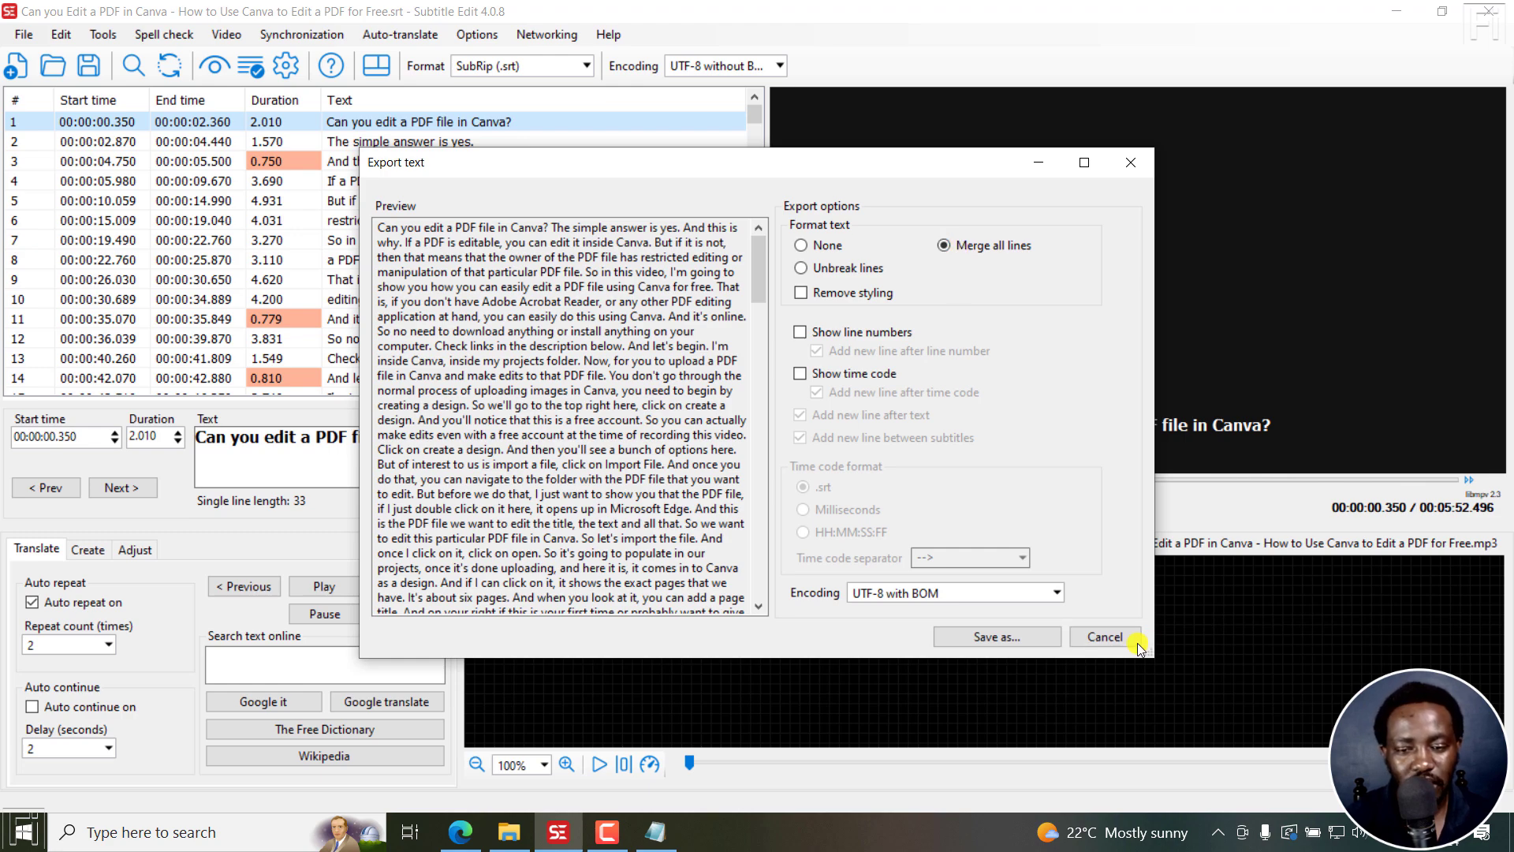
- Save the plain .txt file in Descript Tutorial and open it in Notepad
click(996, 636)
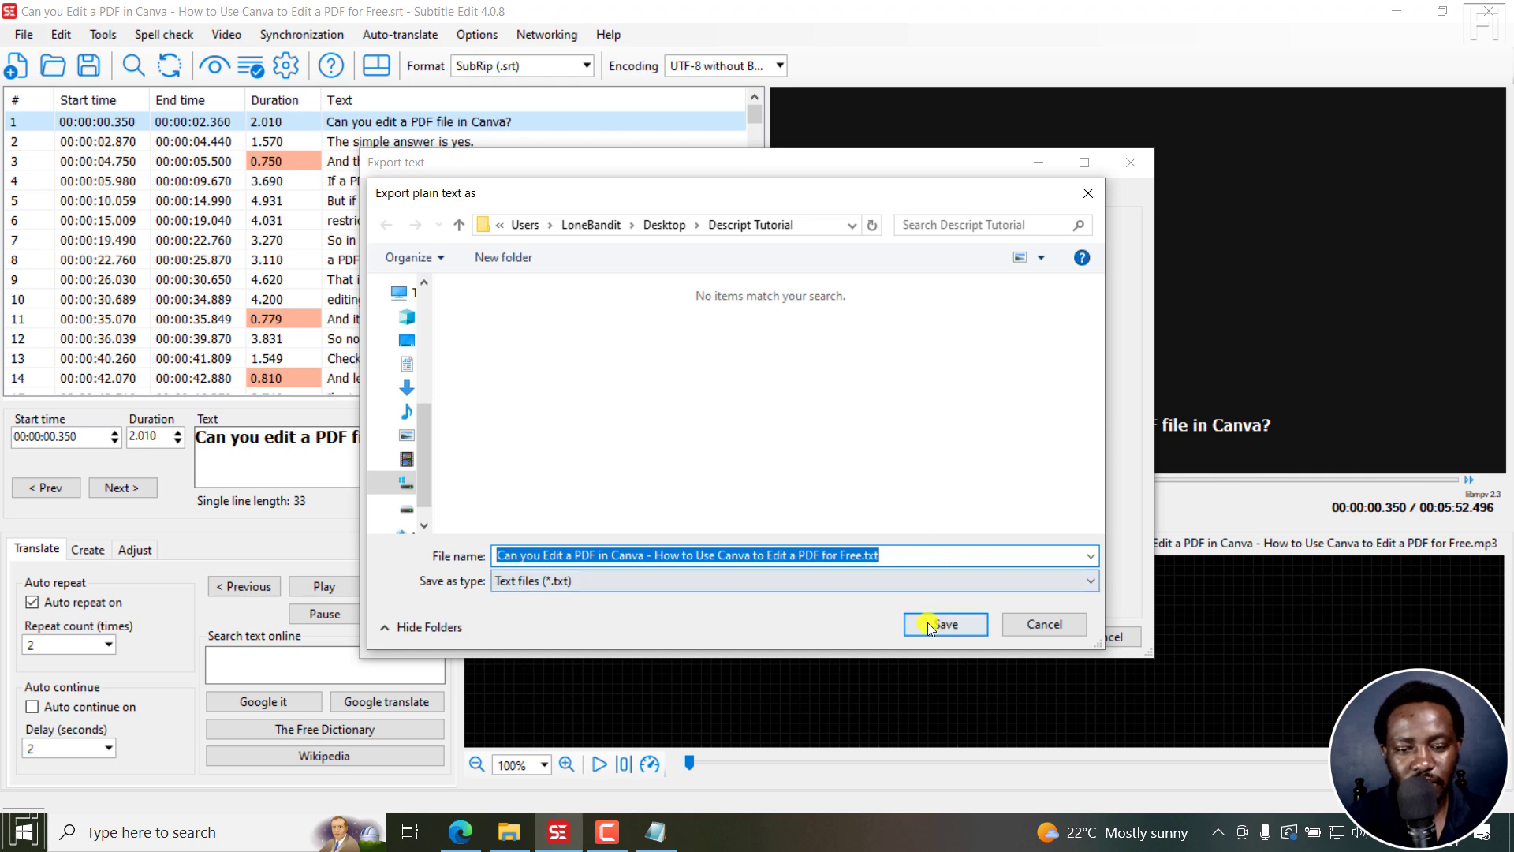
click(941, 624)
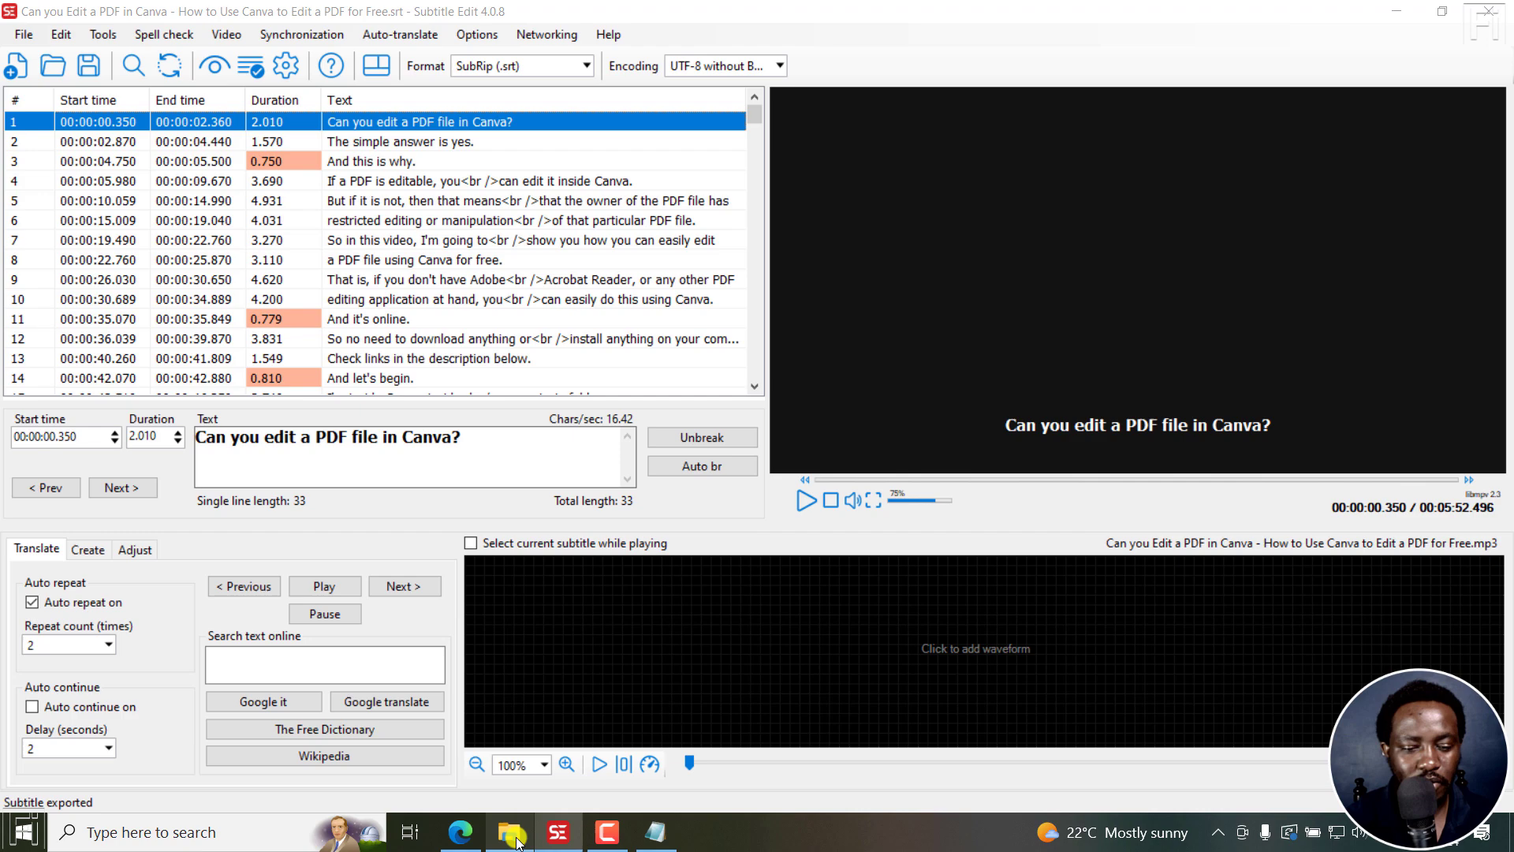
click(510, 832)
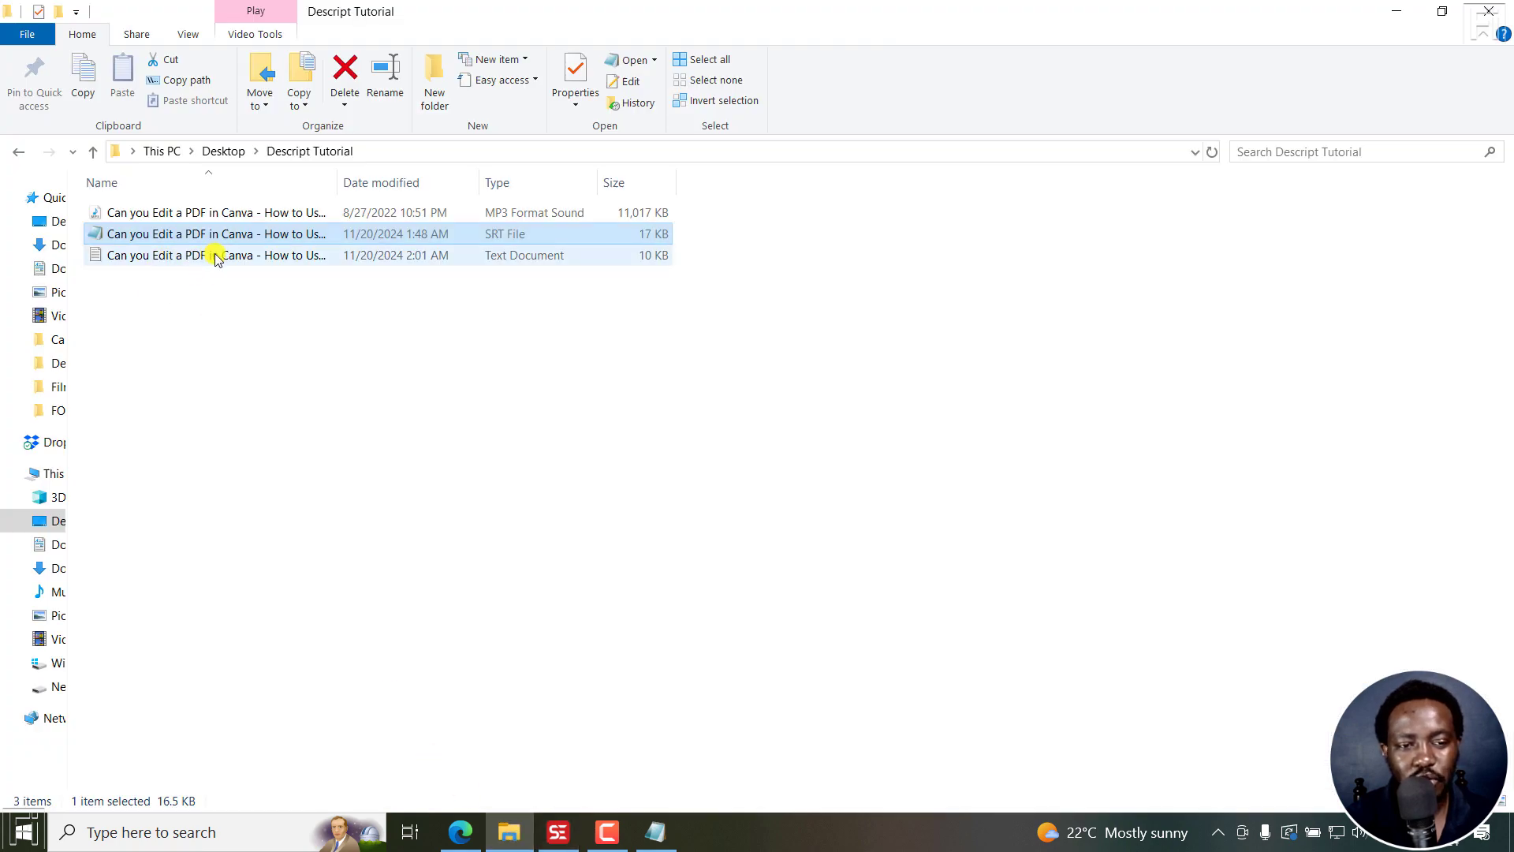
mouse_move(246, 255)
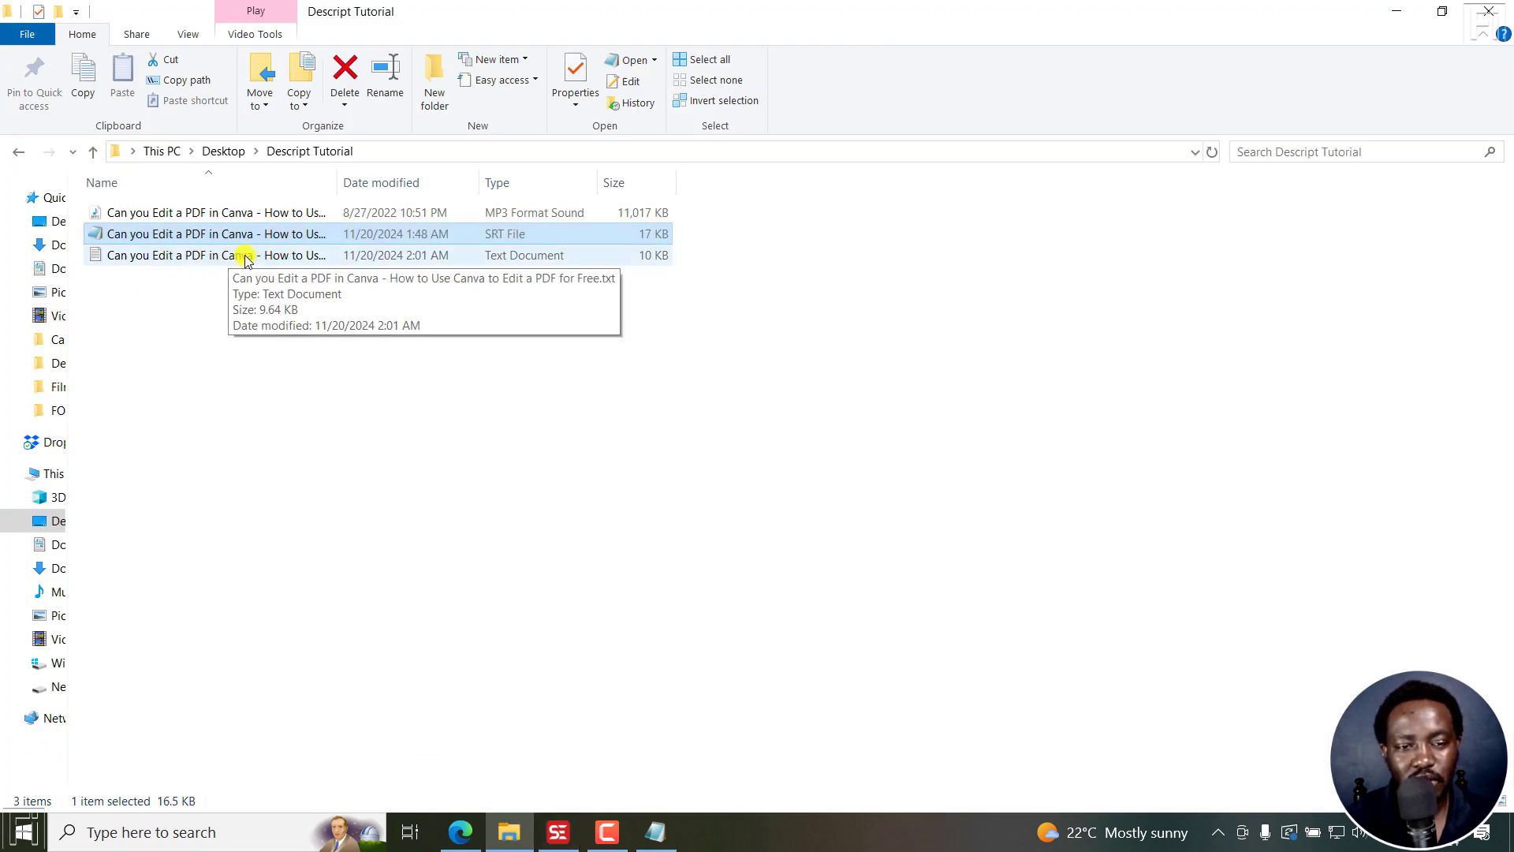
double_click(217, 255)
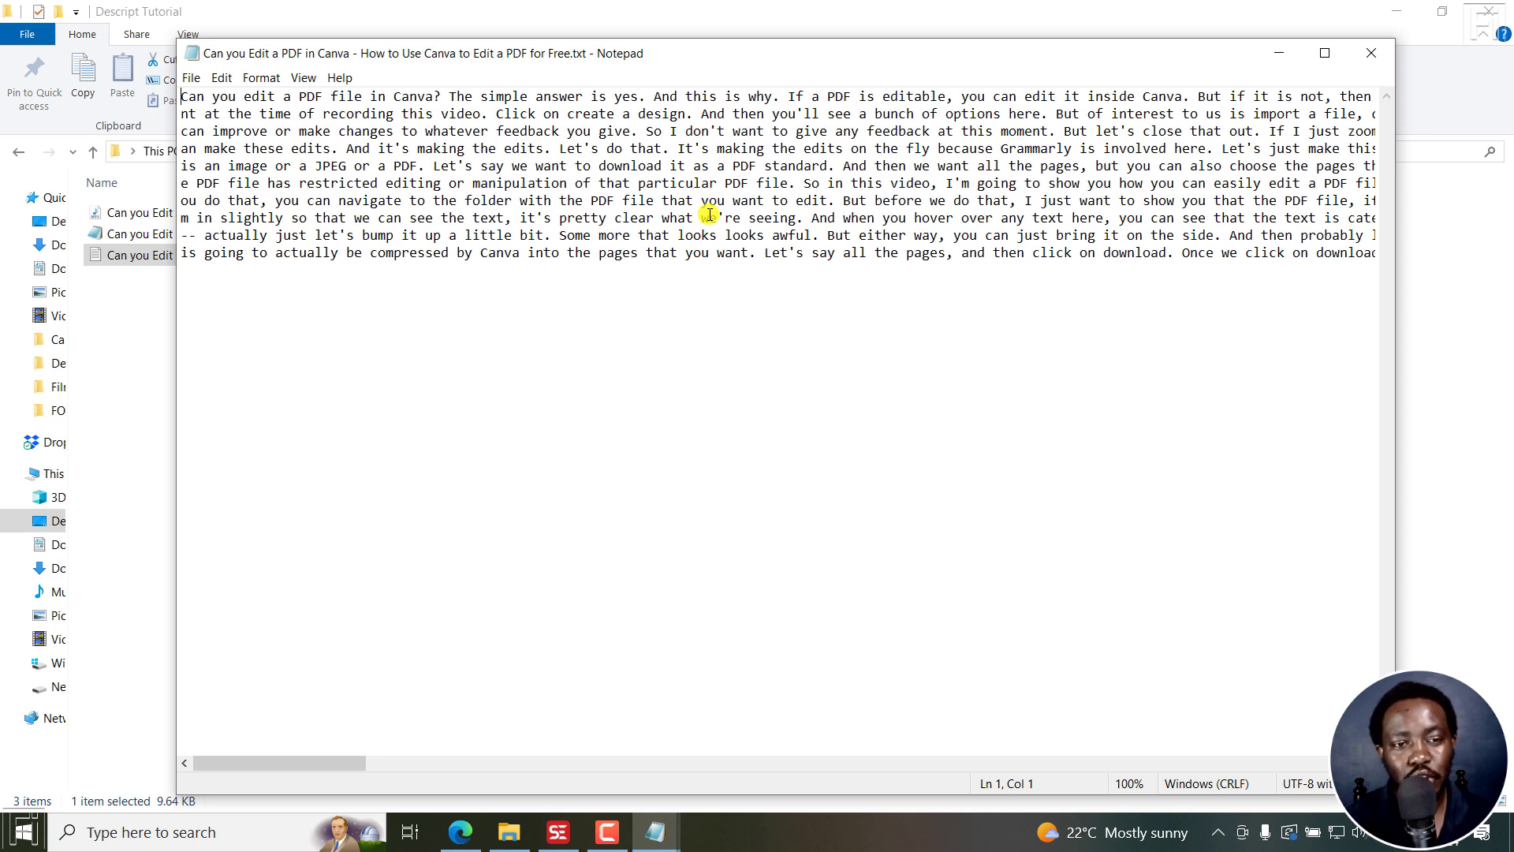
mouse_move(834, 319)
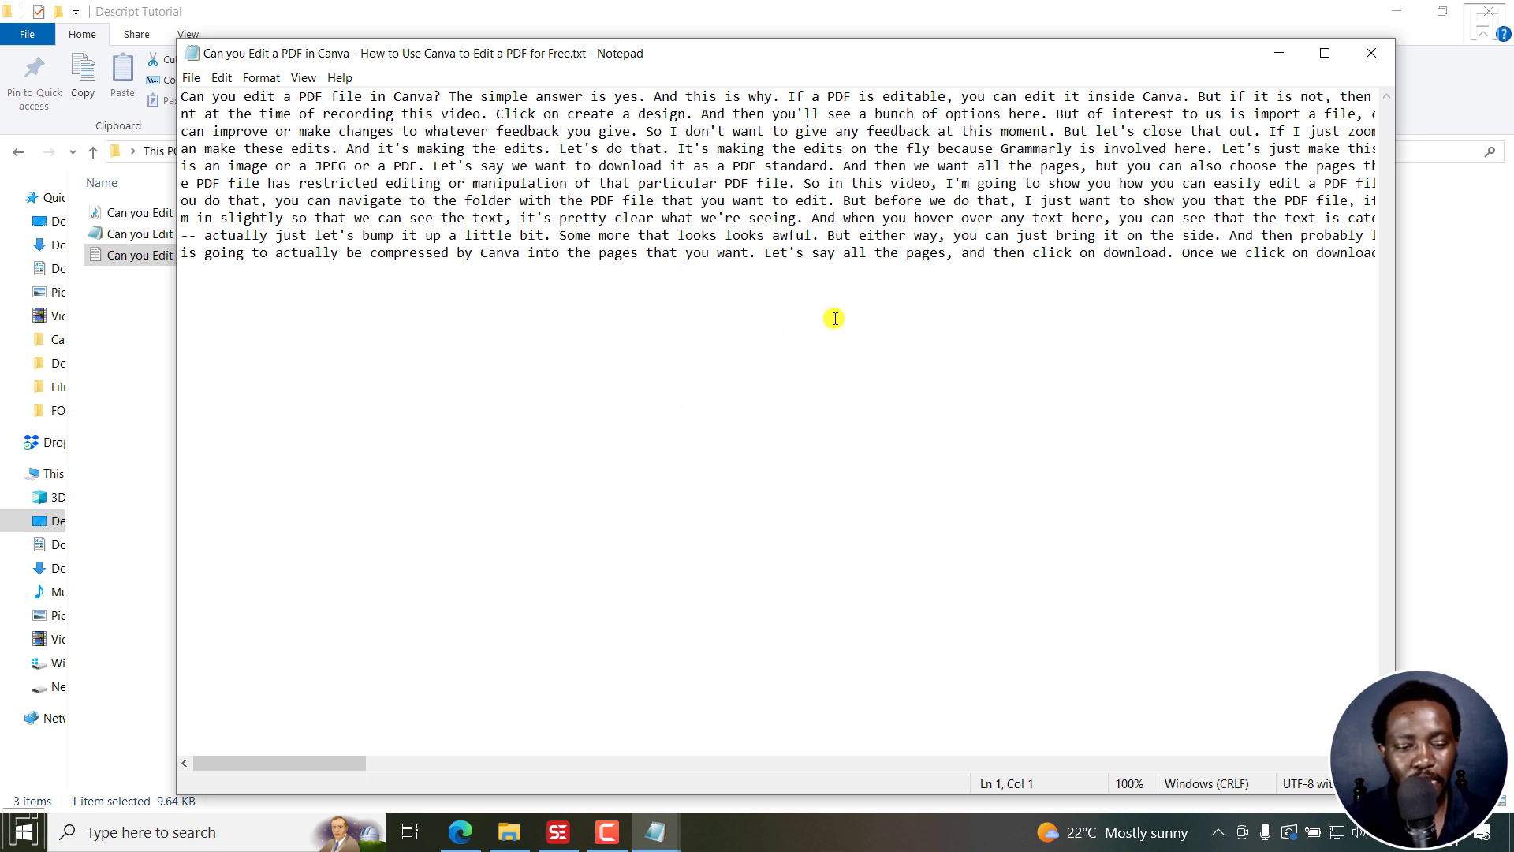
- Leave Notepad for the browser showing Subtitle Edit online
click(464, 831)
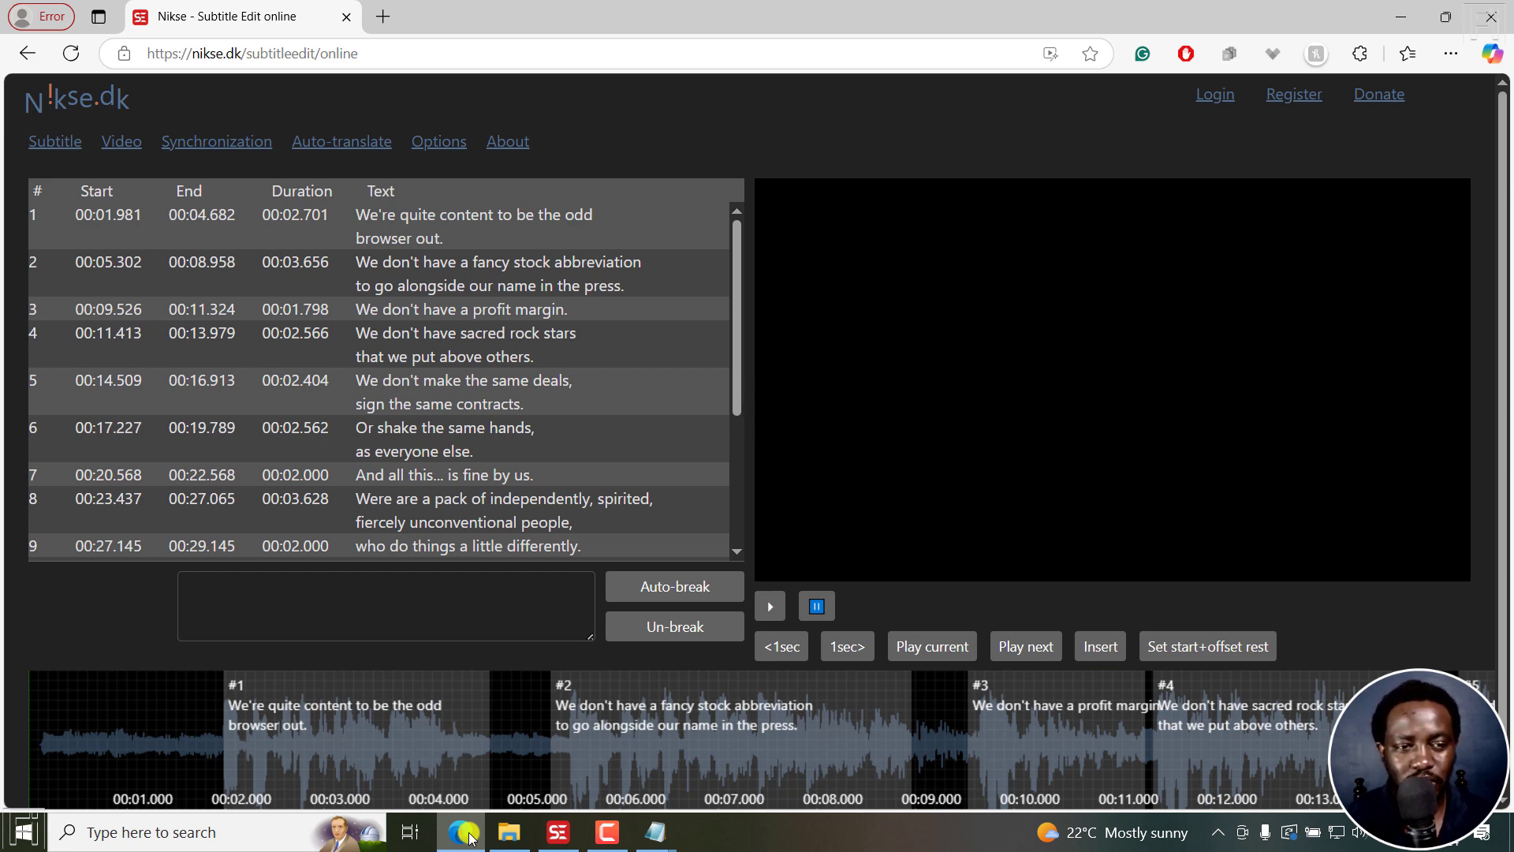
- Start a new empty subtitle, then bring up the Open subtitle file dialog
click(55, 141)
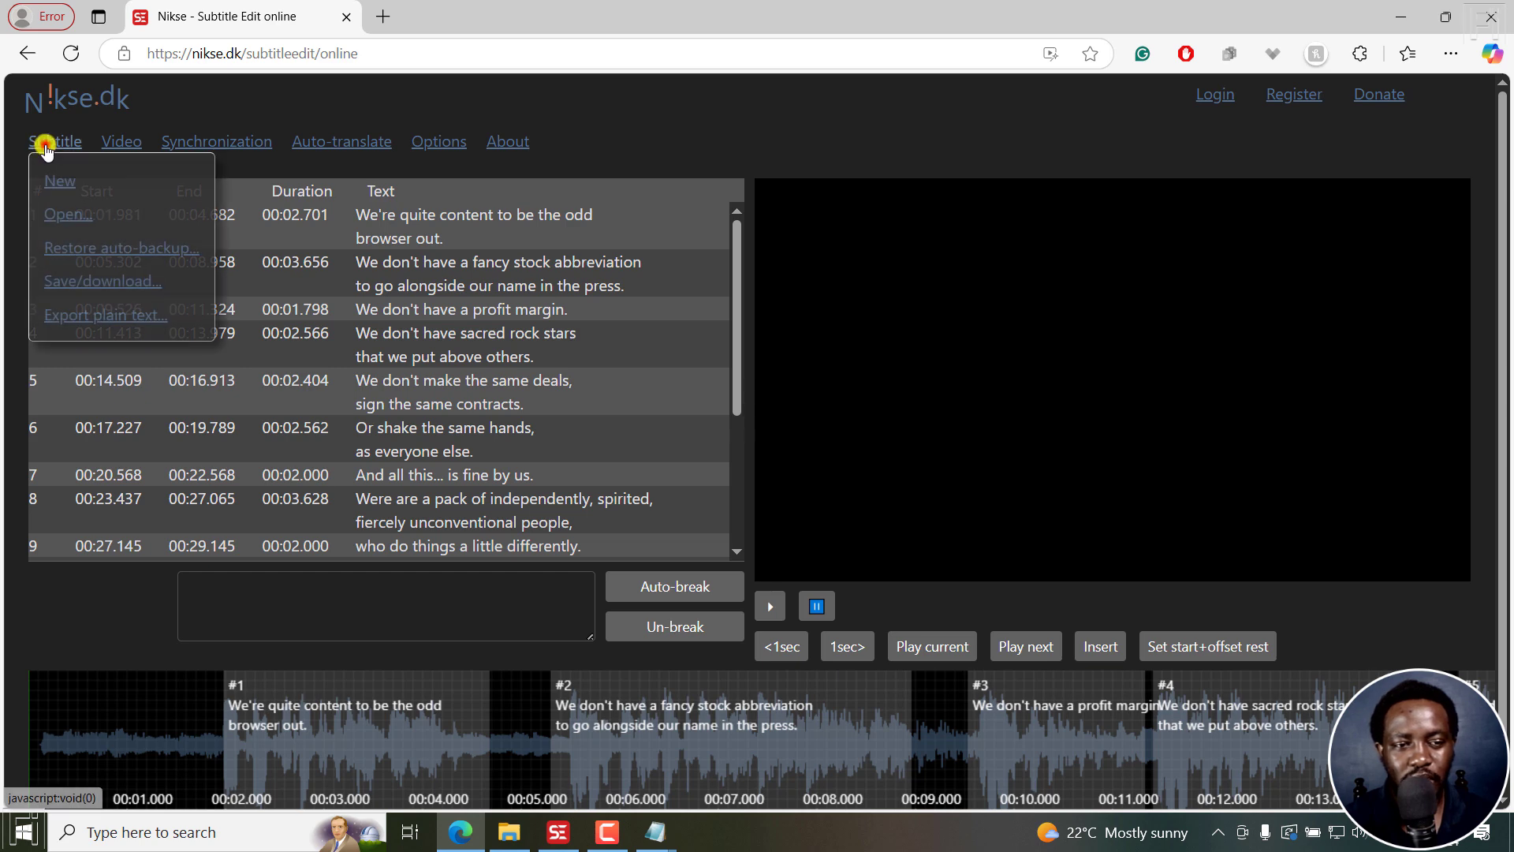
click(60, 180)
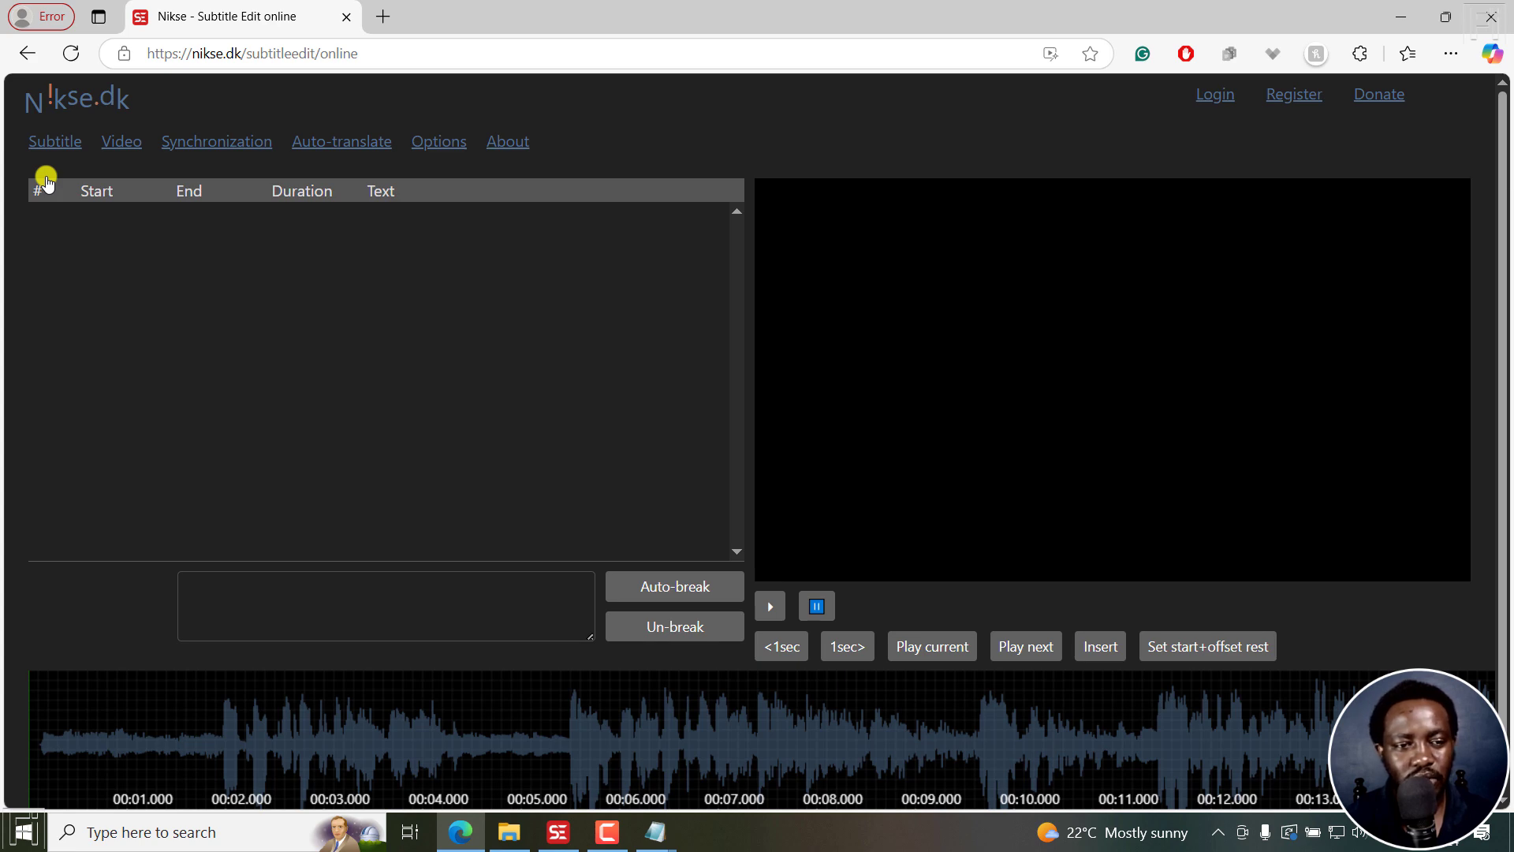
click(55, 141)
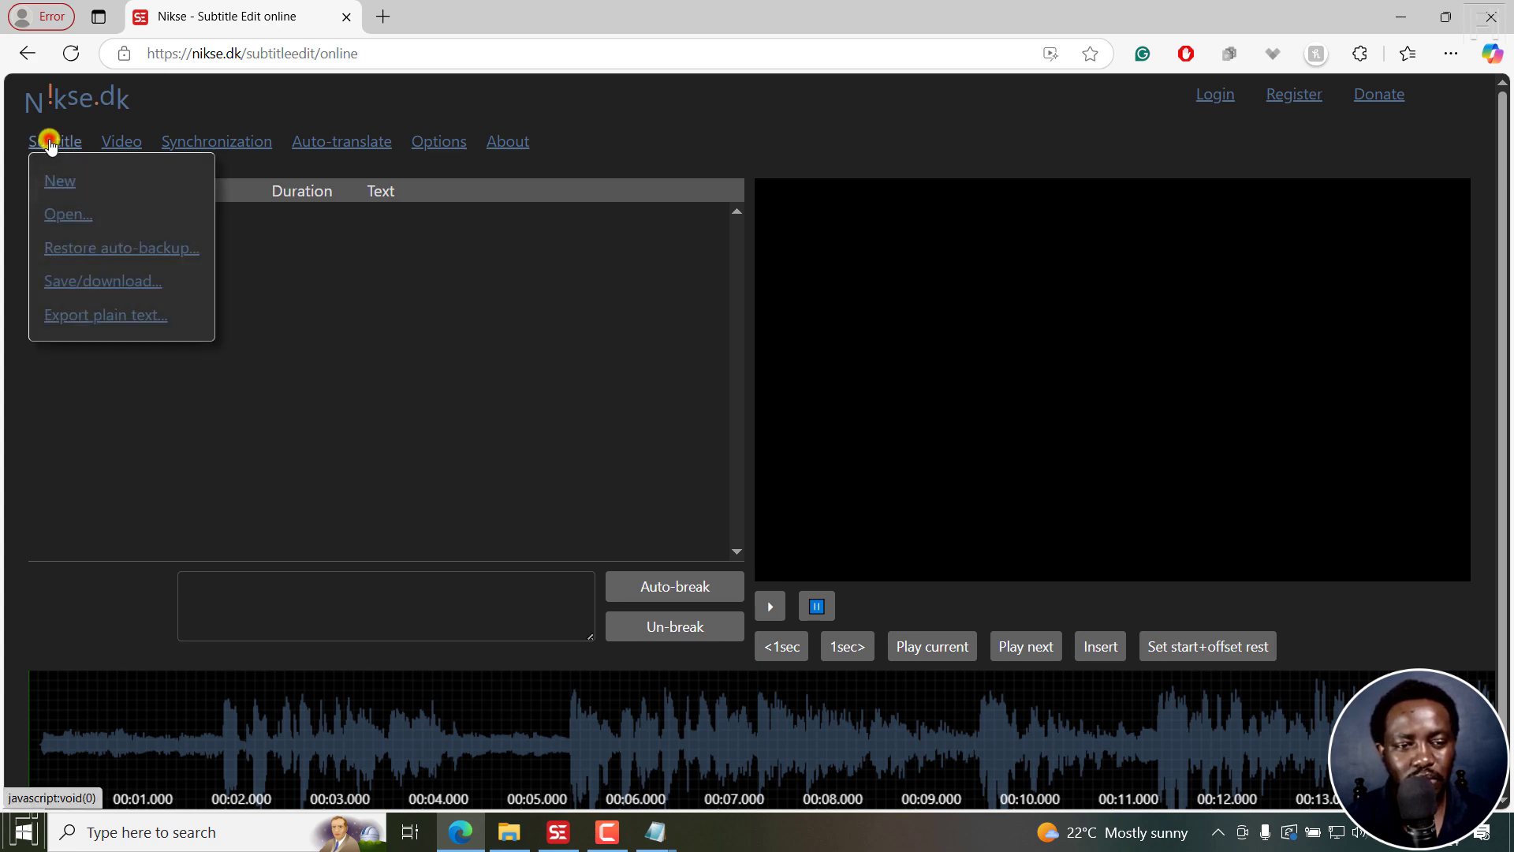
click(67, 214)
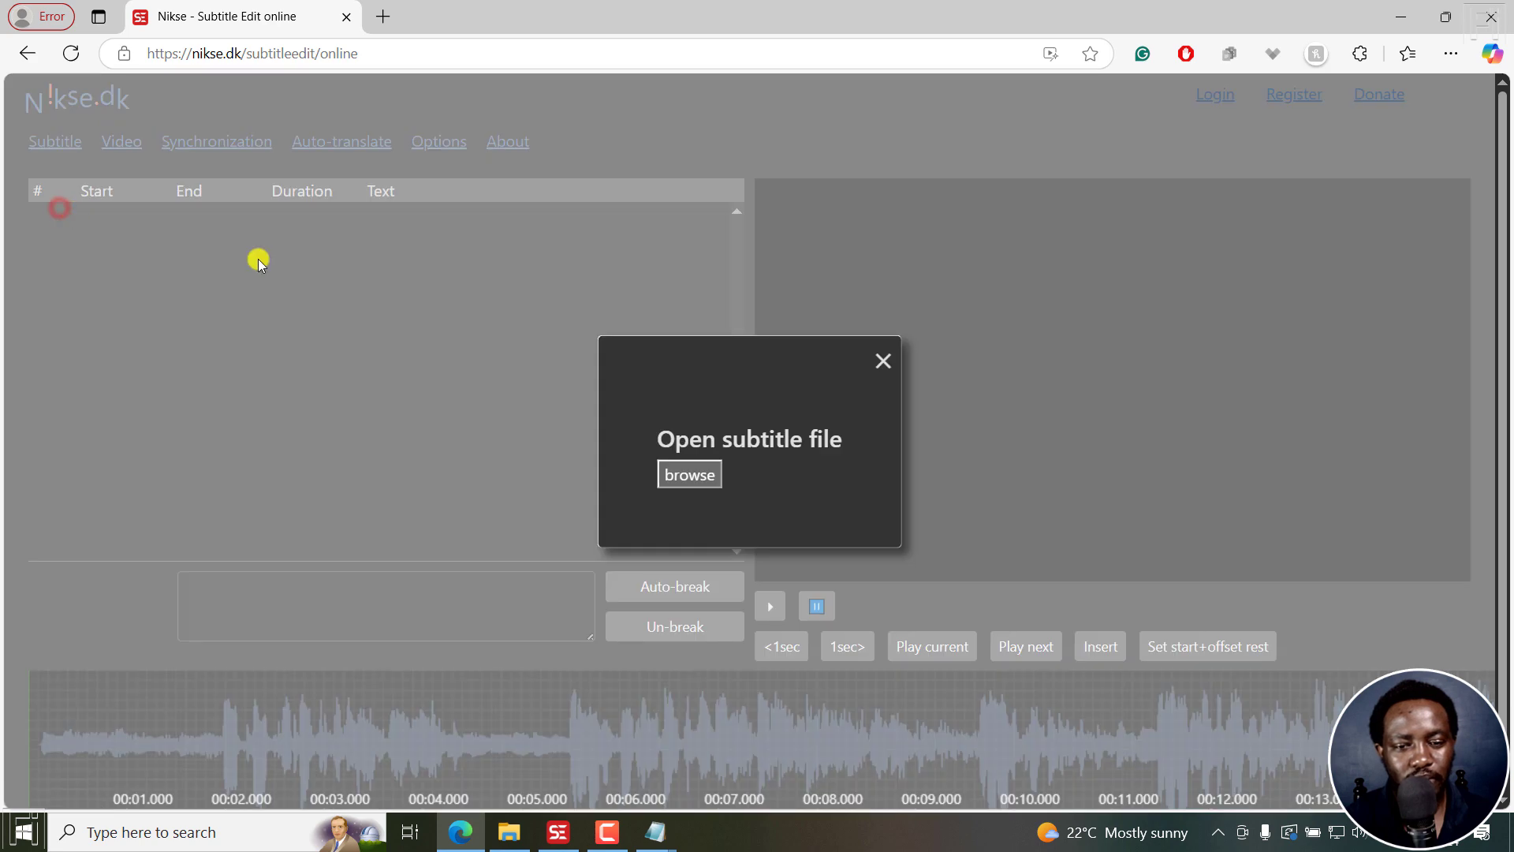
- Browse to and load the Canva PDF .srt file from Descript Tutorial
click(689, 474)
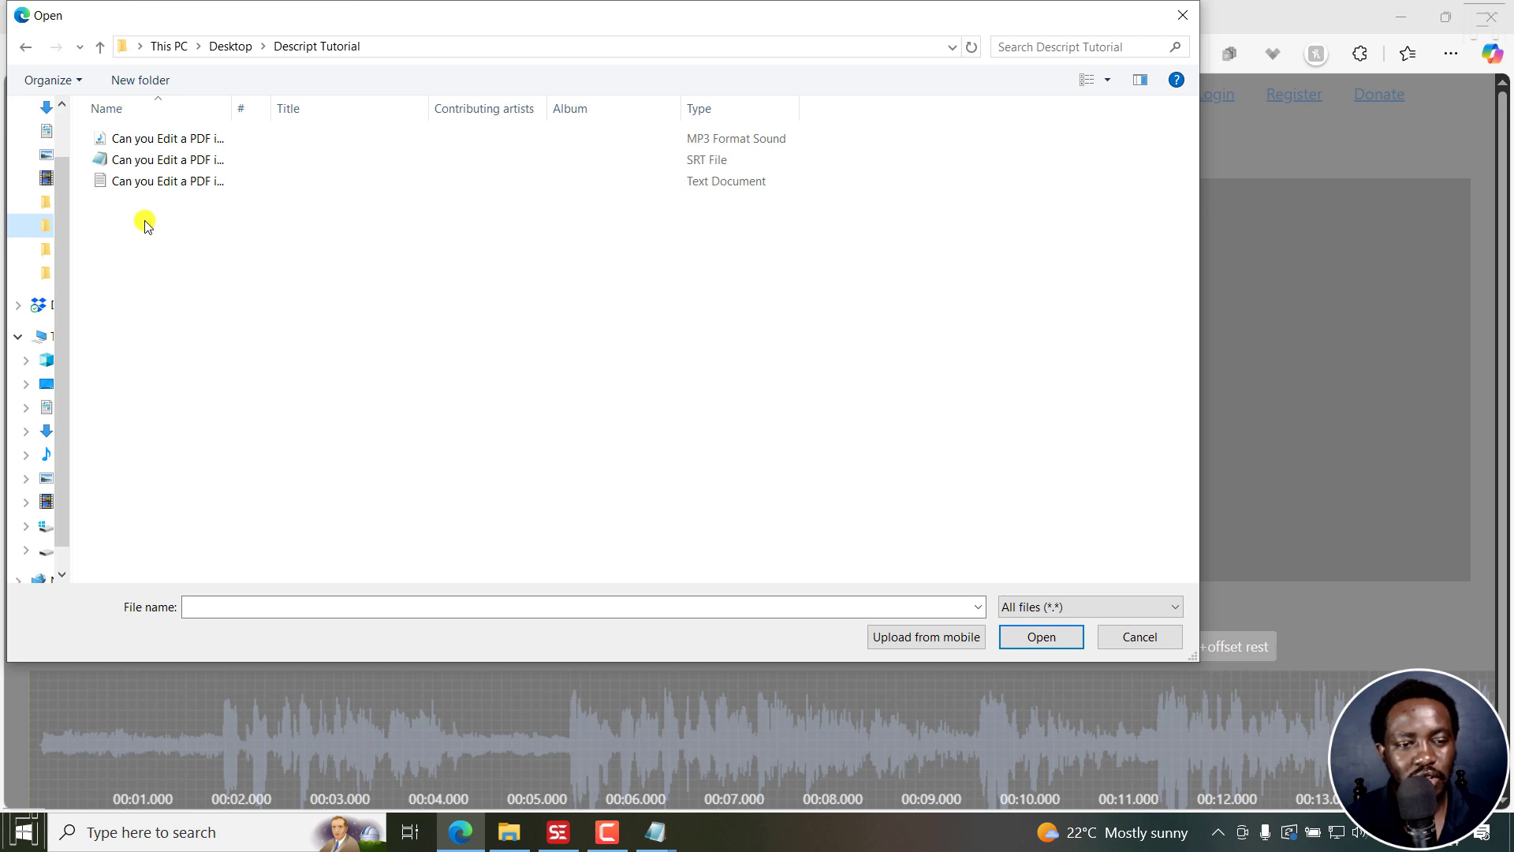
click(167, 159)
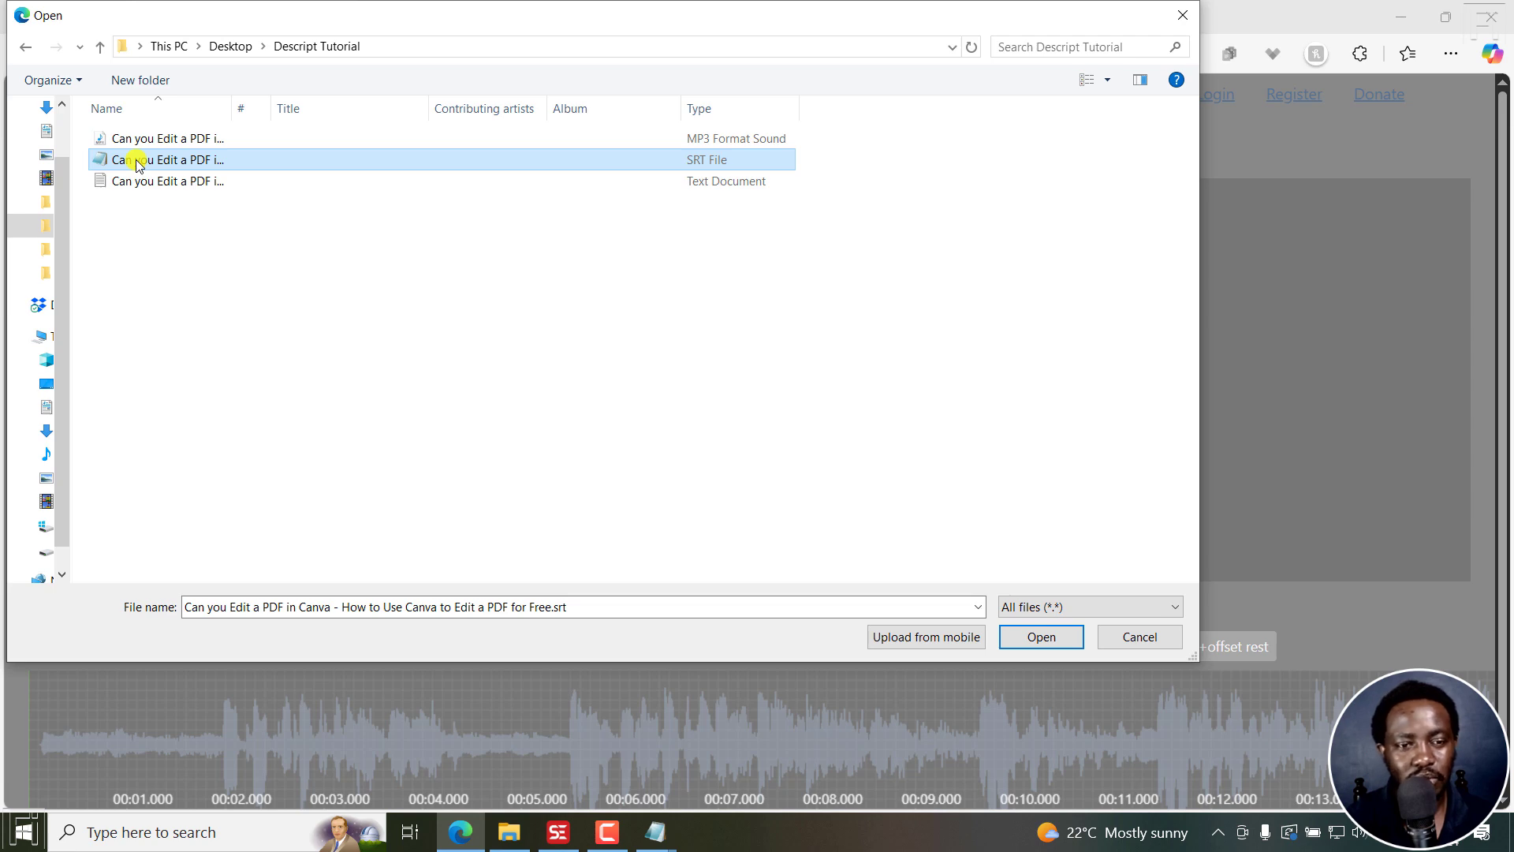
mouse_move(1033, 637)
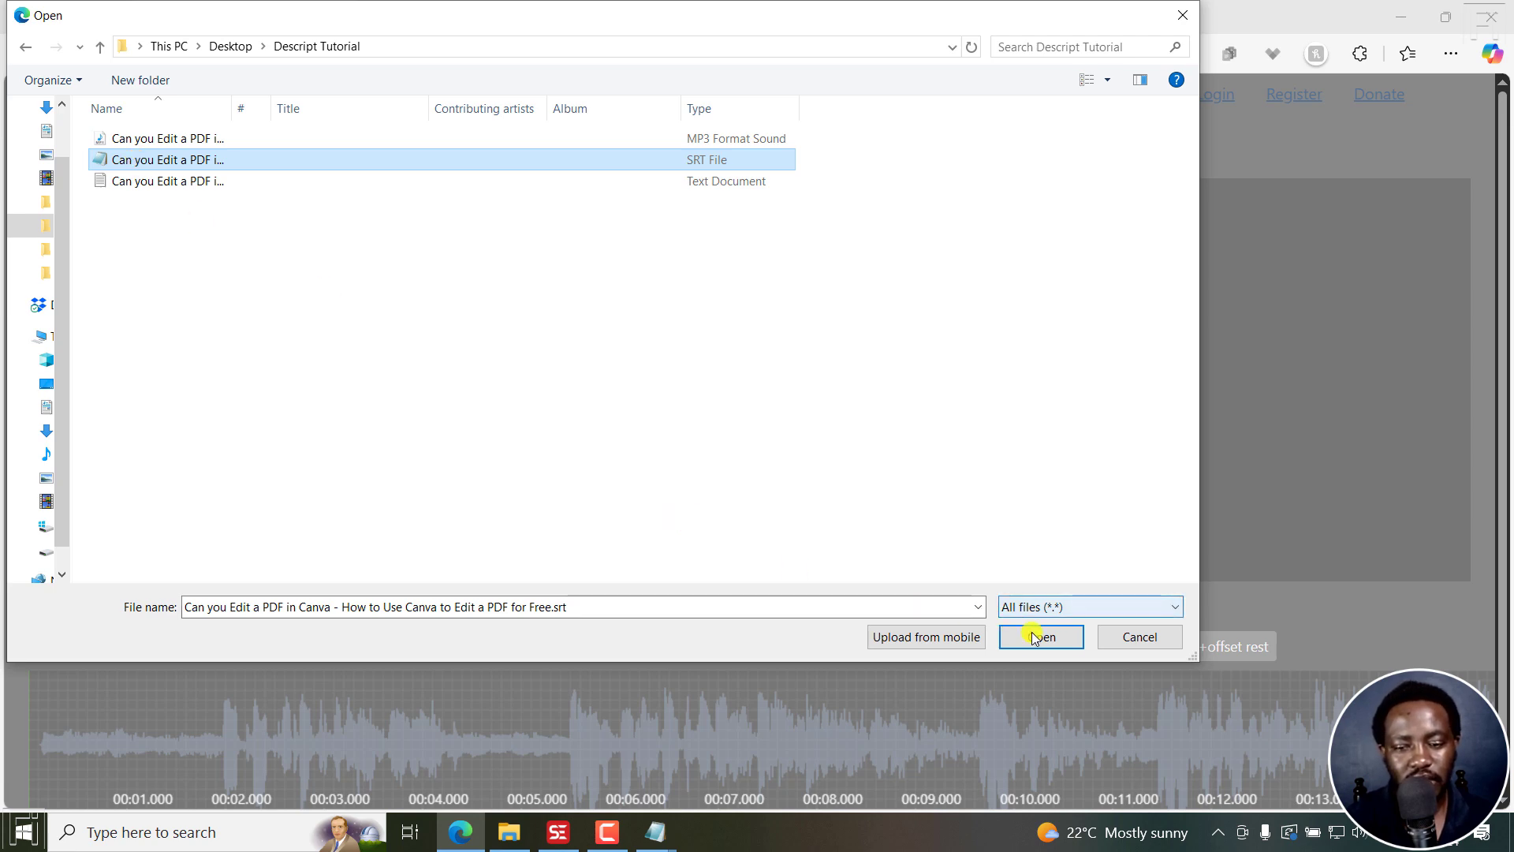
click(1041, 637)
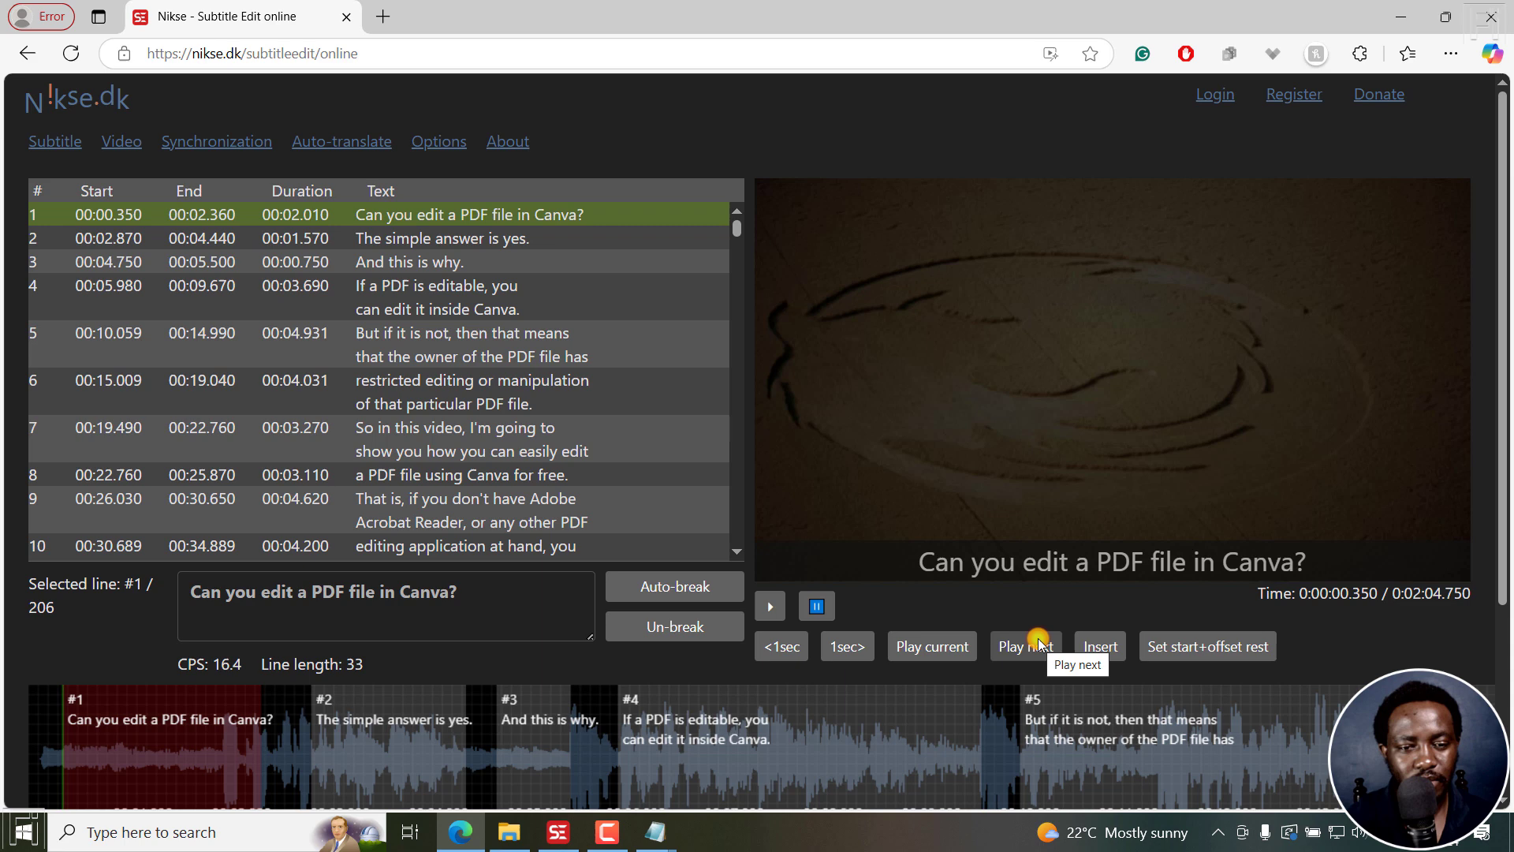
mouse_move(507, 353)
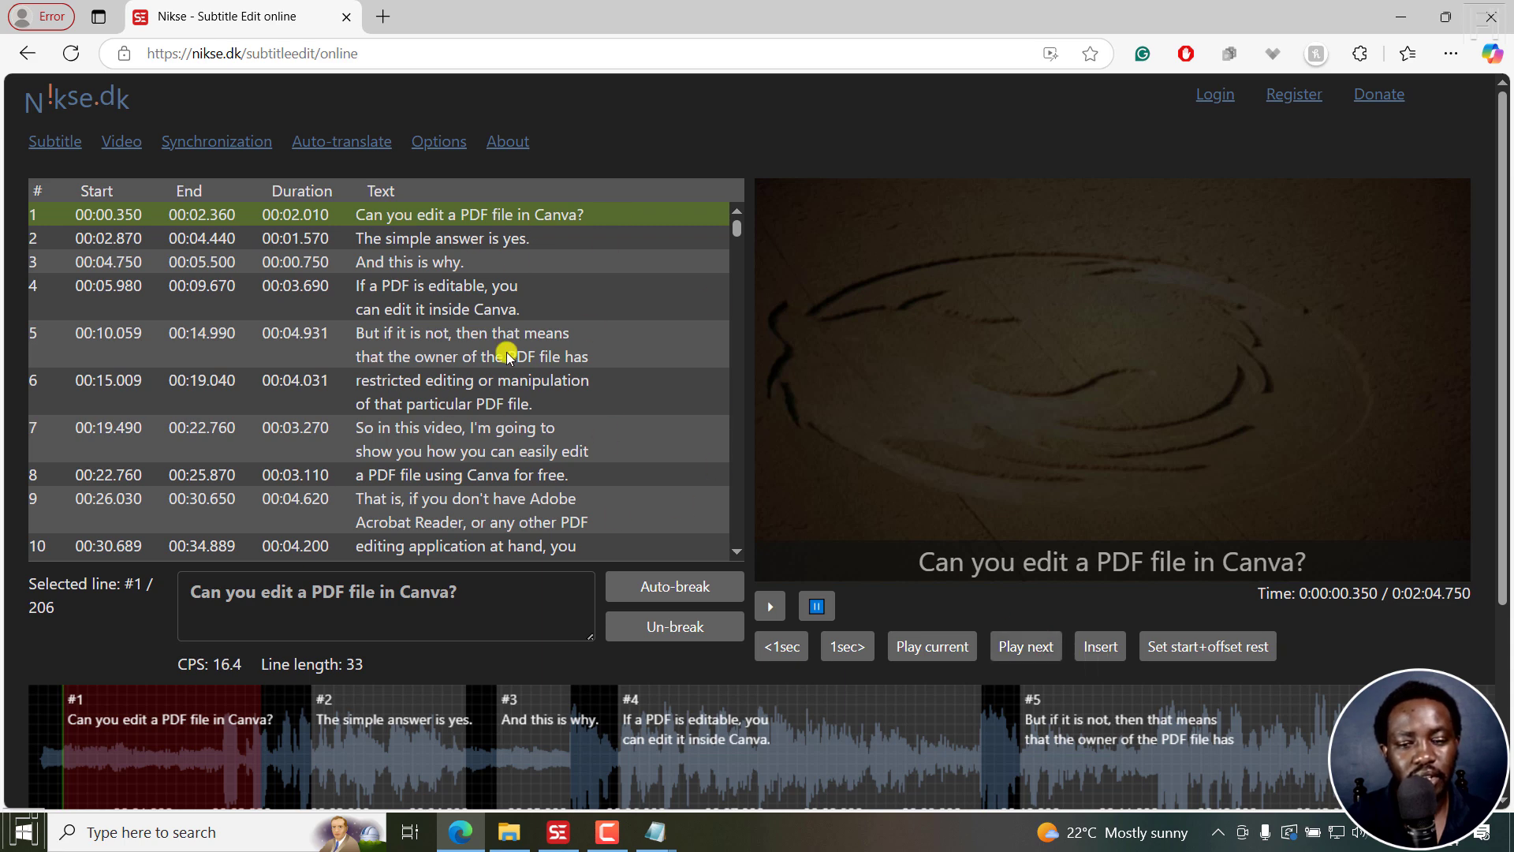
mouse_move(327, 384)
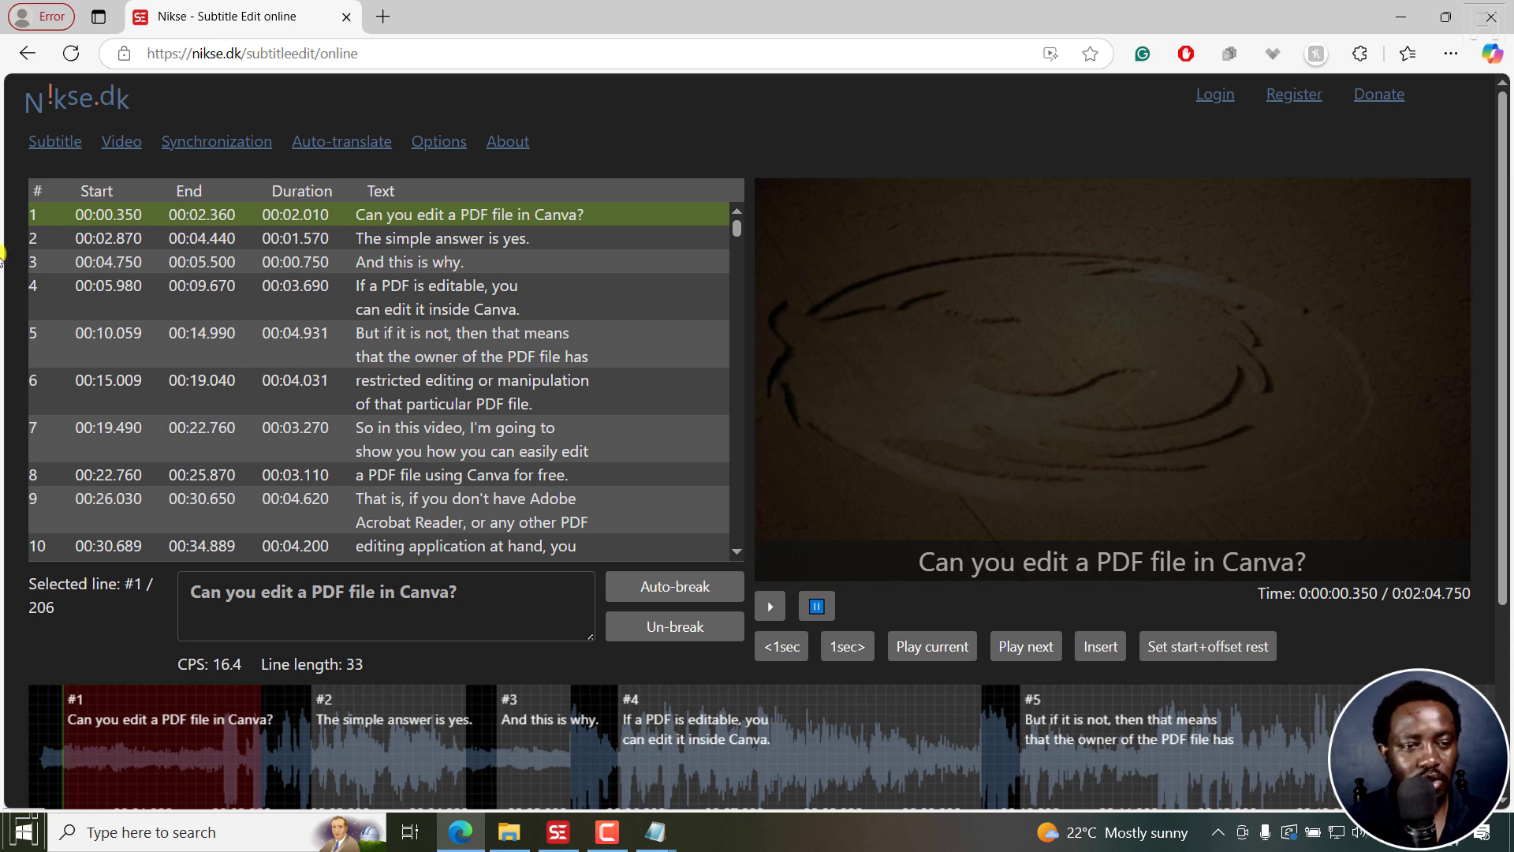
- Open the Subtitle menu over the loaded 206-caption subtitles
click(55, 141)
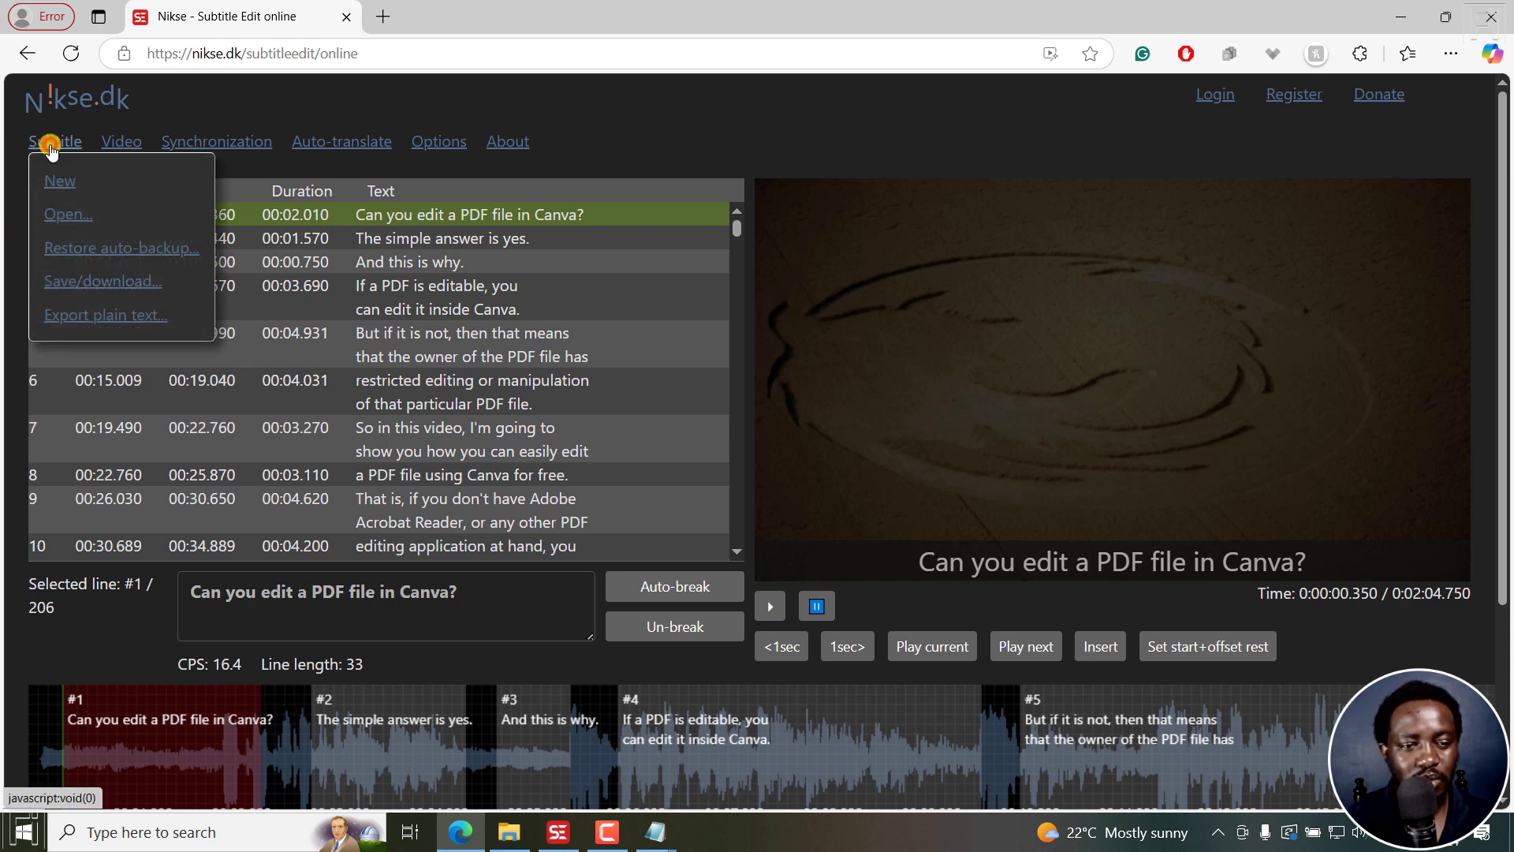
mouse_move(107, 322)
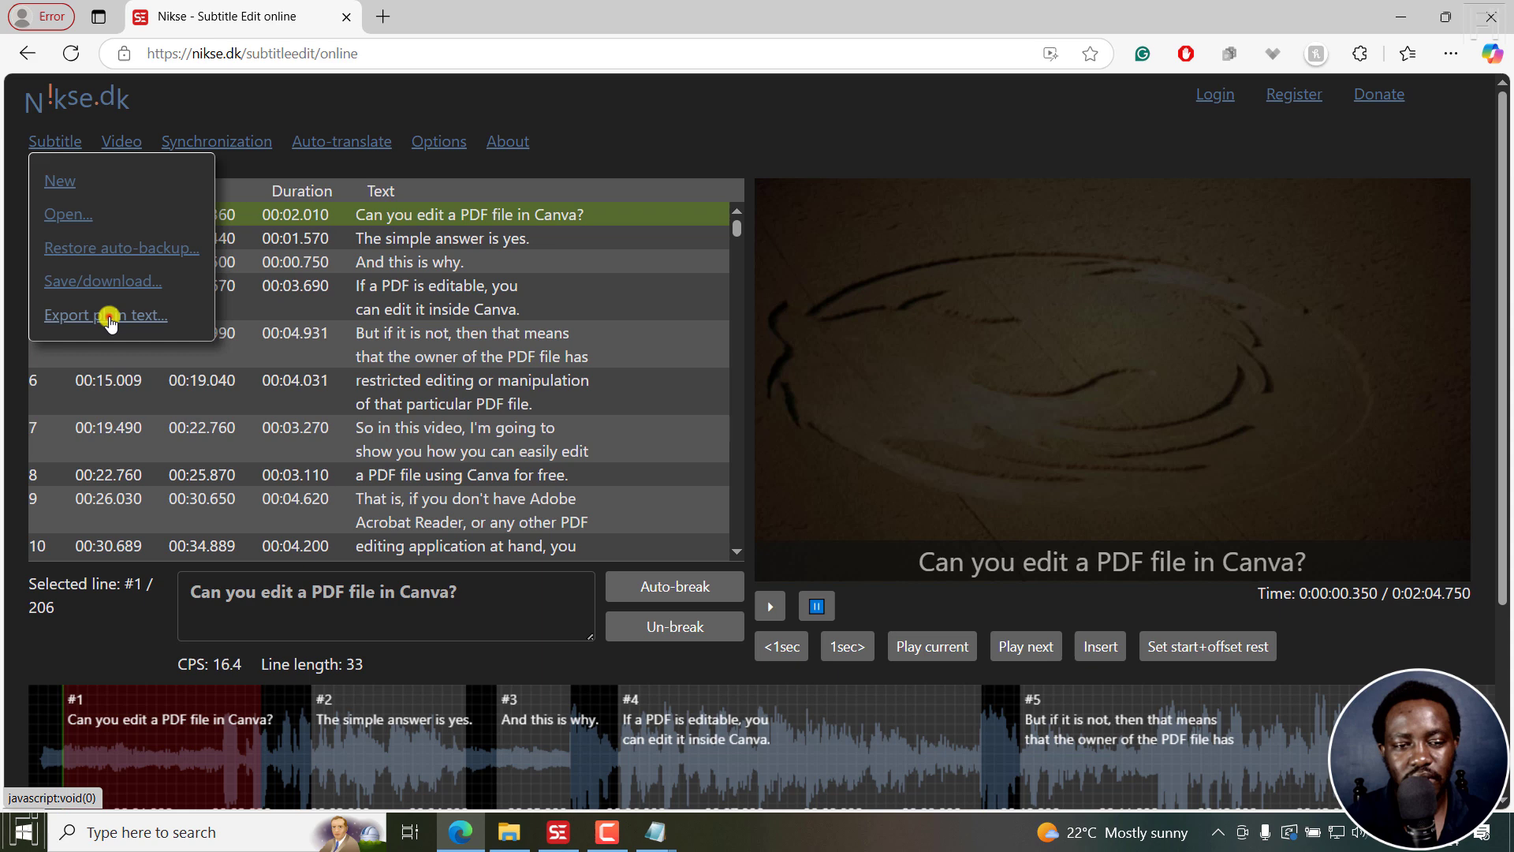
- Export plain text with Merge all lines, download it, and open it in Notepad
click(105, 315)
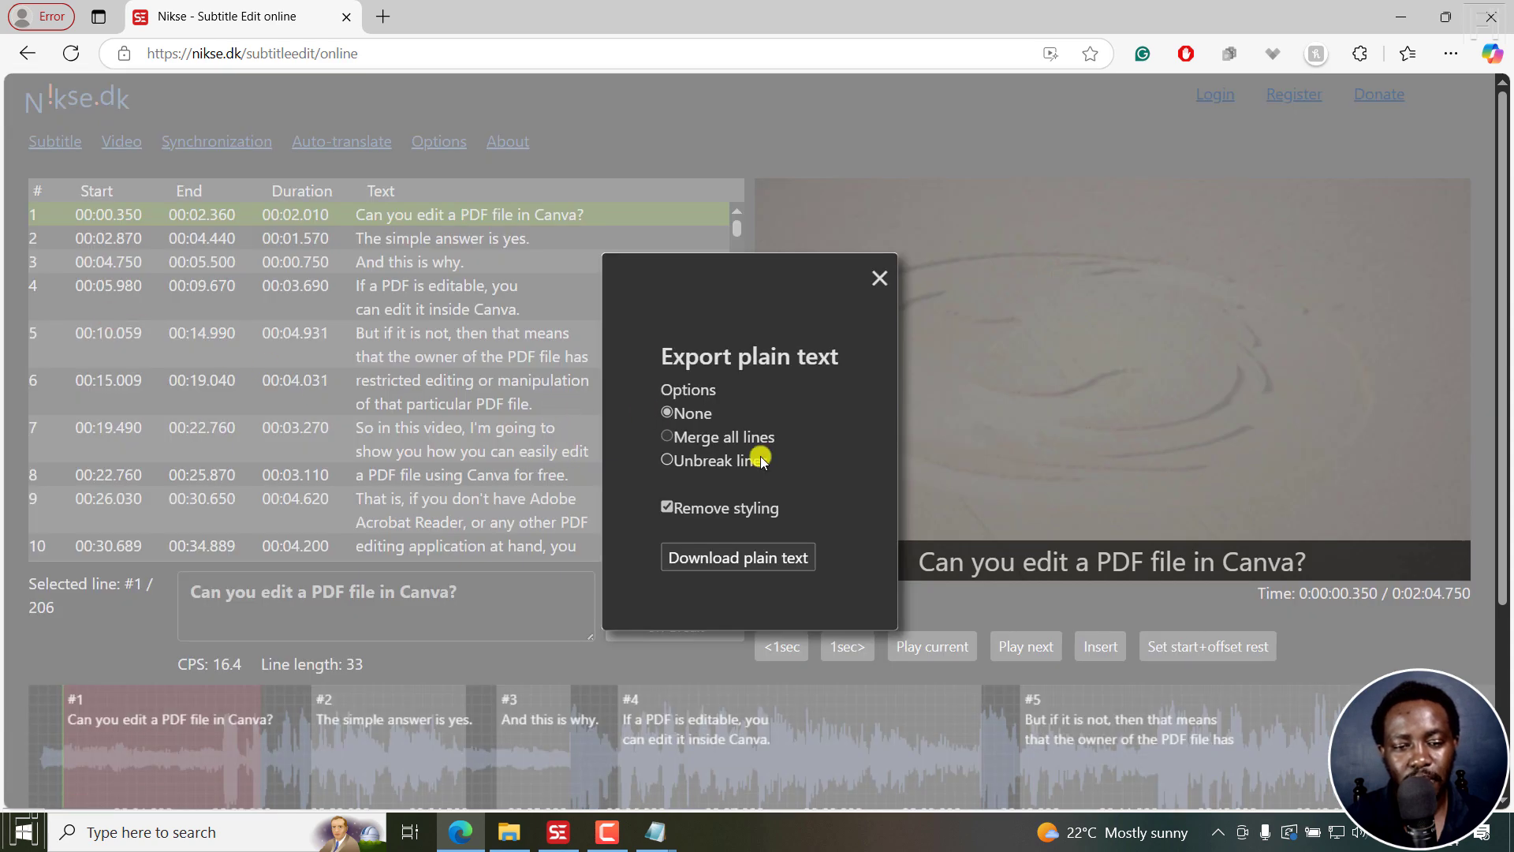
click(667, 436)
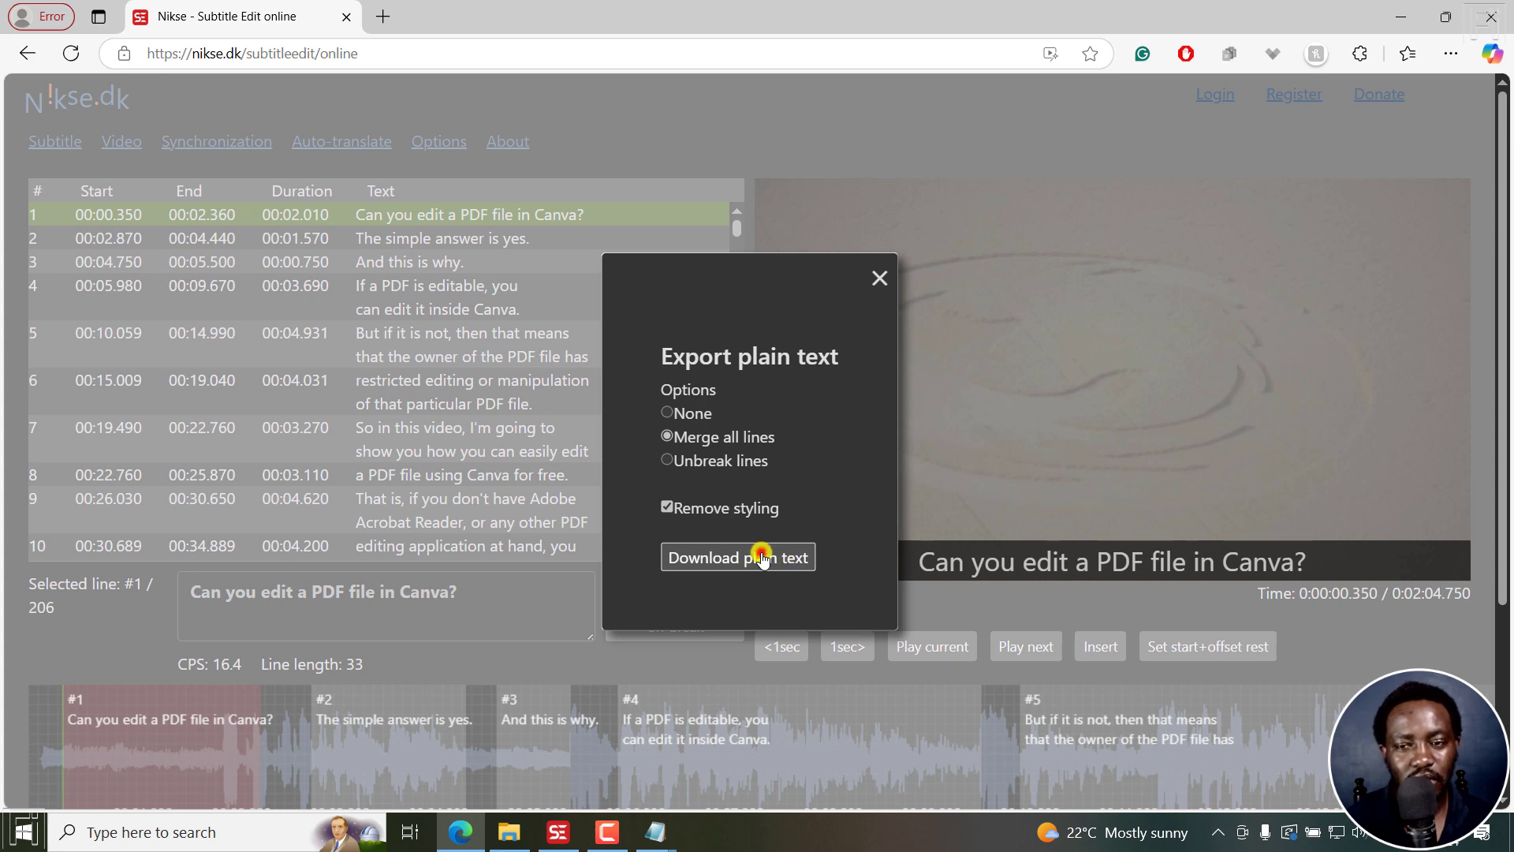
click(736, 558)
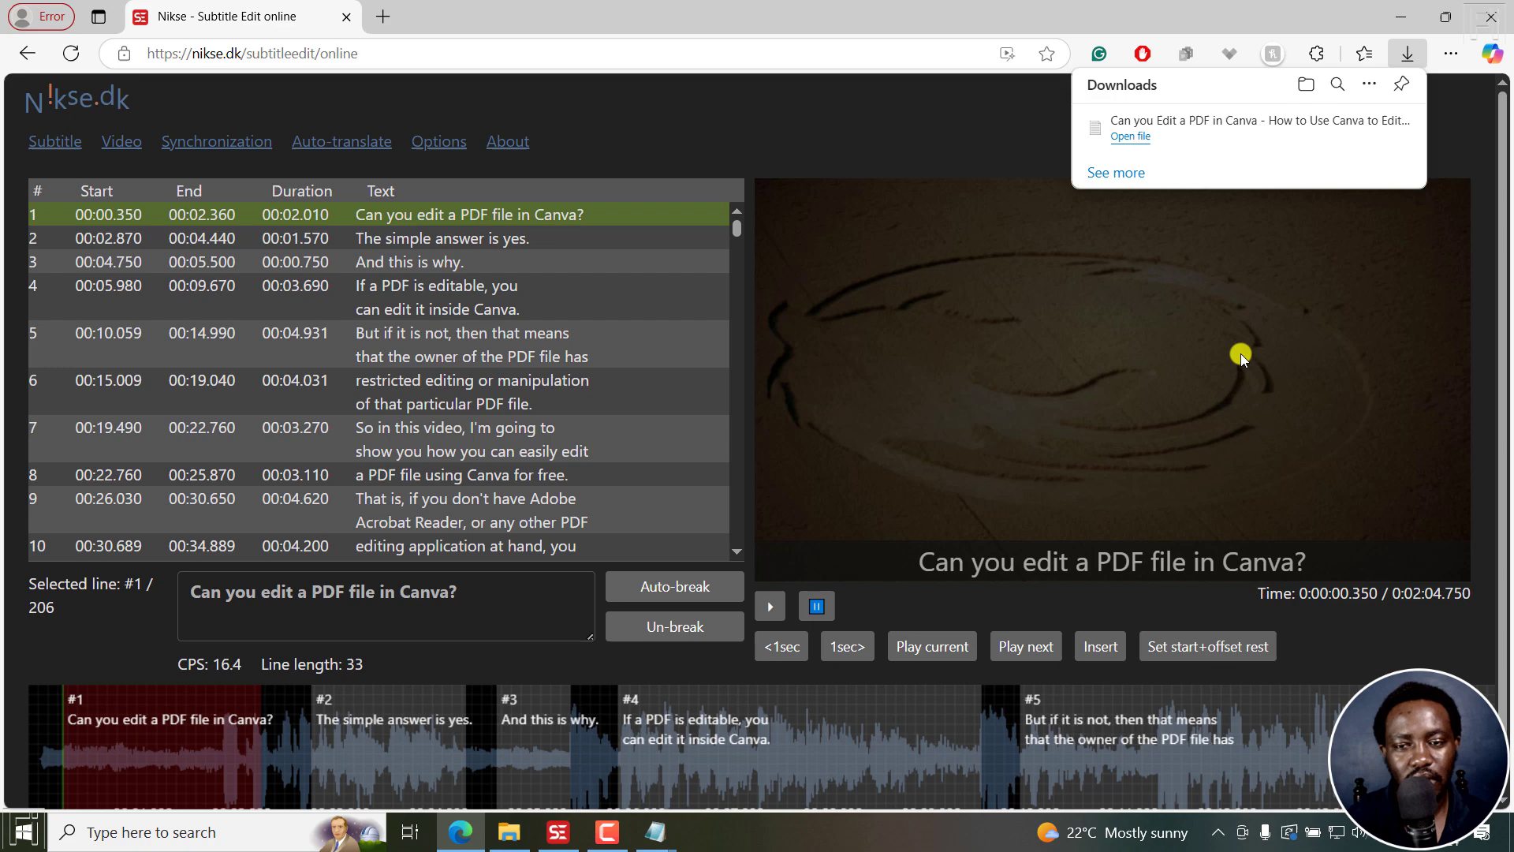
click(1129, 136)
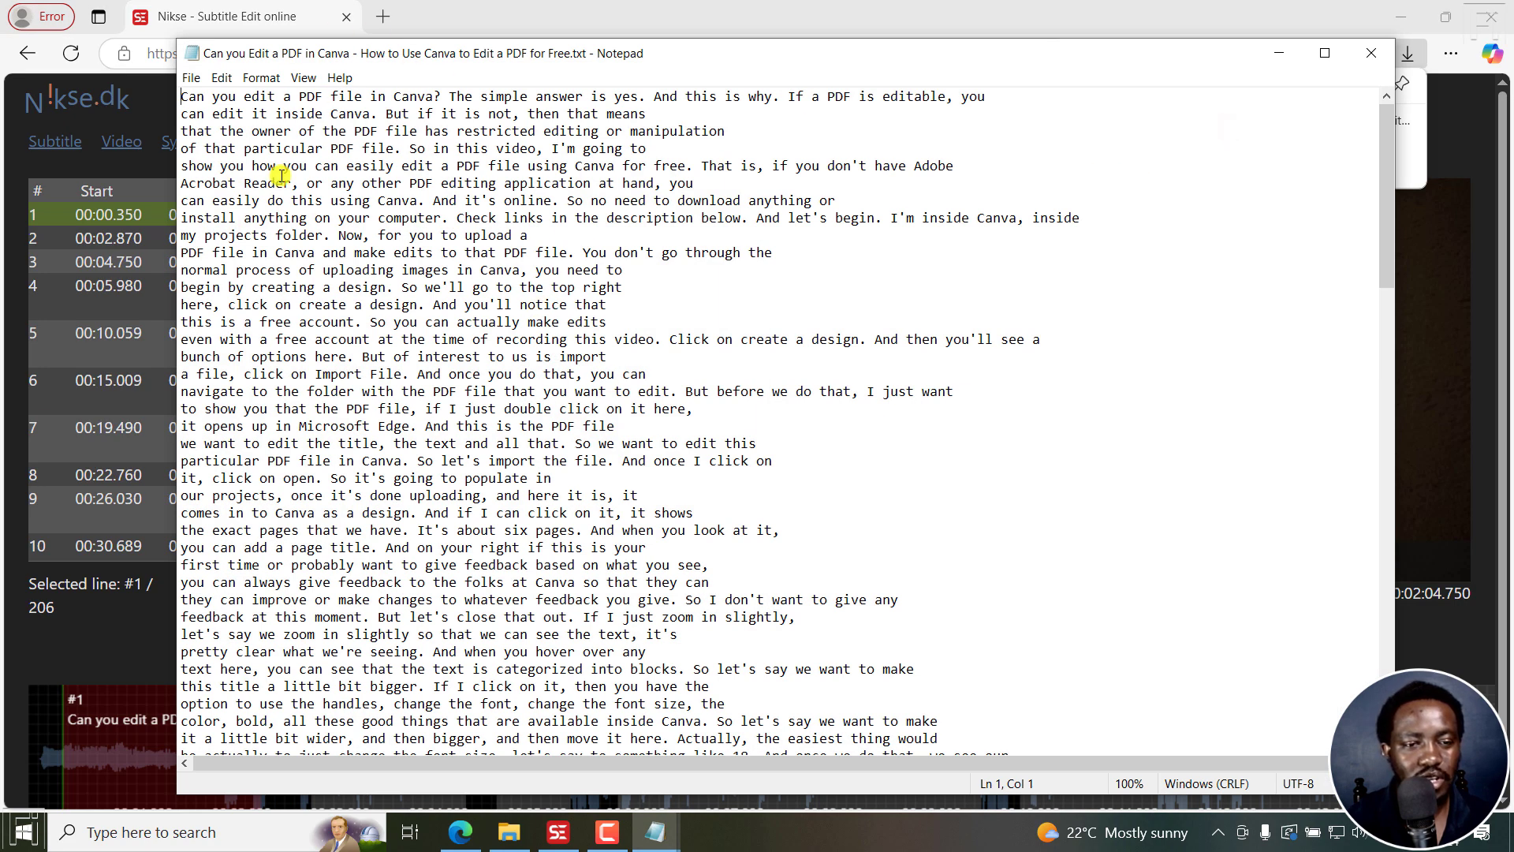
mouse_move(1385, 142)
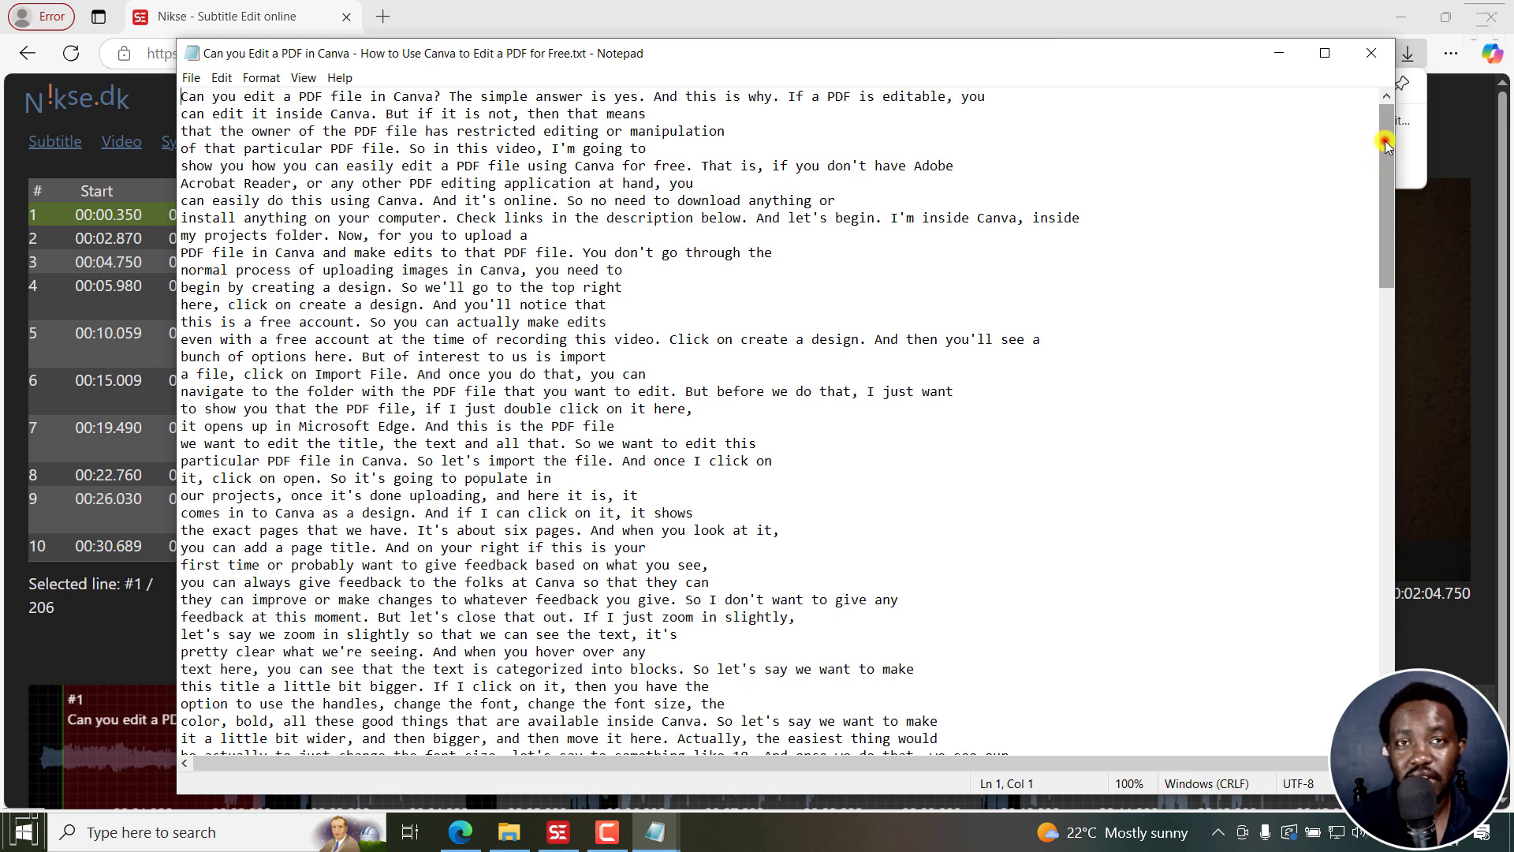
- Scroll the downloaded transcript in Notepad to its end, then close it and return to the browser
scroll(down, 3)
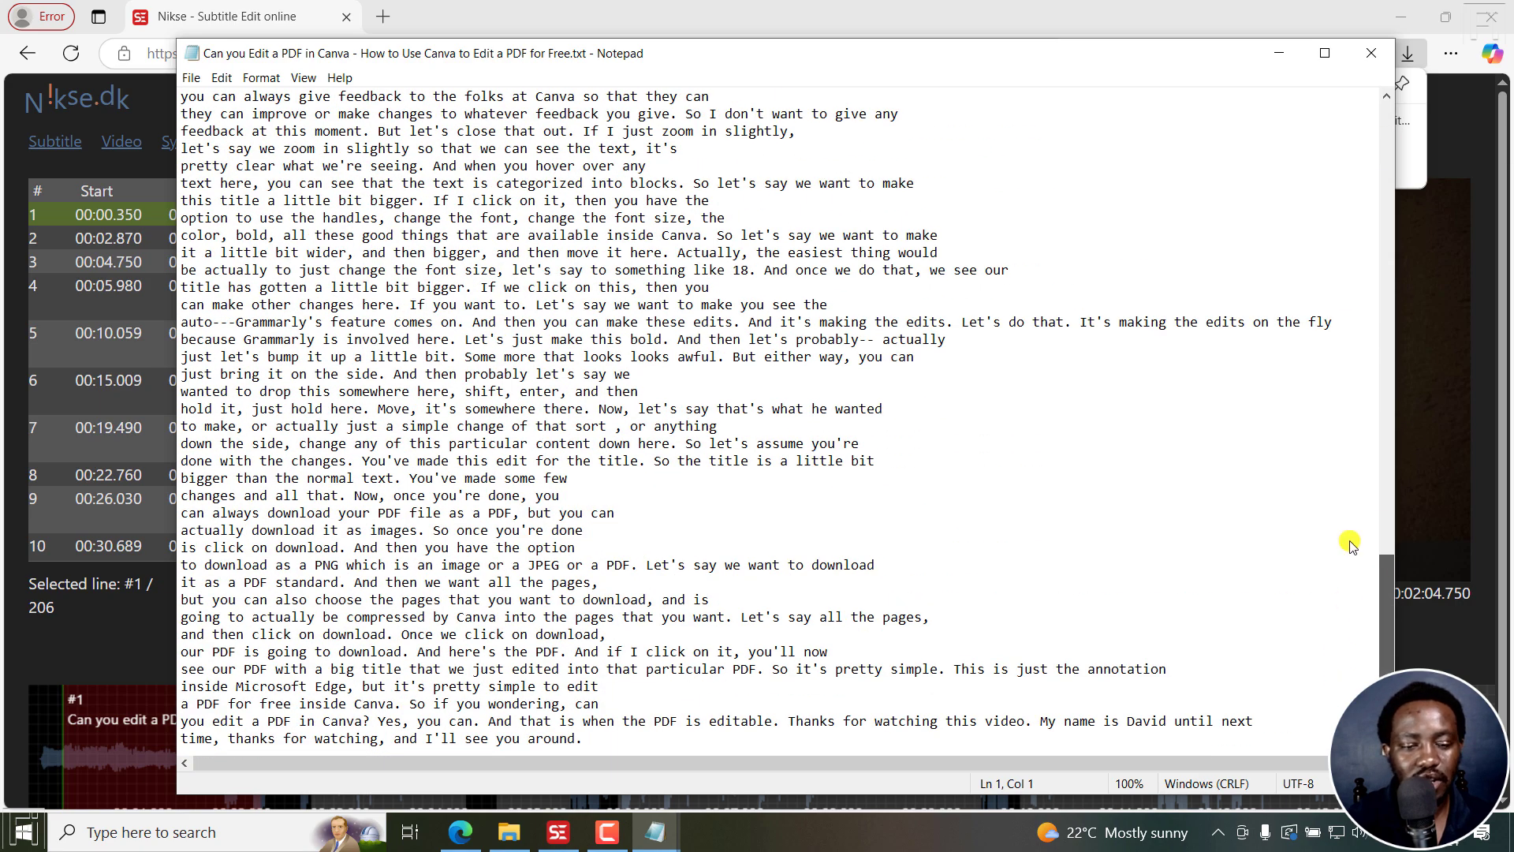
scroll(up, 3)
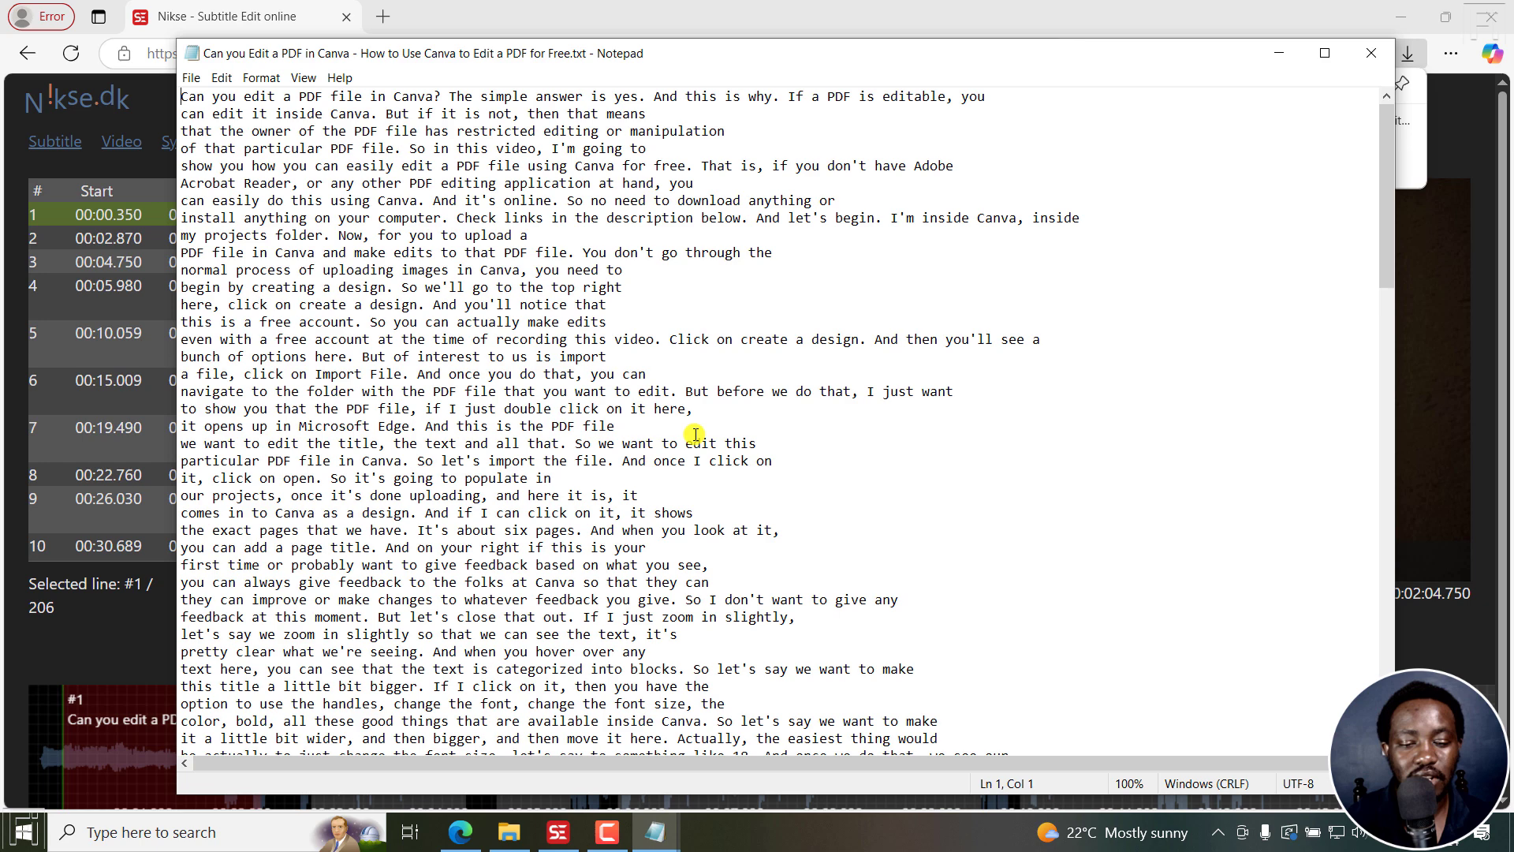
click(556, 831)
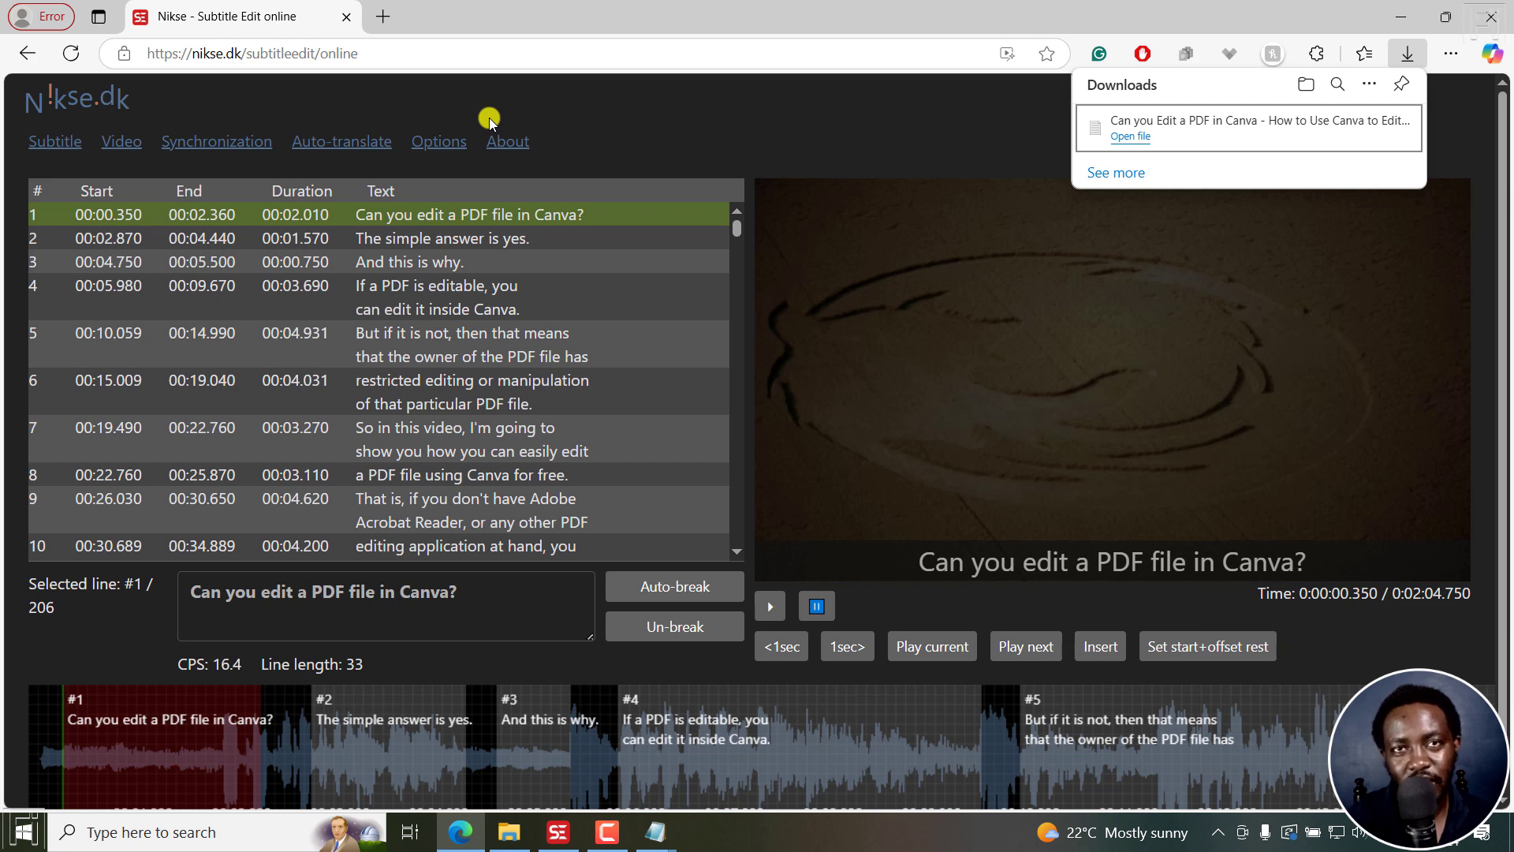
mouse_move(792, 194)
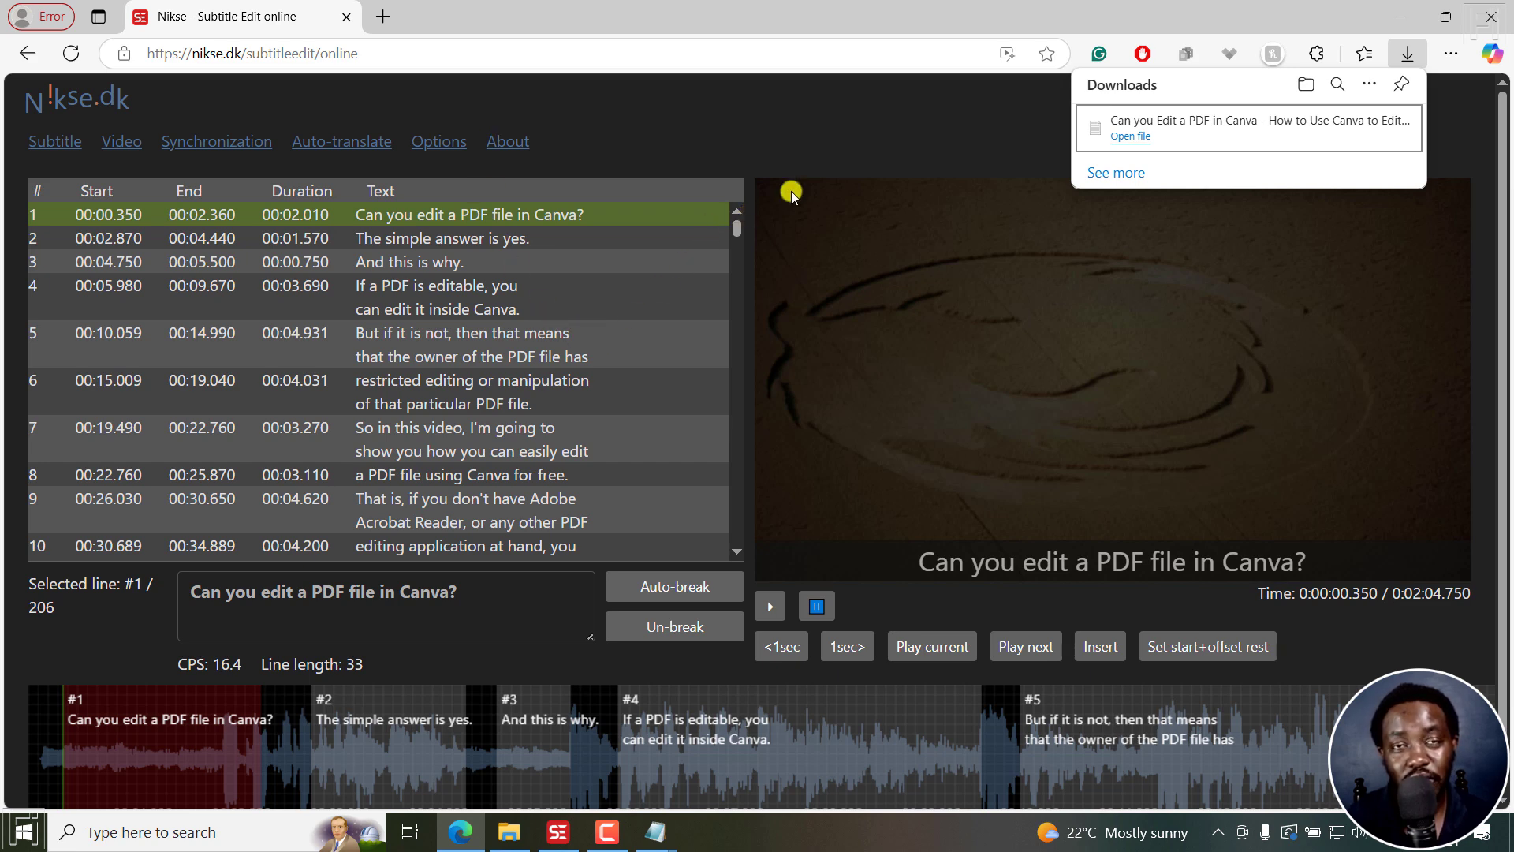
mouse_move(769, 160)
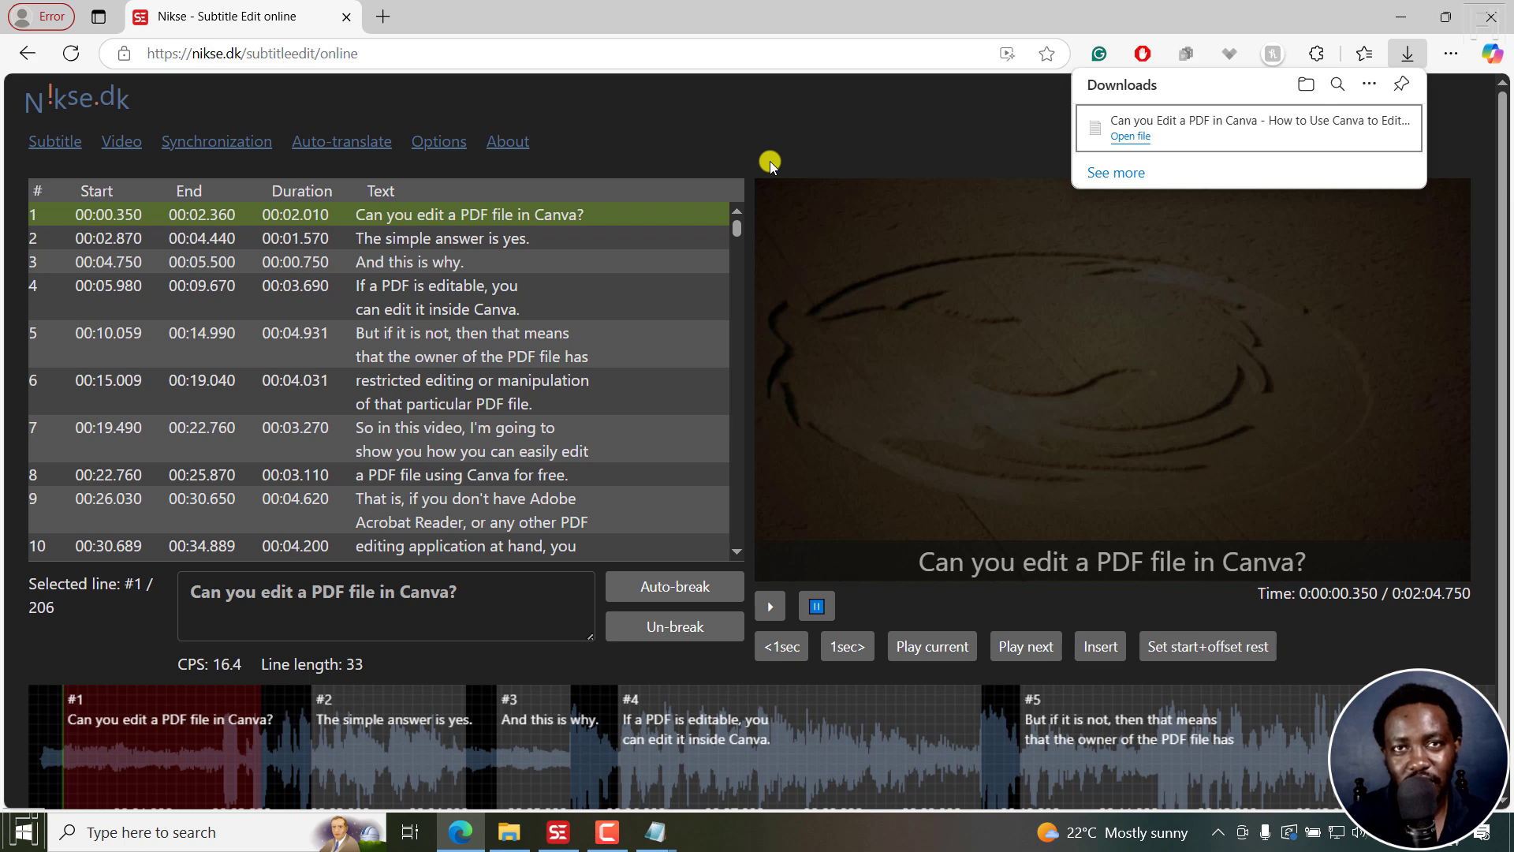